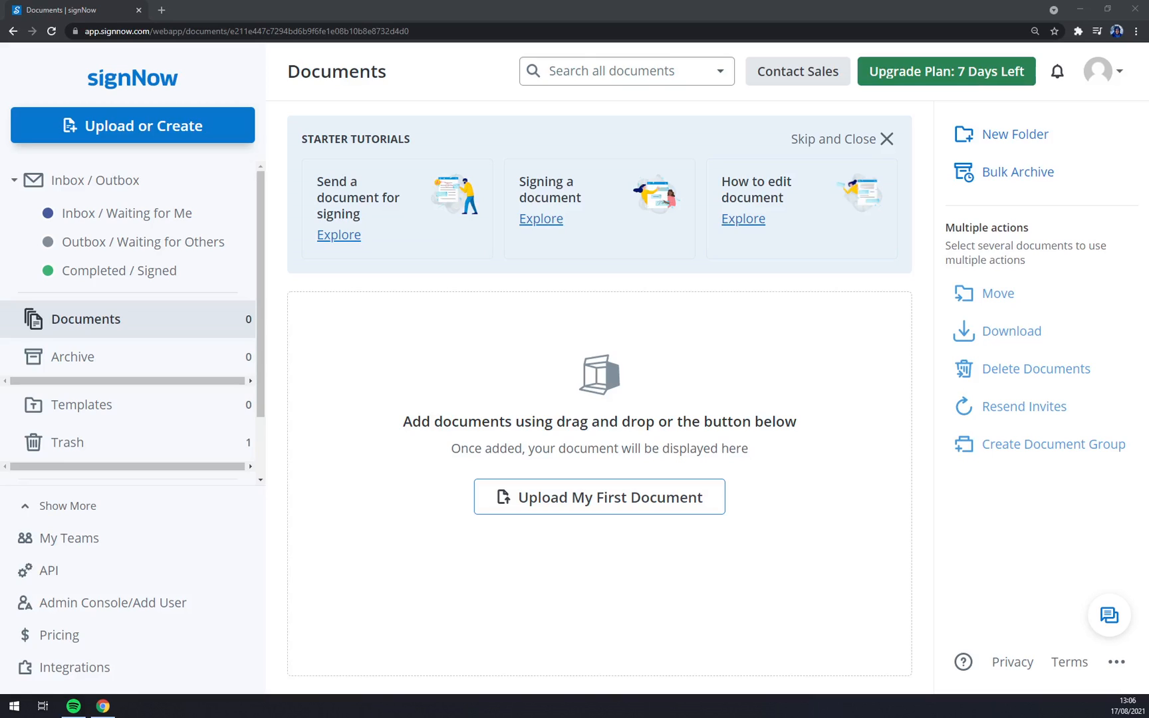
mouse_move(299, 304)
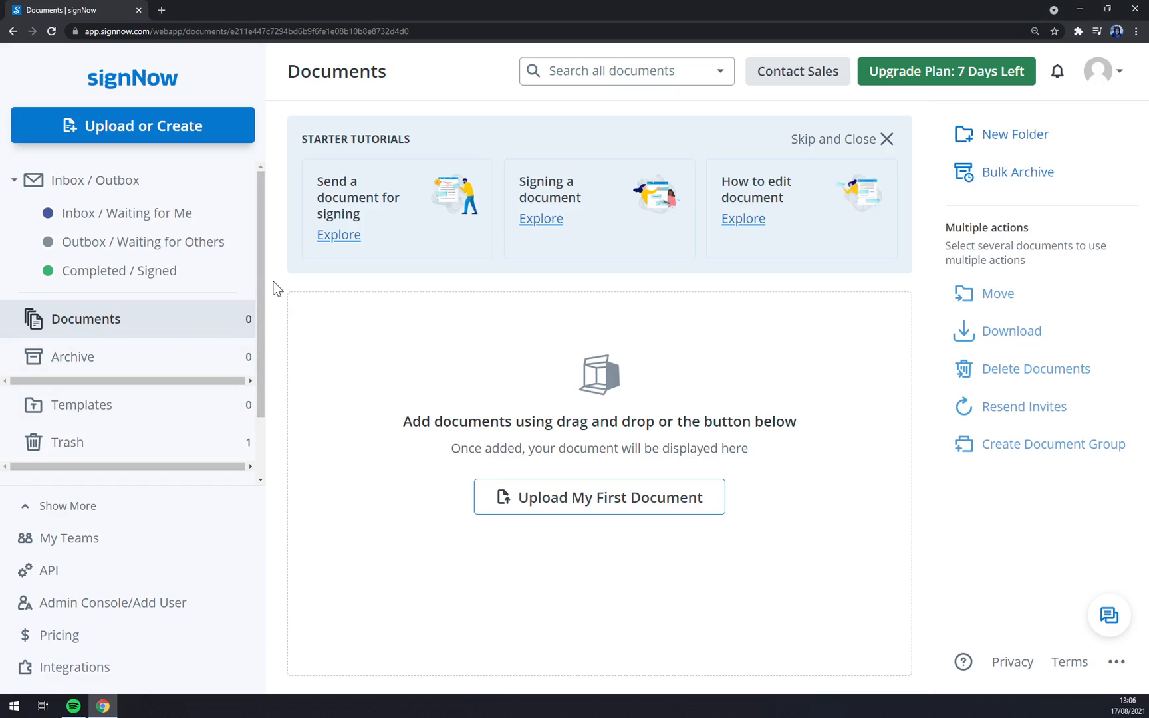
mouse_move(284, 294)
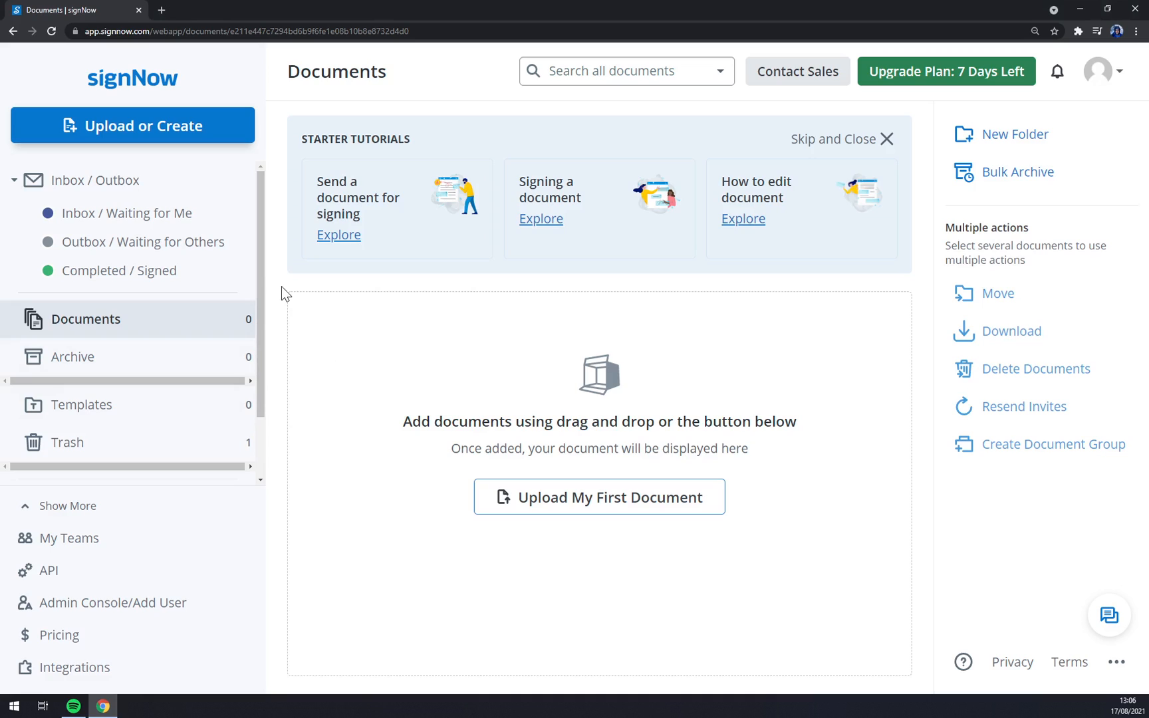
mouse_move(301, 289)
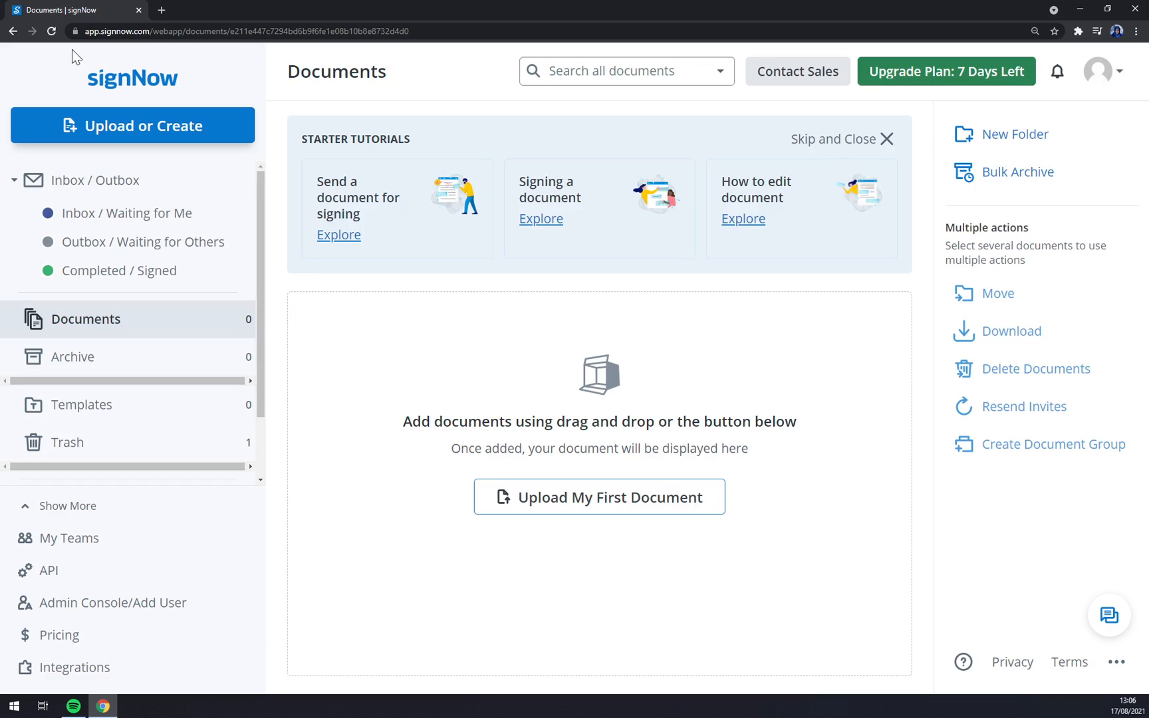
mouse_move(283, 192)
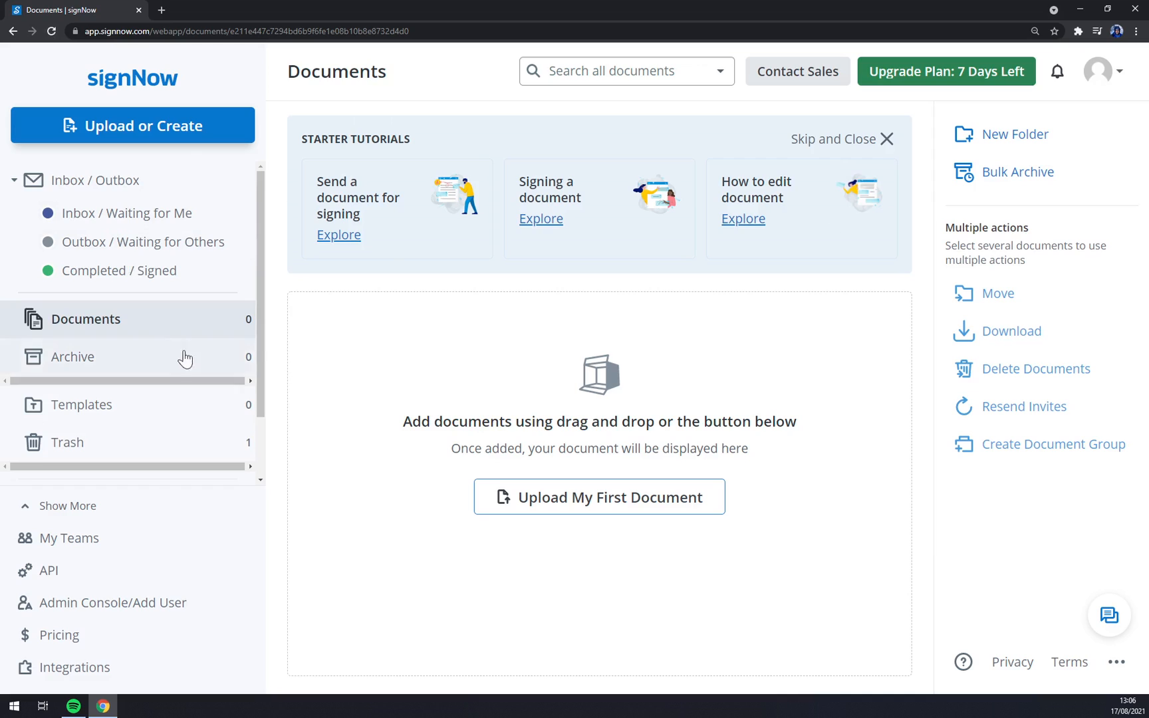
mouse_move(286, 94)
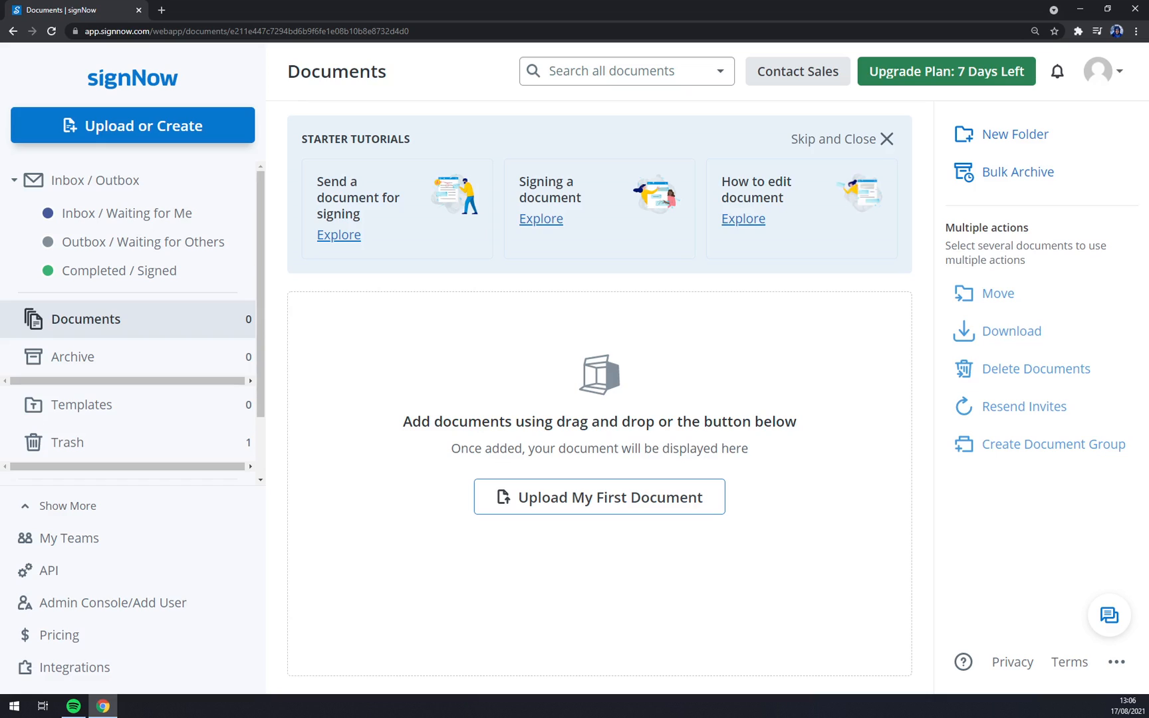
mouse_move(935, 83)
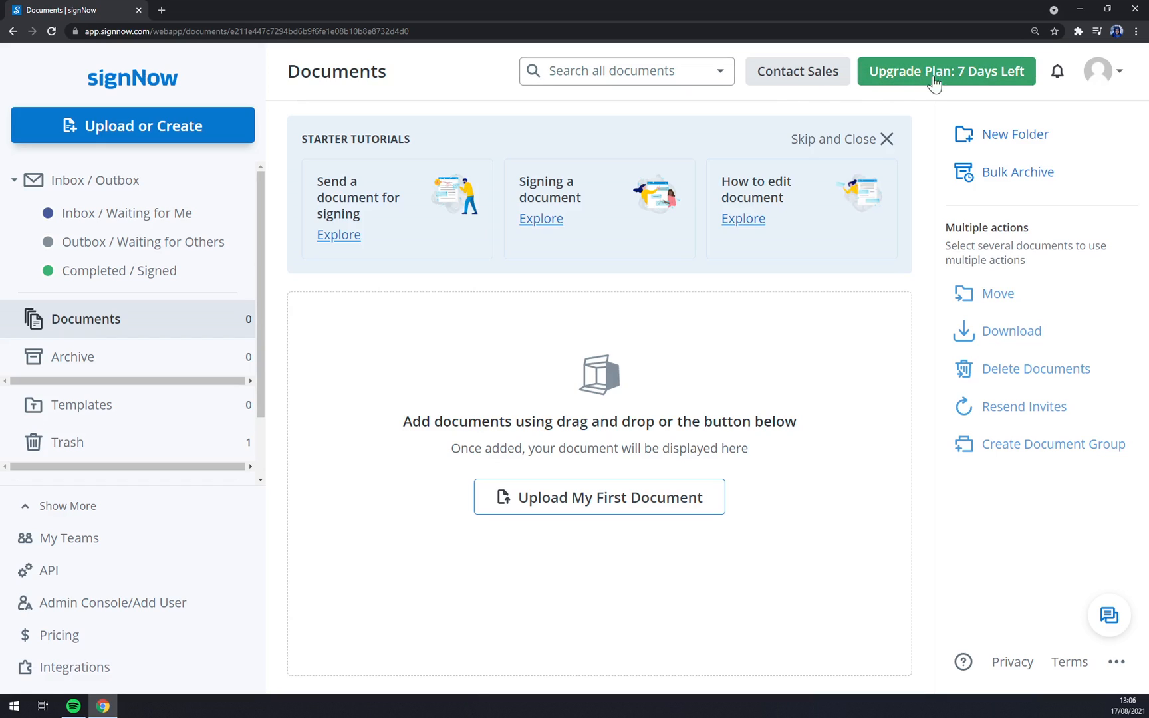
mouse_move(346, 108)
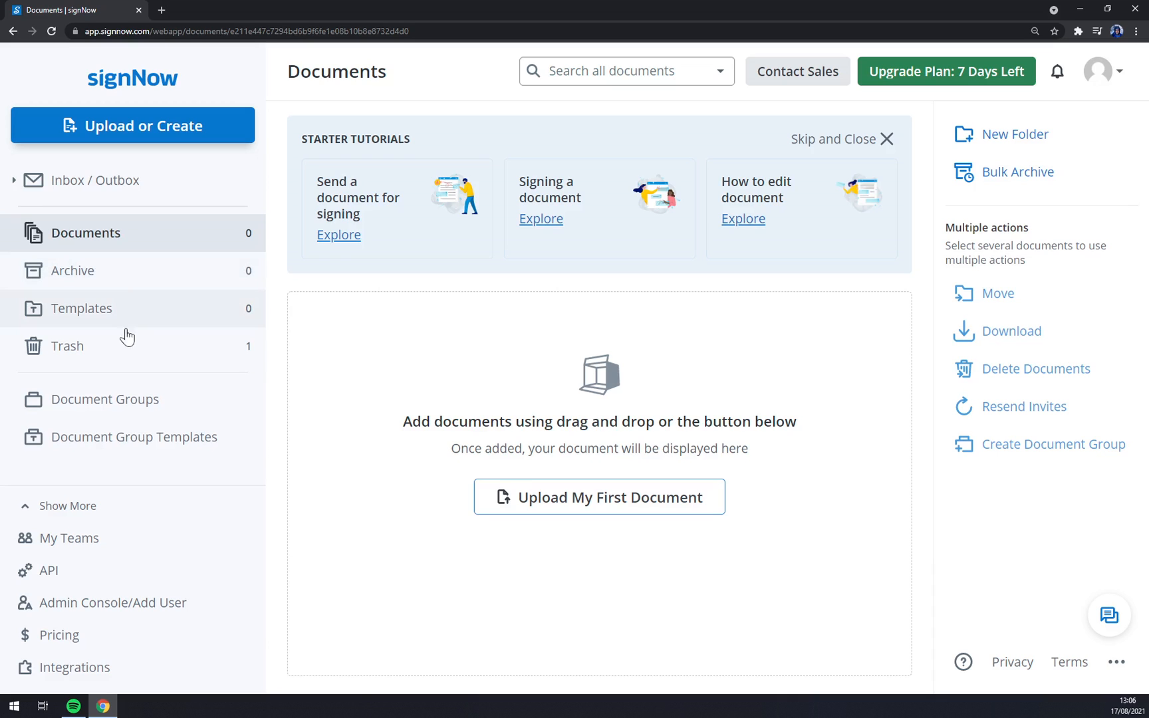
left_click(66, 345)
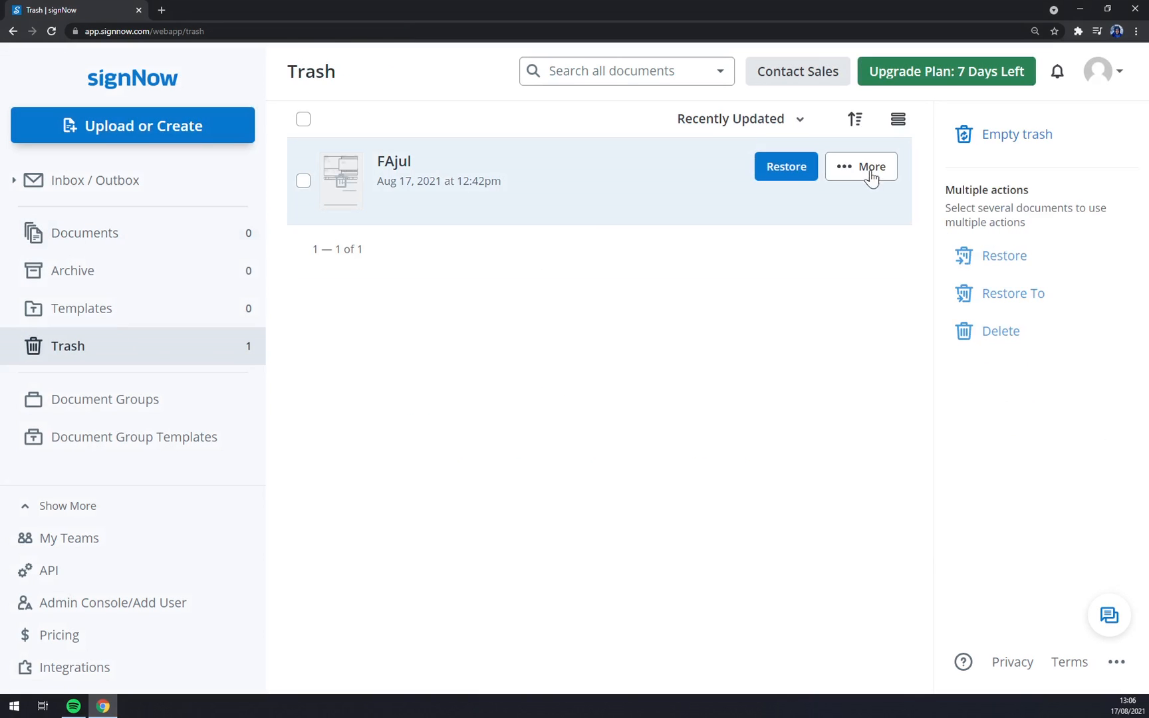
left_click(105, 399)
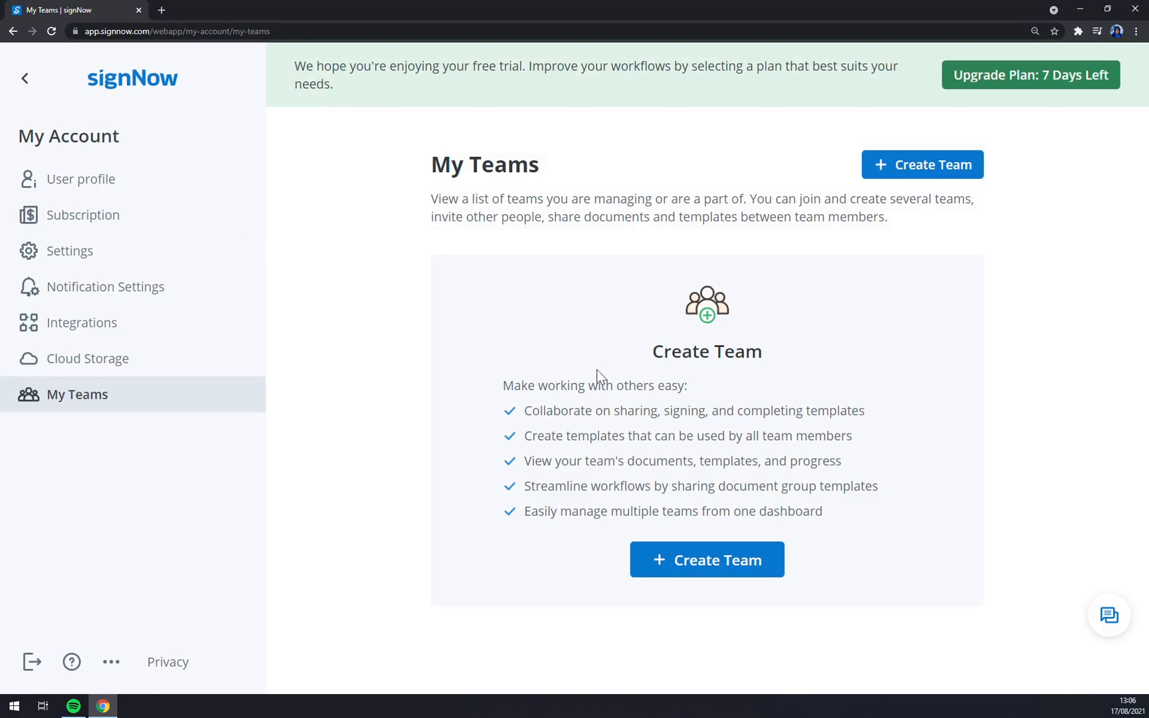
mouse_move(541, 361)
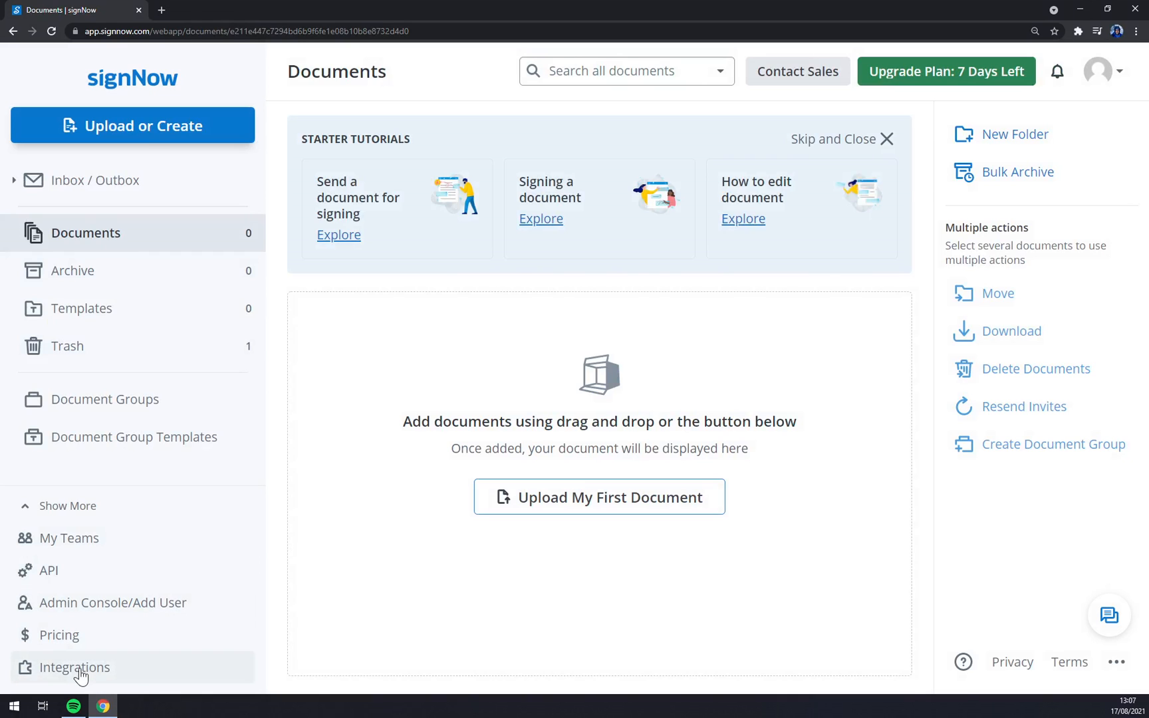
left_click(73, 667)
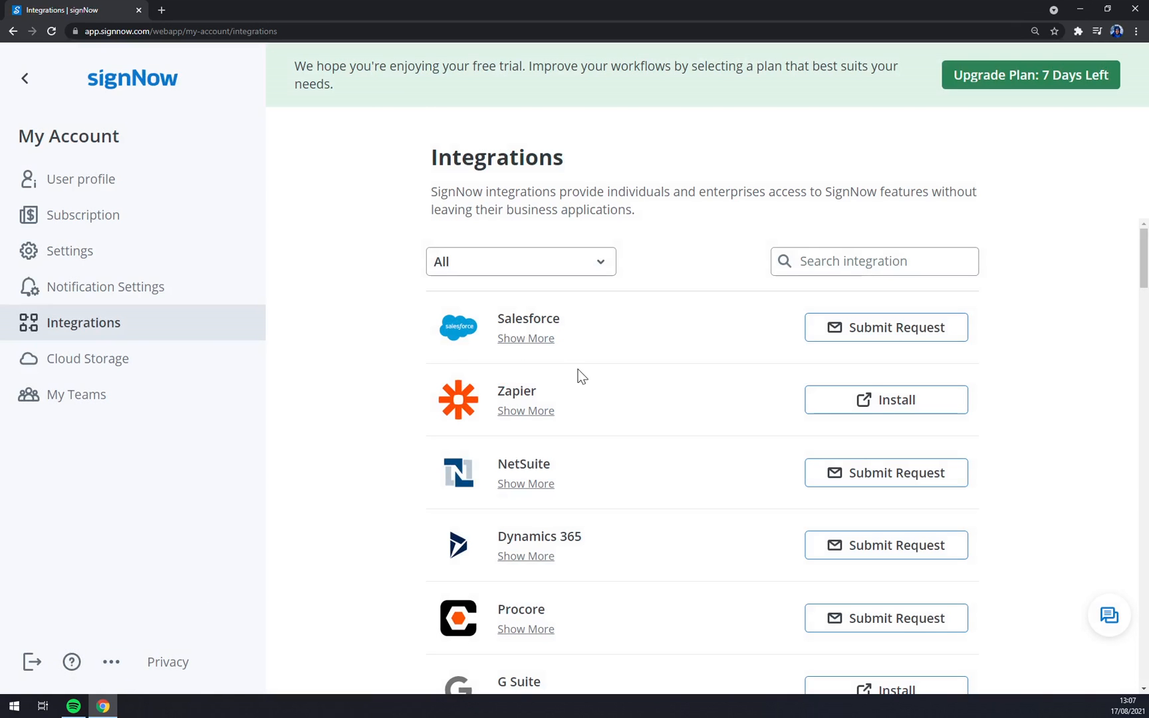
scroll("down", 3)
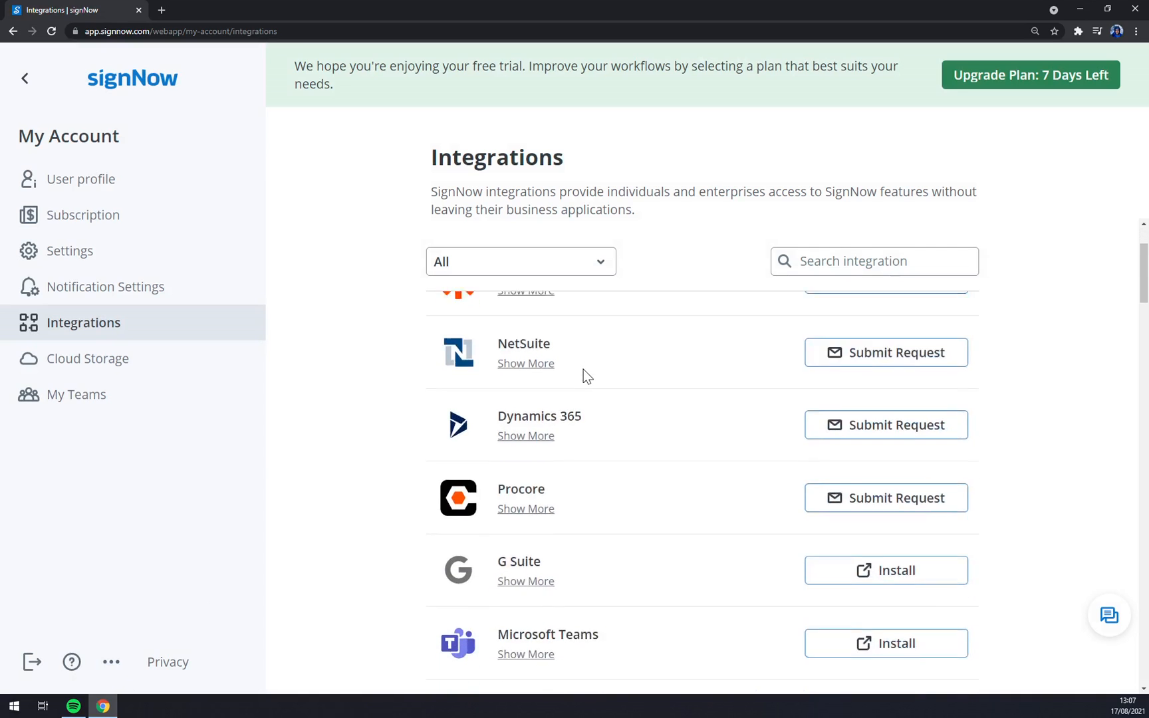
scroll("down", 3)
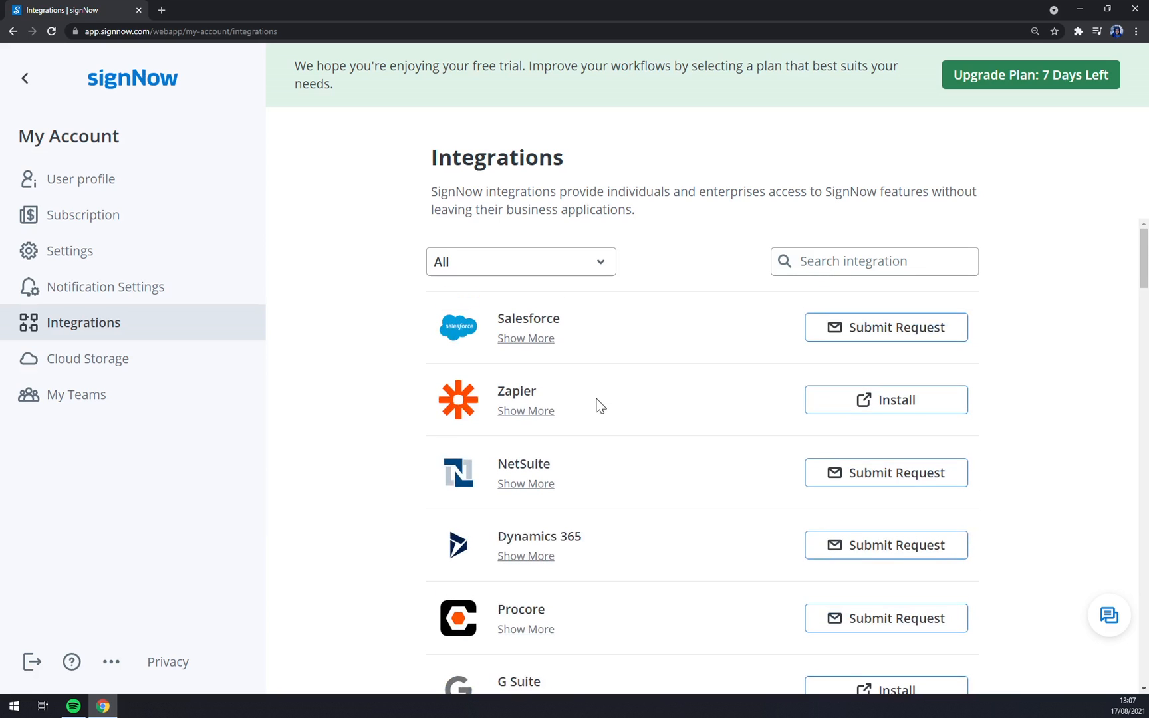
mouse_move(578, 409)
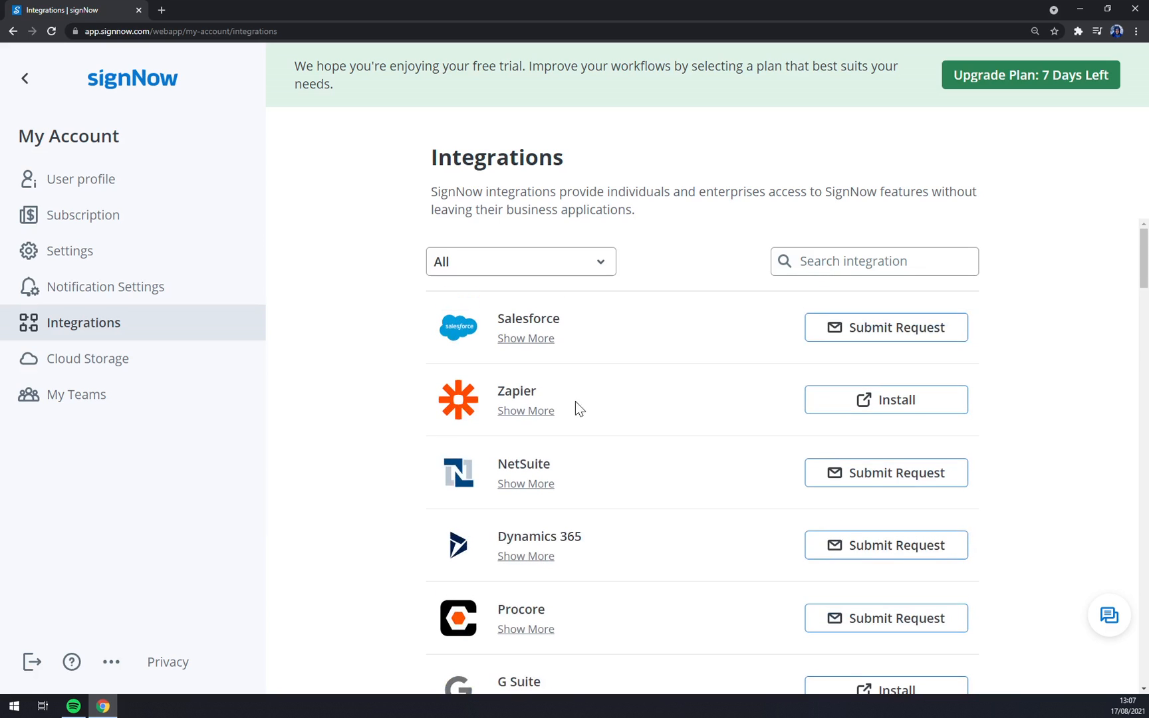
scroll("down", 3)
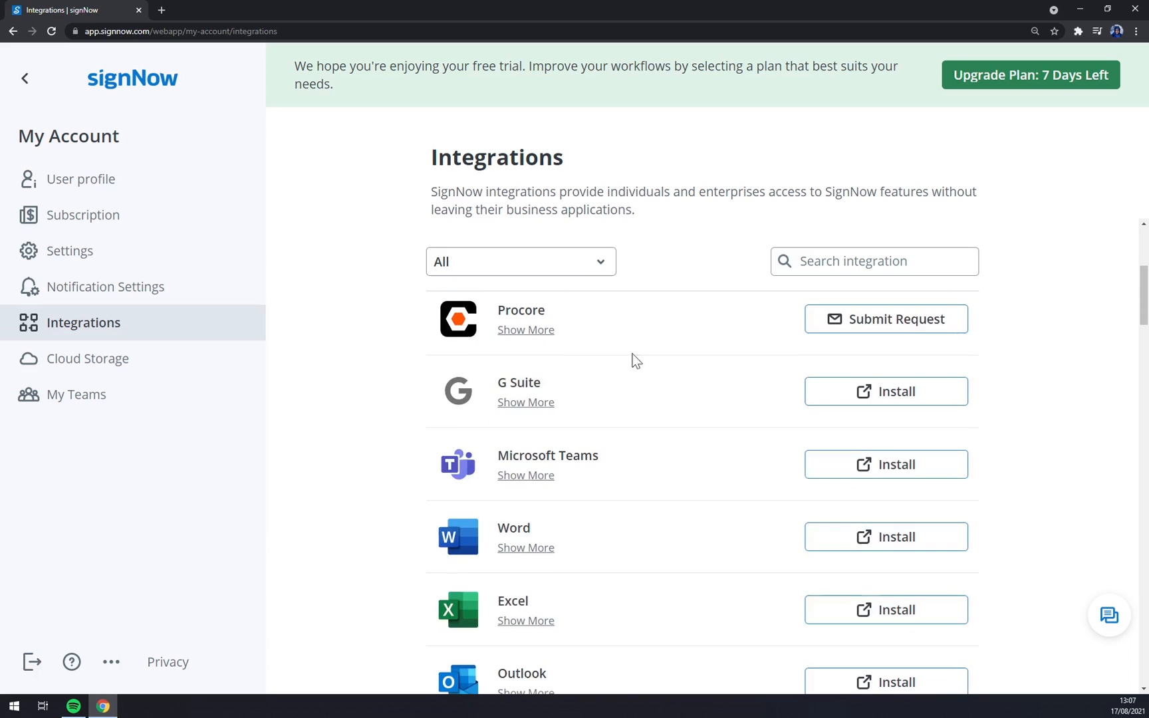
left_click(131, 79)
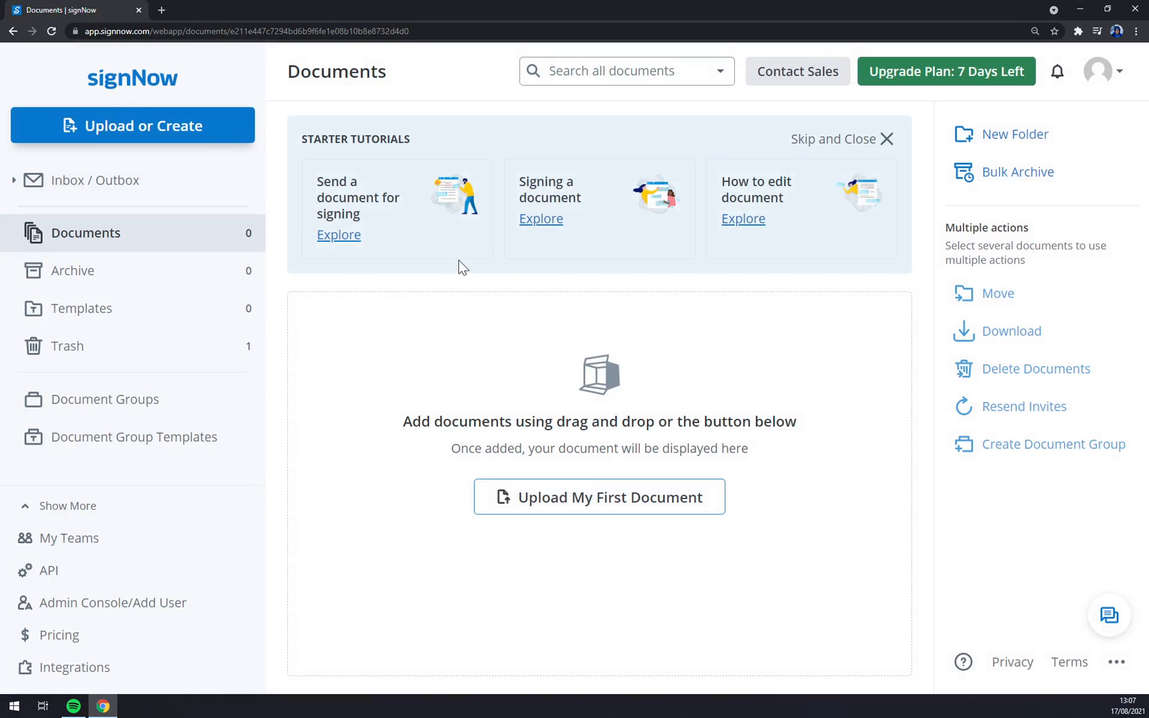
Step: Dismiss the starter tutorials and upload the FAjul PDF so it is listed under Documents
left_click(885, 139)
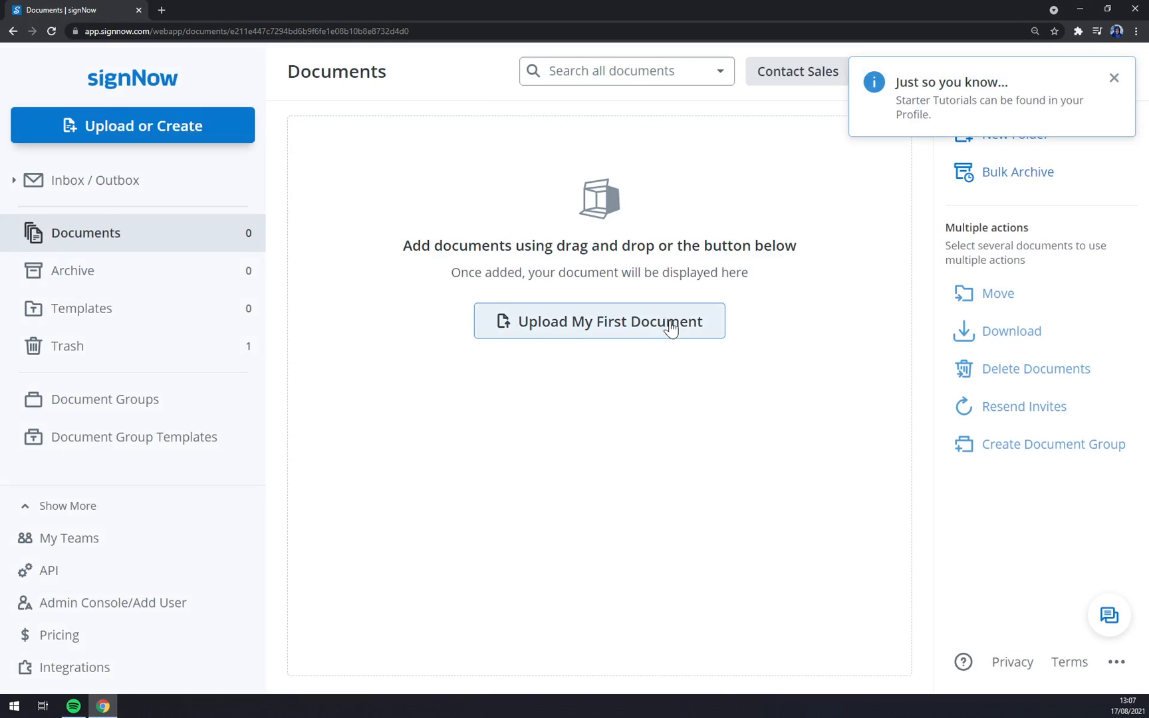
left_click(599, 321)
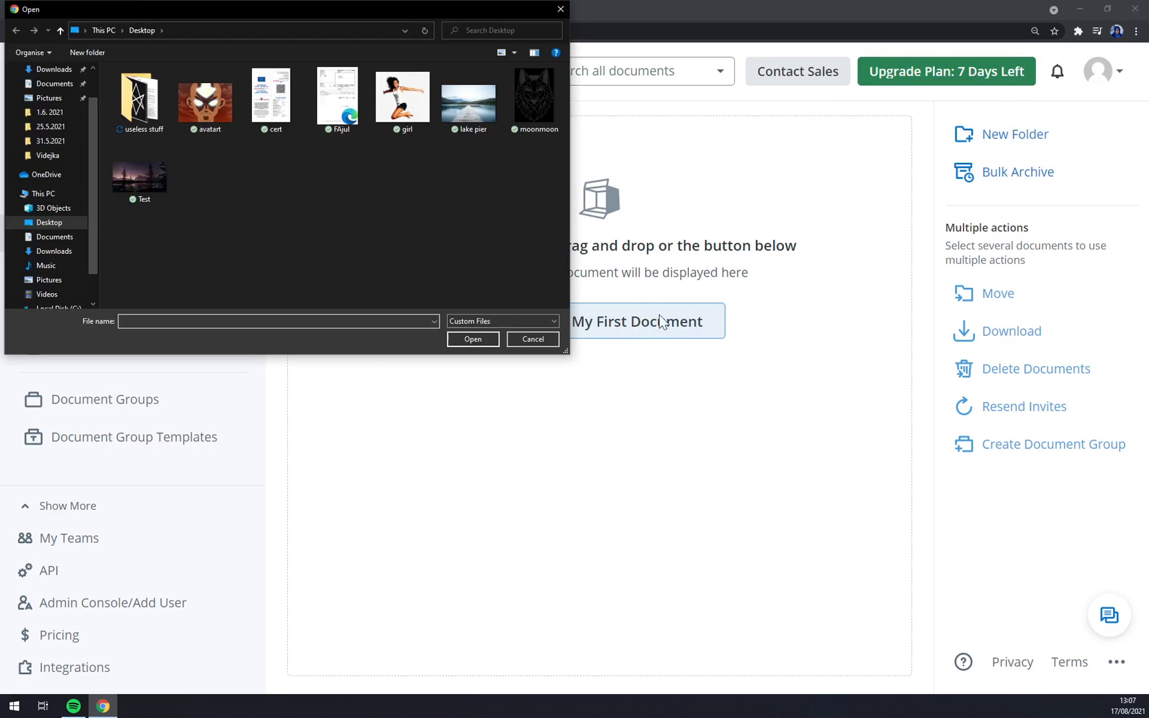
left_click(473, 339)
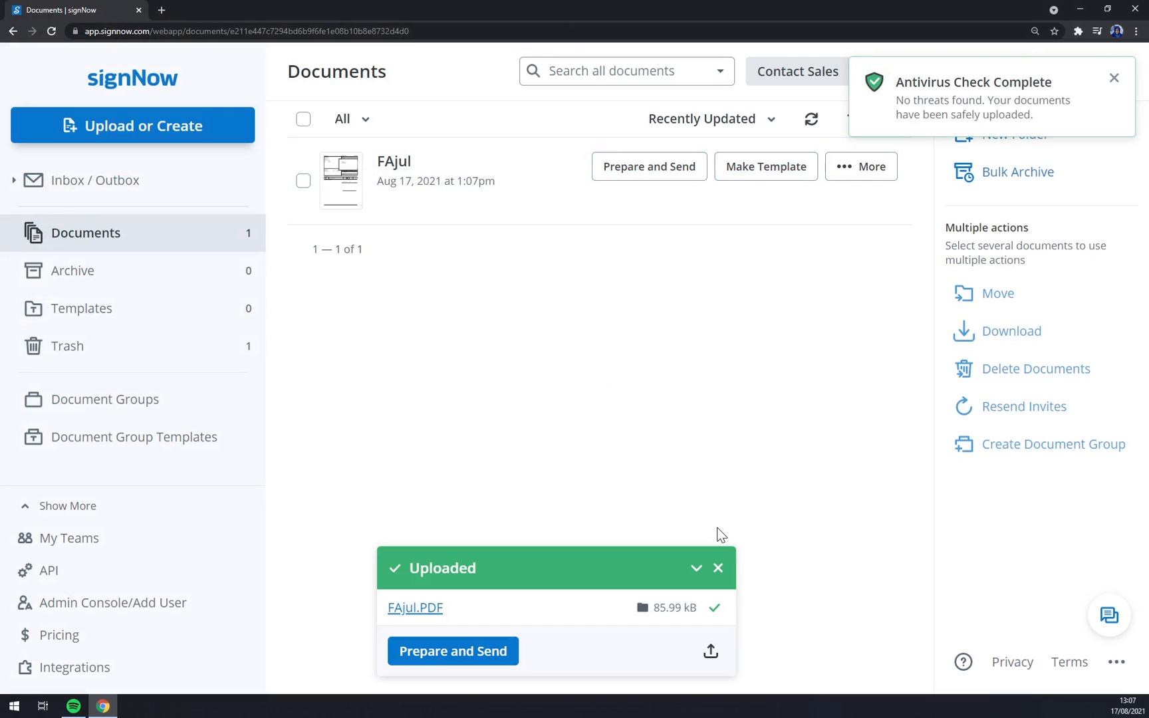
left_click(1114, 78)
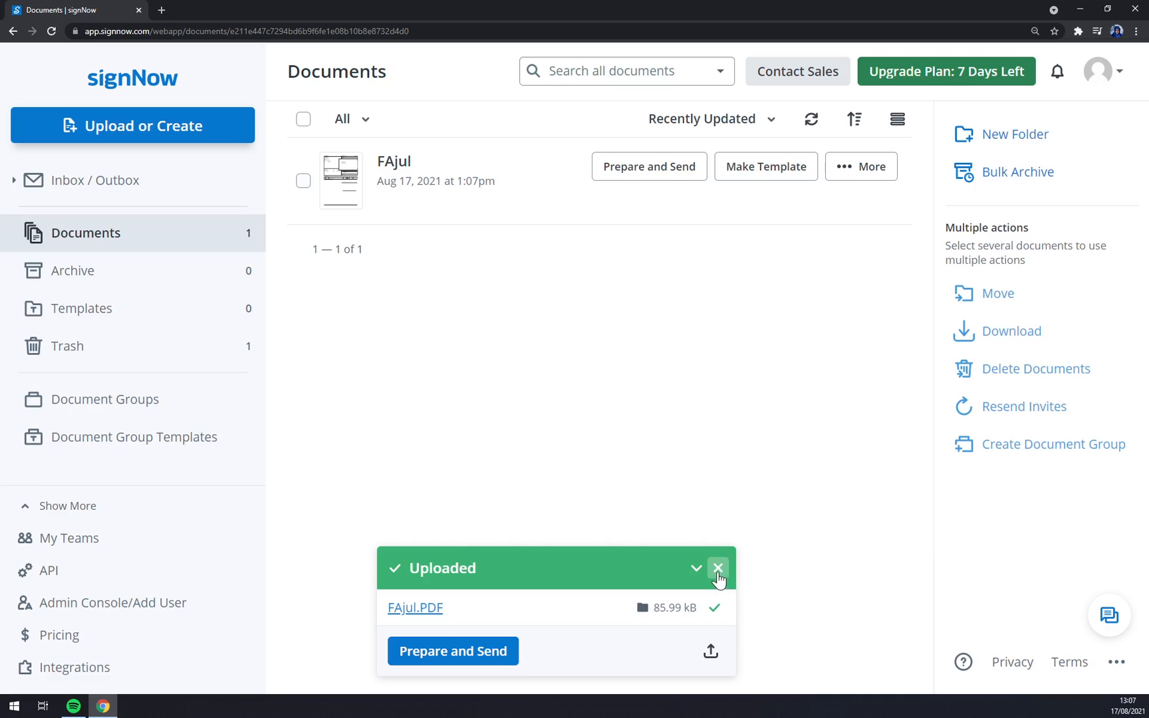
left_click(717, 570)
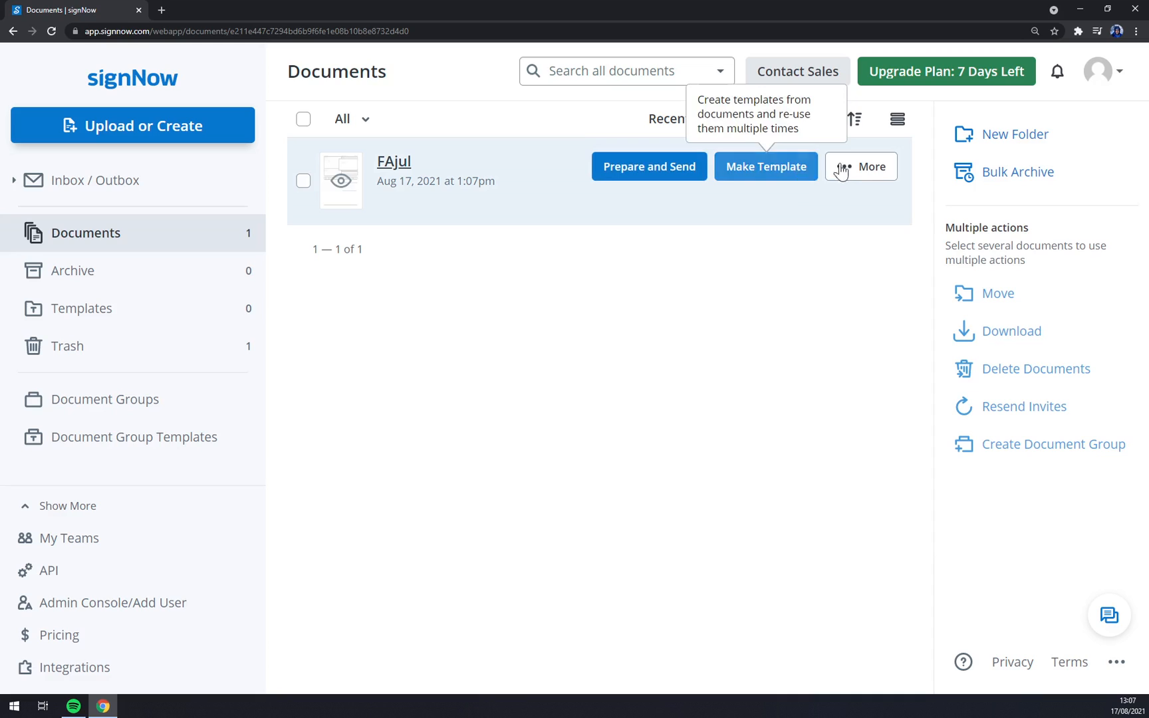
Step: From FAjul's More menu, start Prepare and Send to open the signing-request editor
left_click(862, 166)
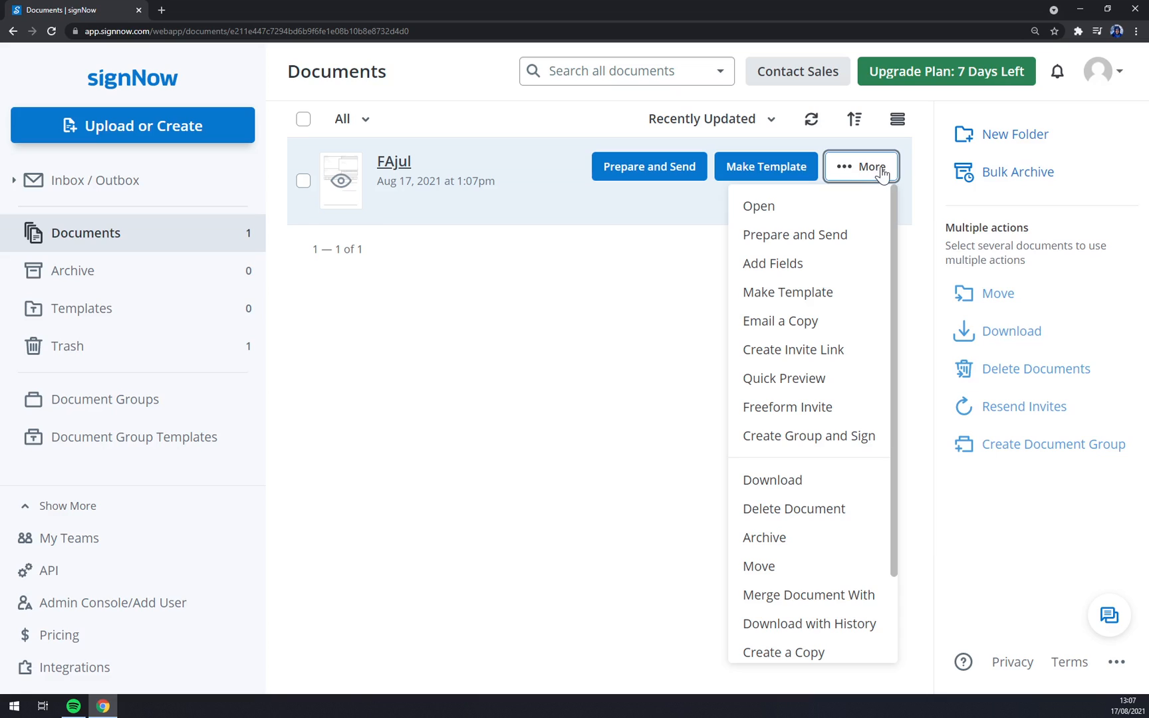
mouse_move(859, 203)
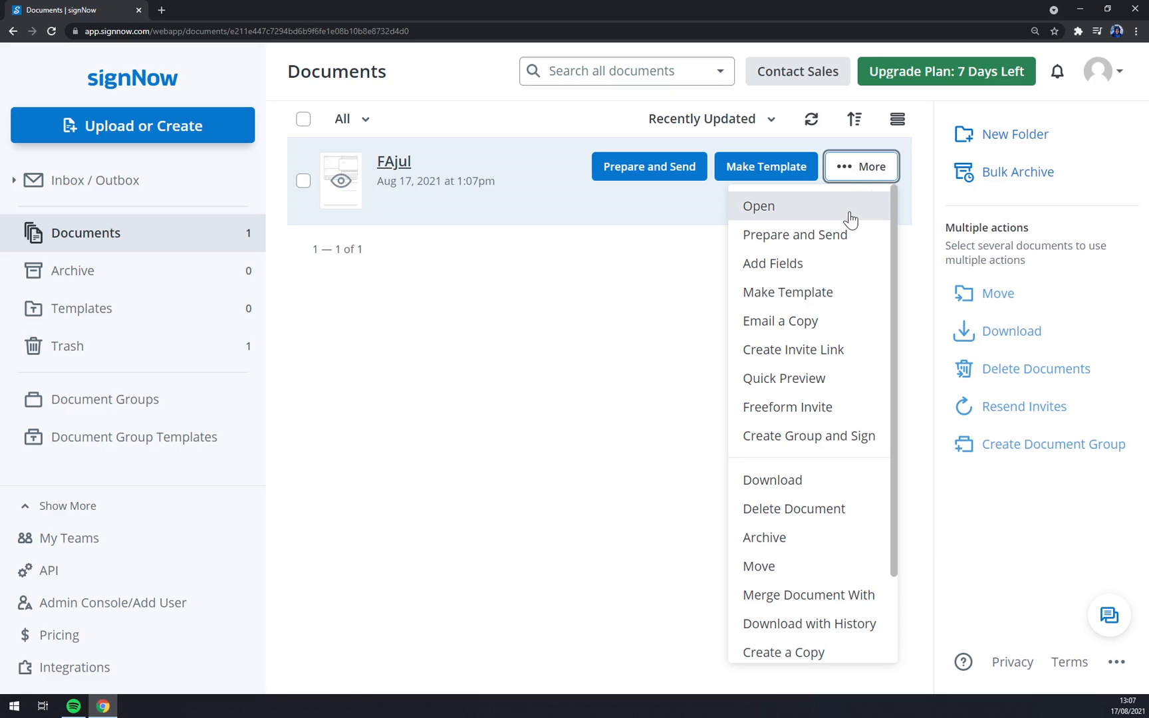
mouse_move(795, 235)
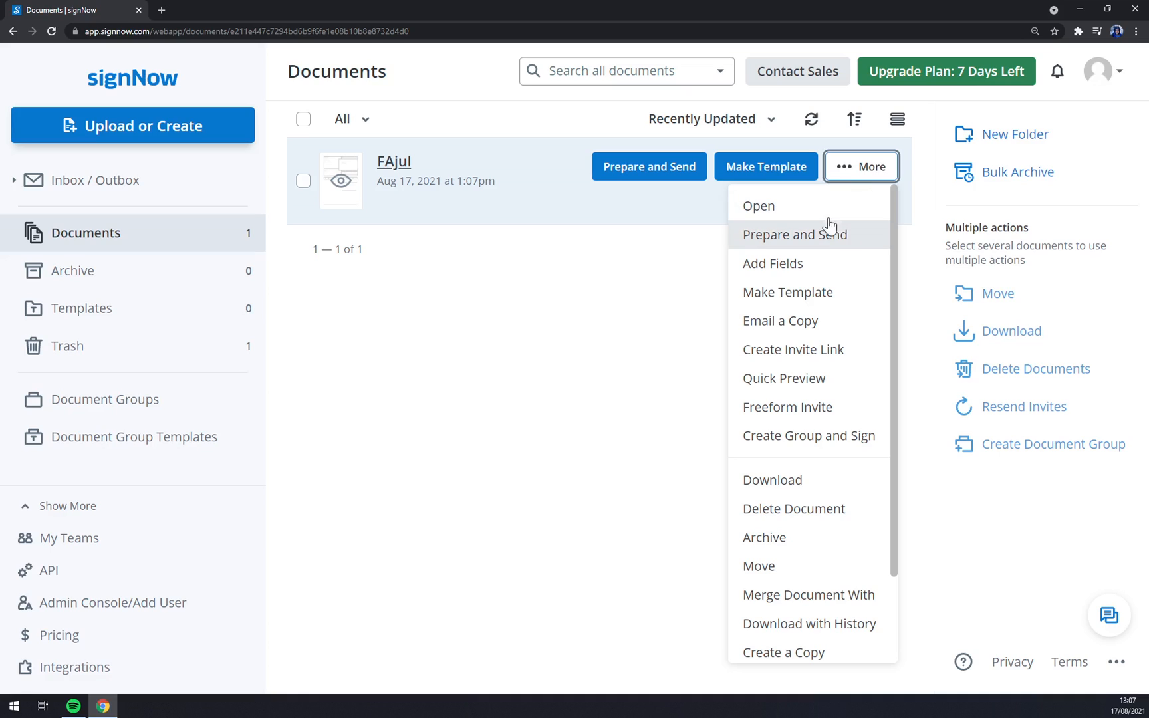
mouse_move(822, 321)
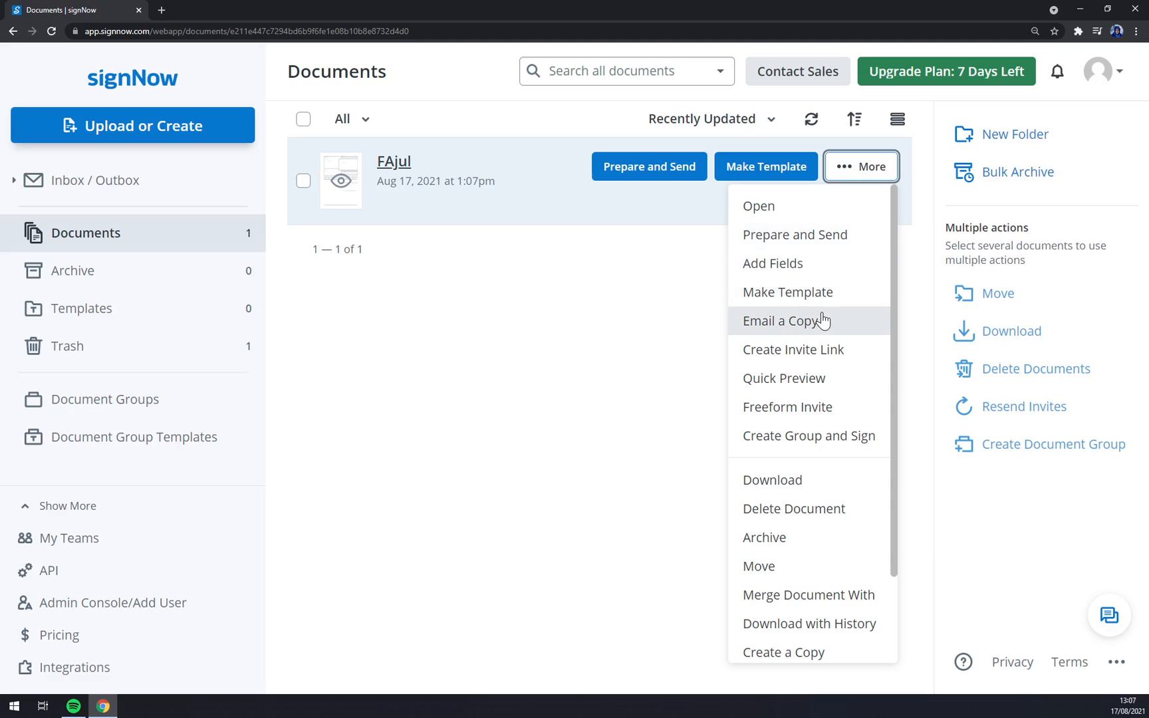
mouse_move(802, 296)
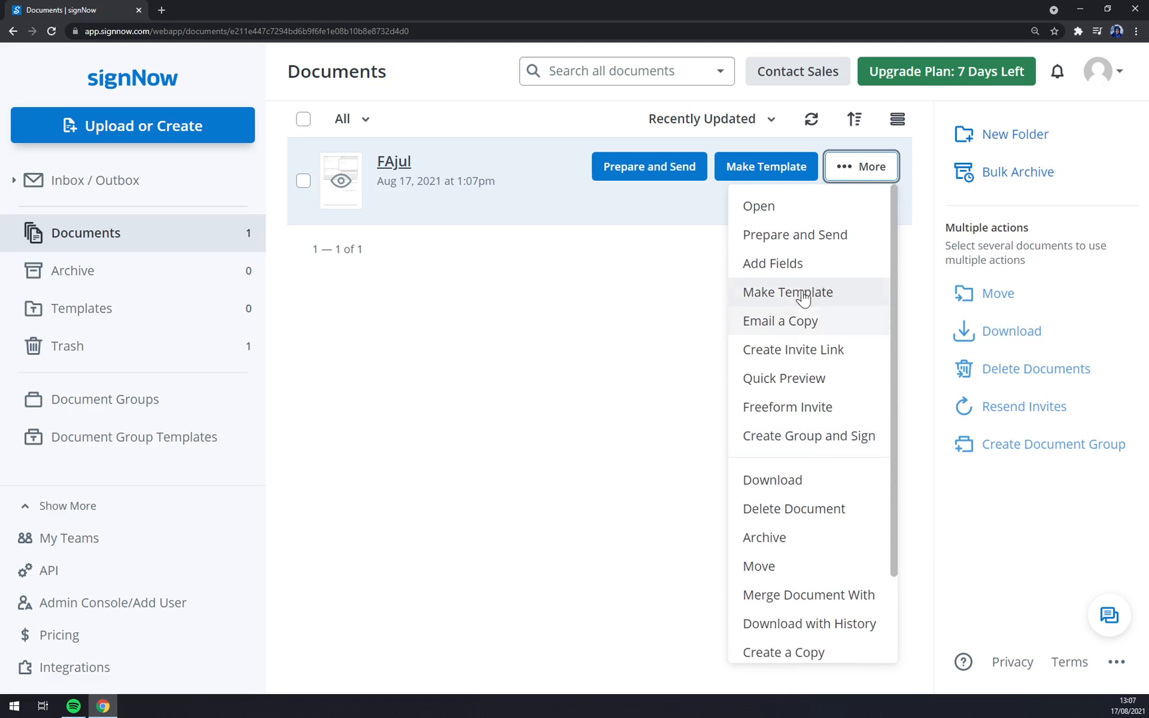
mouse_move(806, 362)
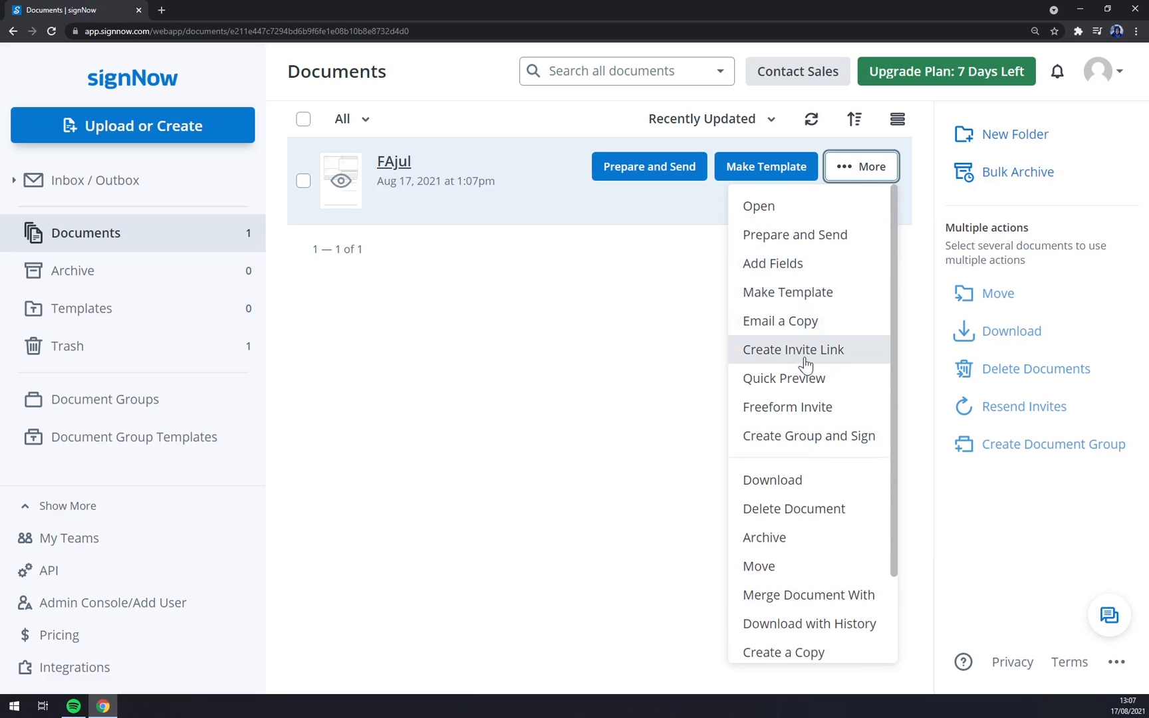
mouse_move(794, 234)
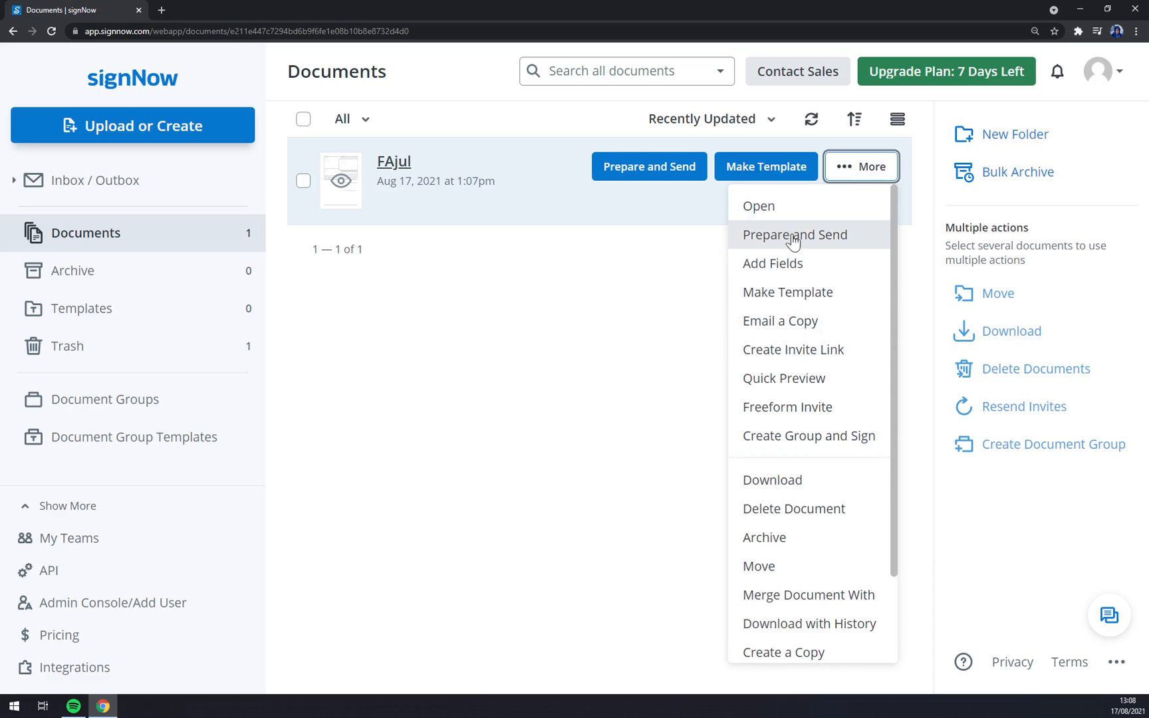
left_click(796, 235)
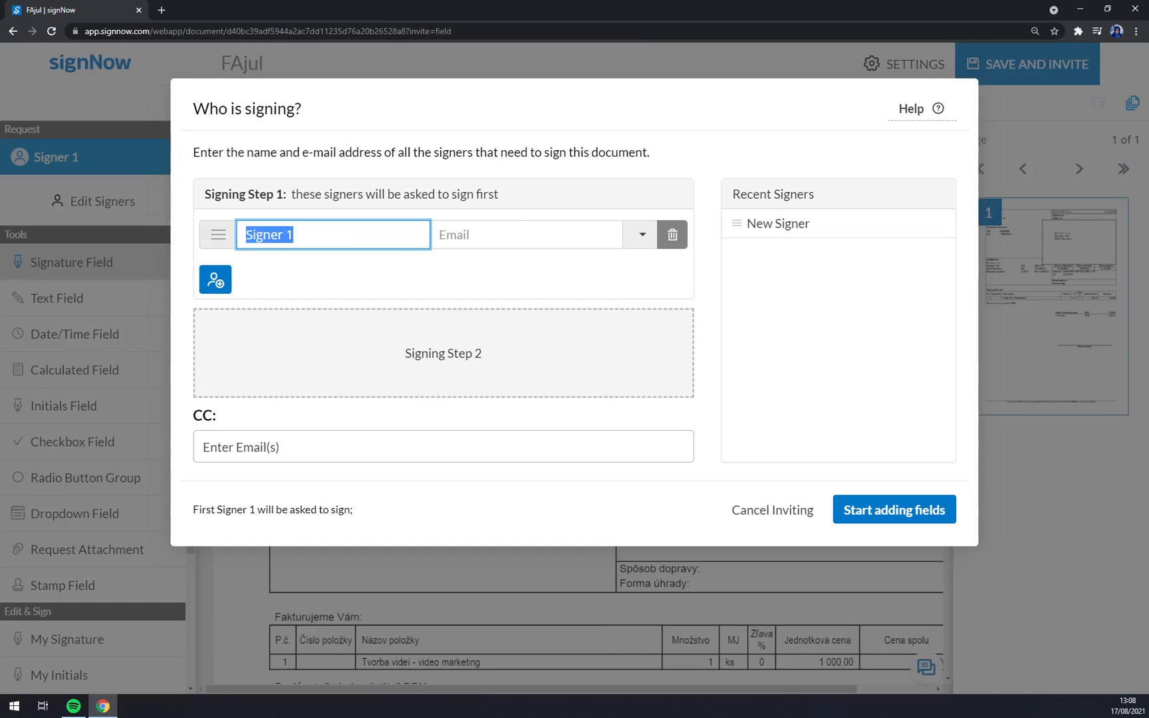
mouse_move(217, 234)
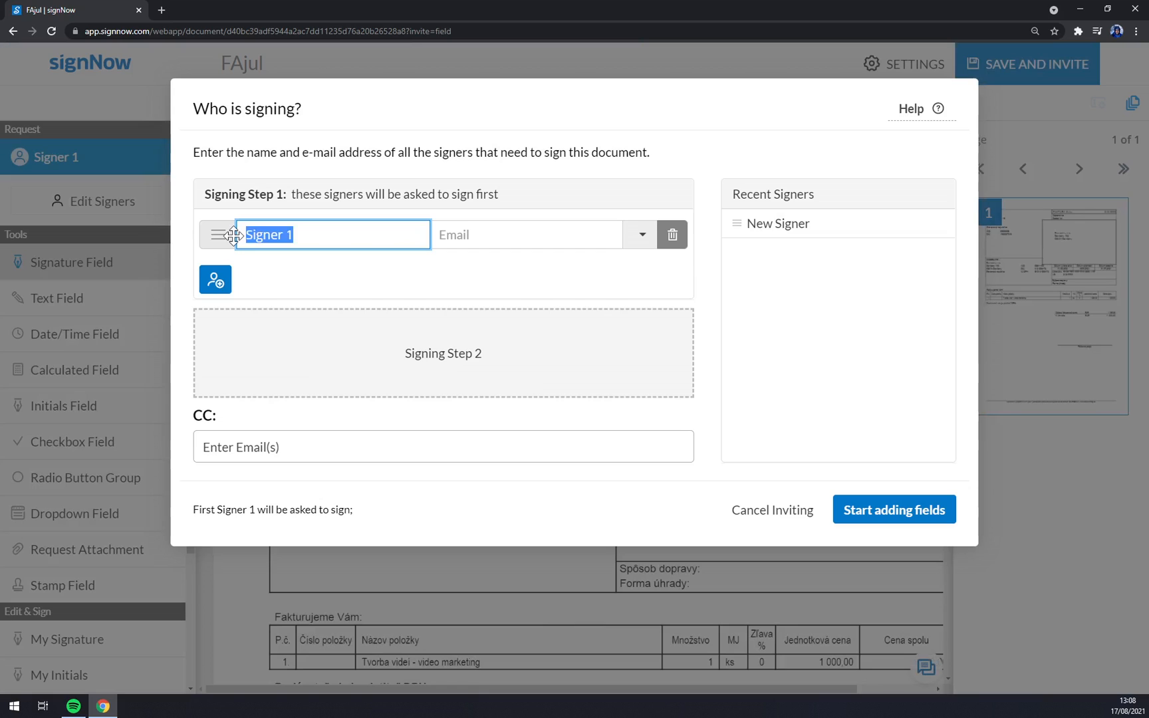
type("Matus")
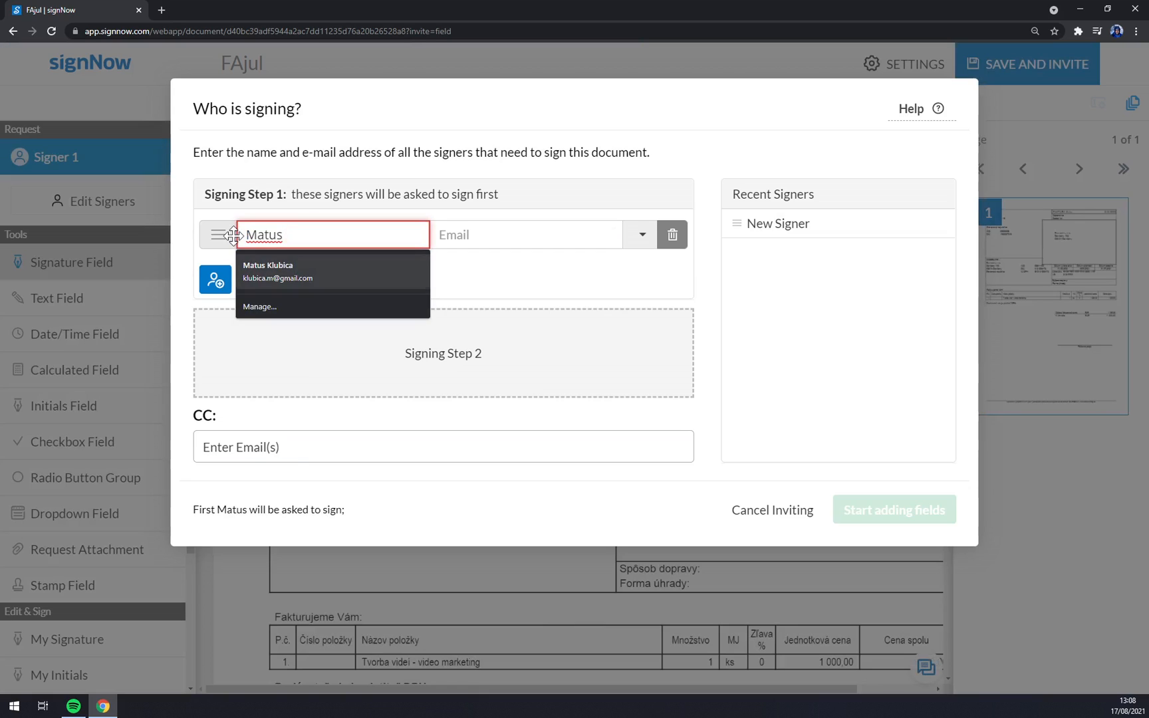
left_click(277, 271)
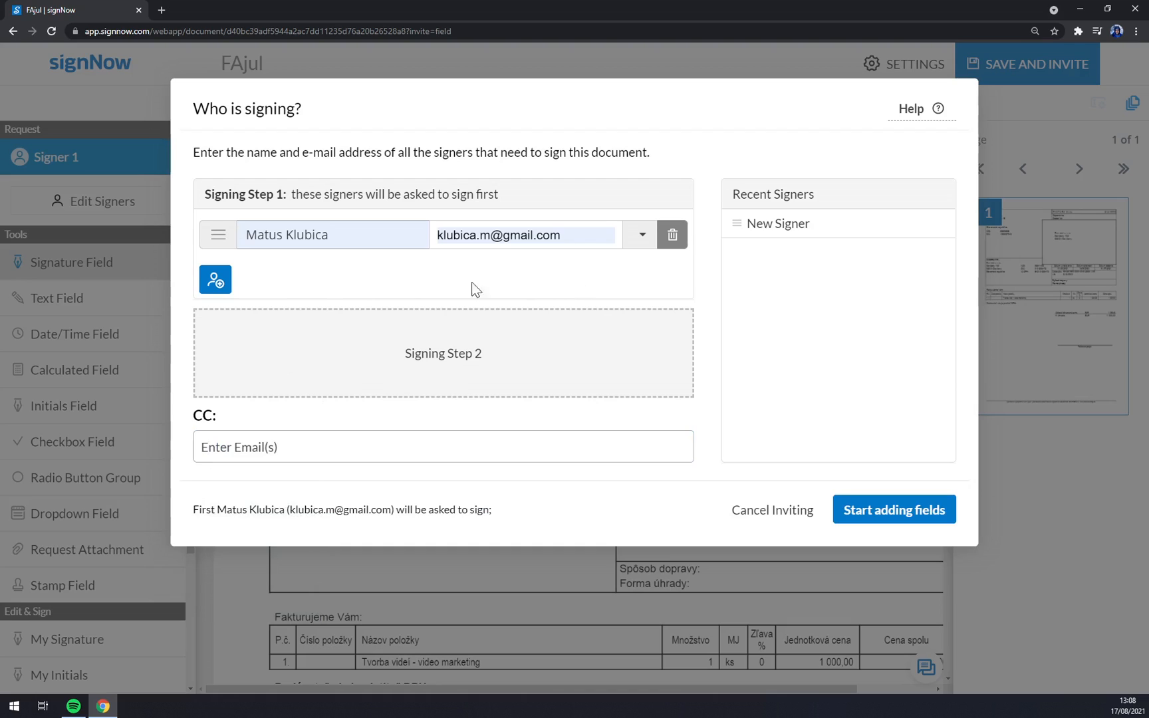
left_click(215, 279)
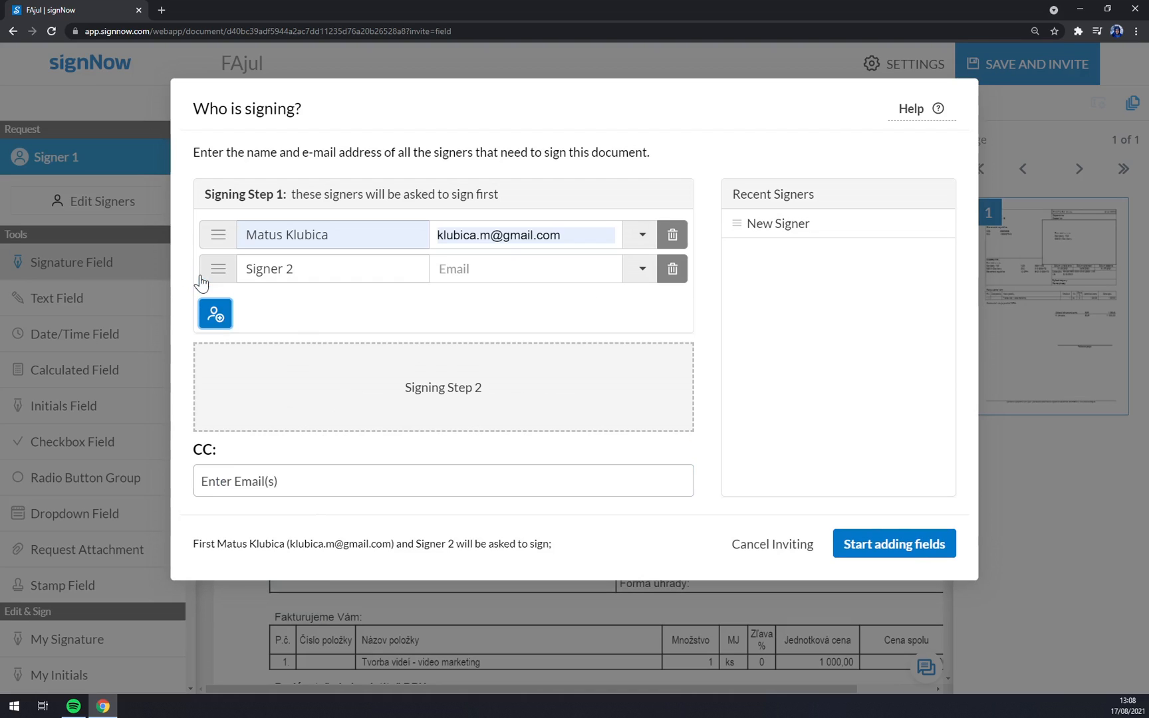
left_click(332, 268)
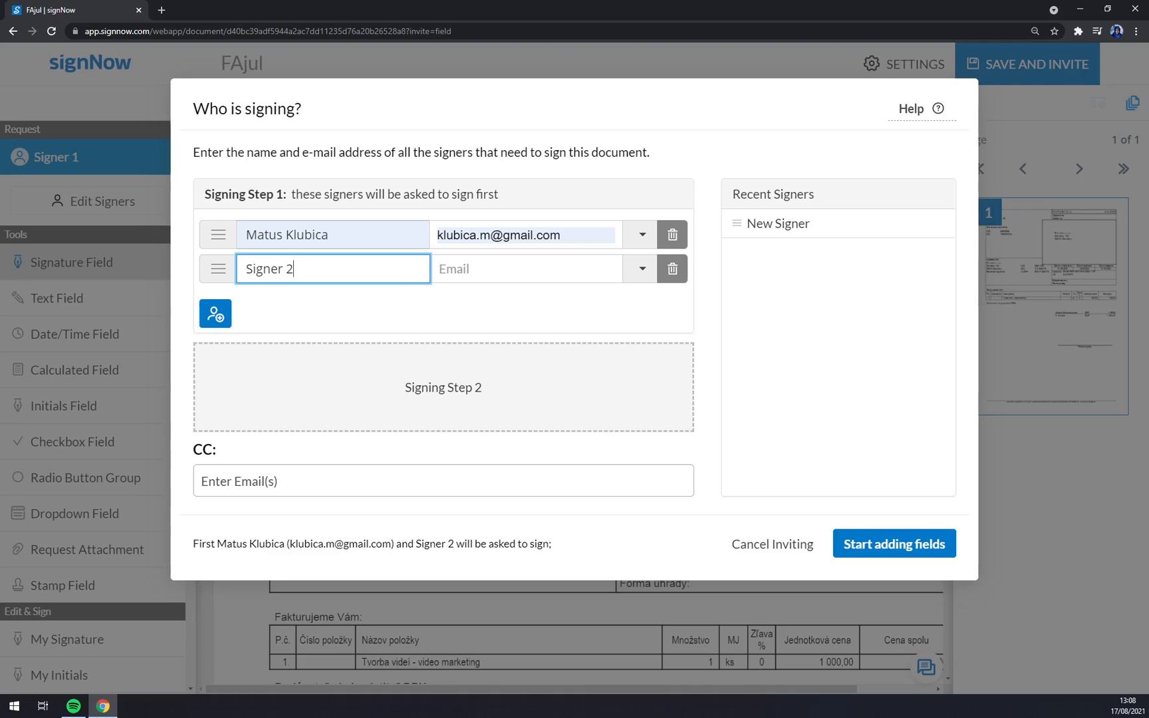
type("Marcus")
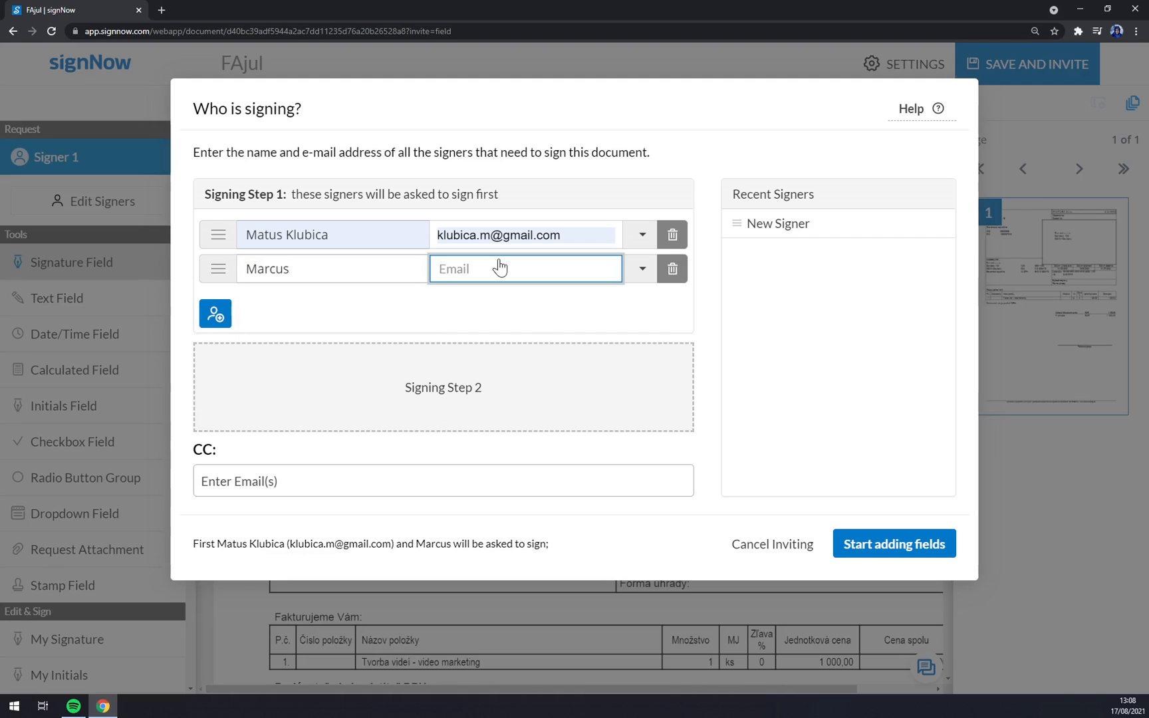
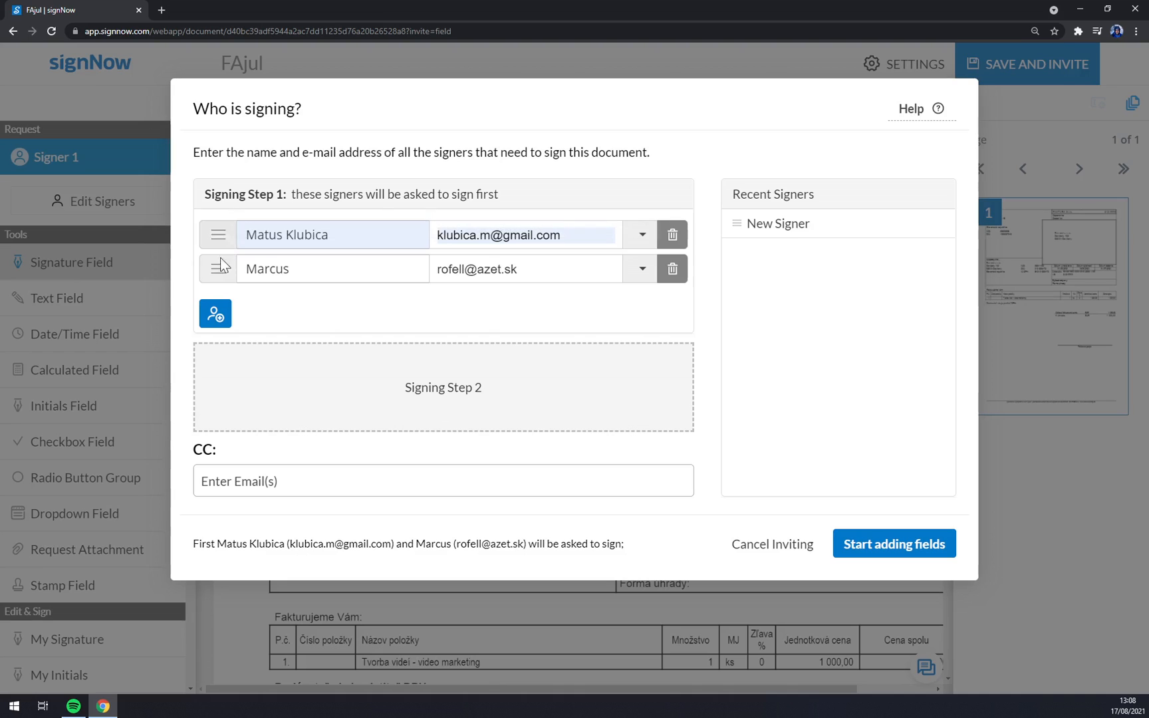
mouse_move(227, 256)
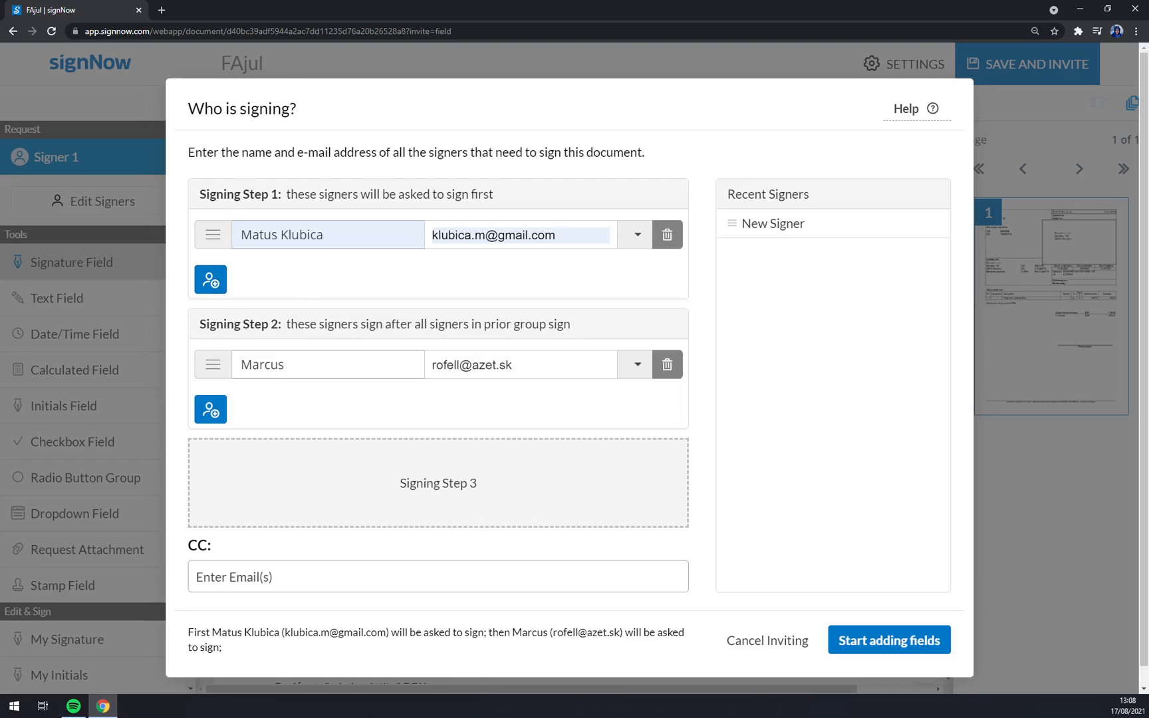
mouse_move(376, 223)
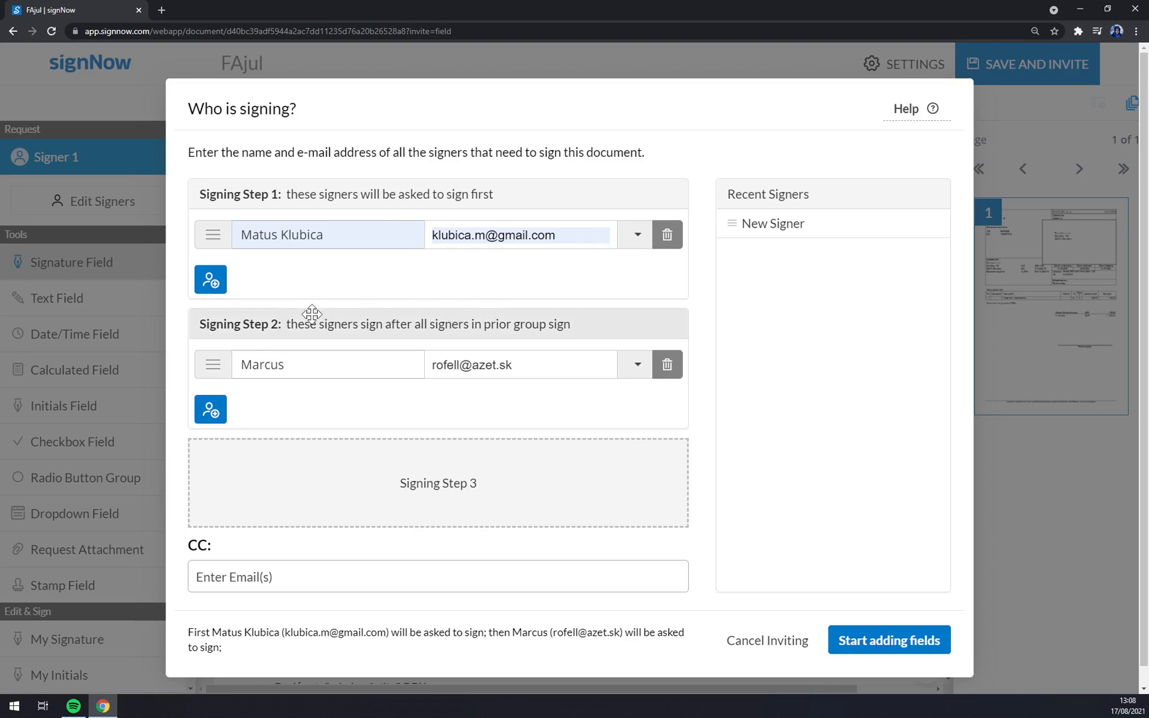
mouse_move(251, 334)
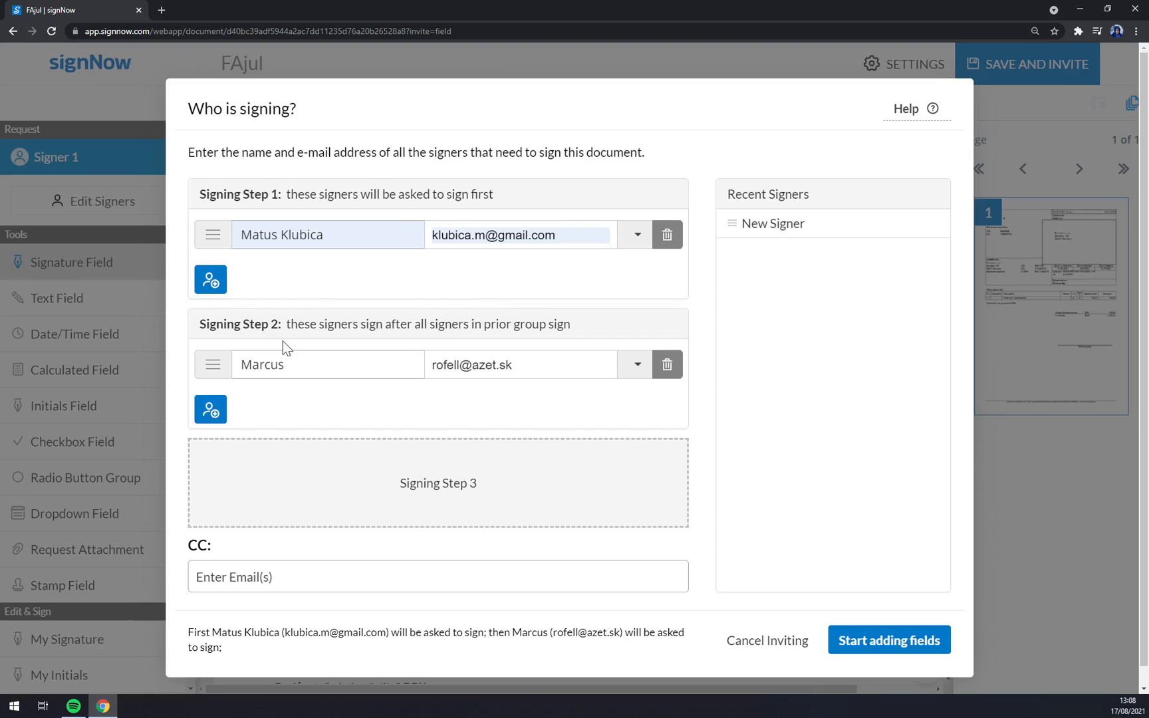
mouse_move(481, 204)
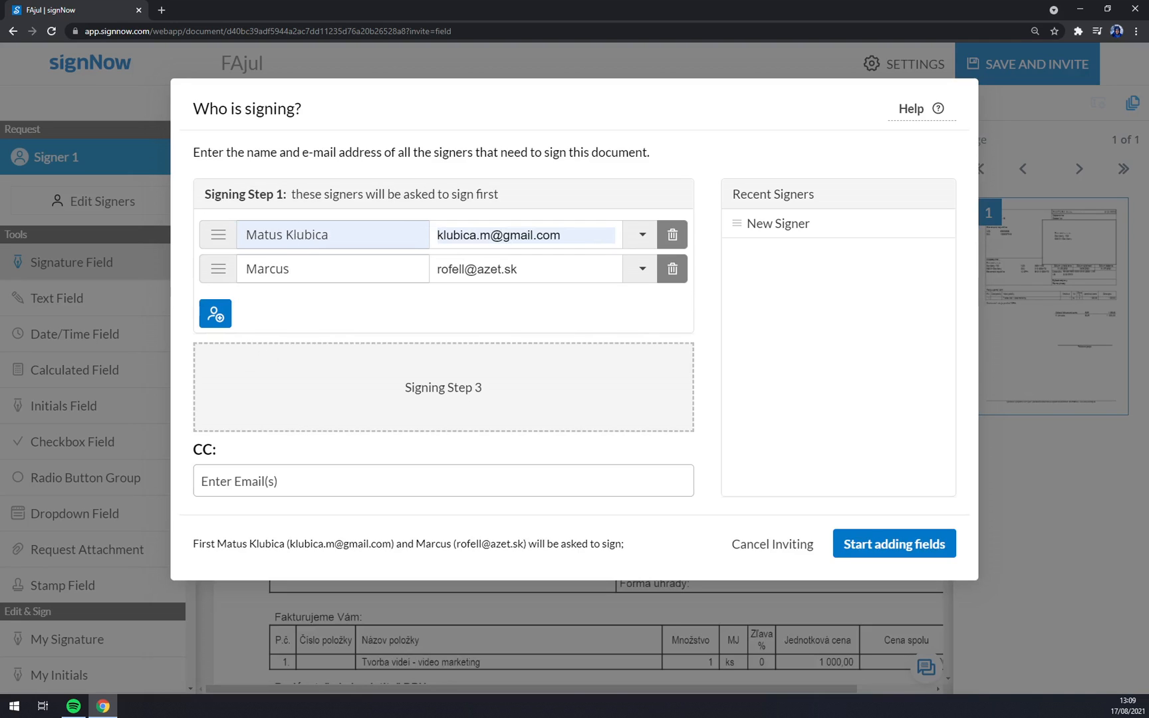
mouse_move(894, 544)
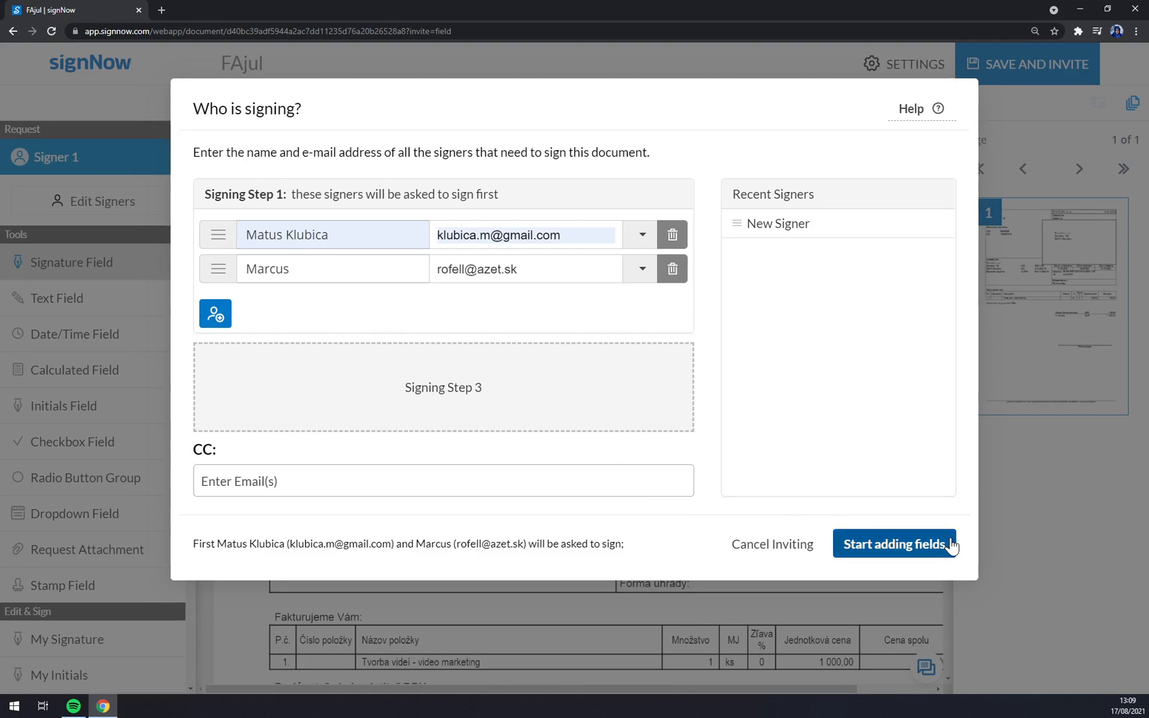
left_click(895, 544)
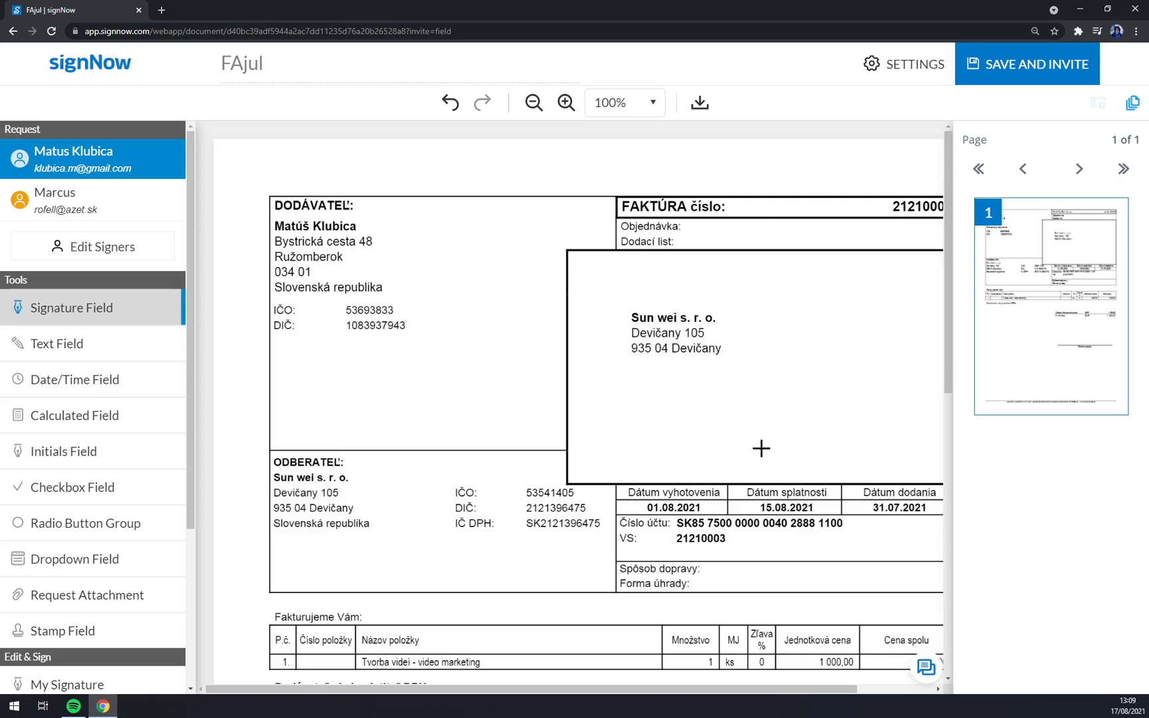
scroll("down", 3)
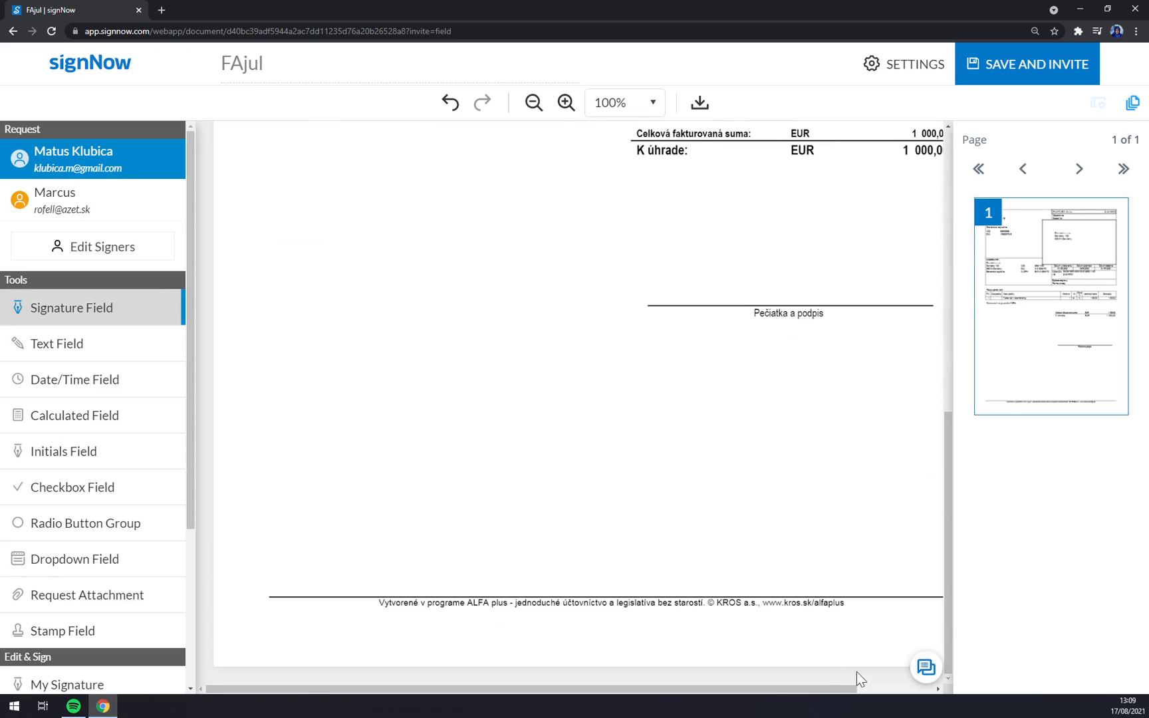
scroll("right", 3)
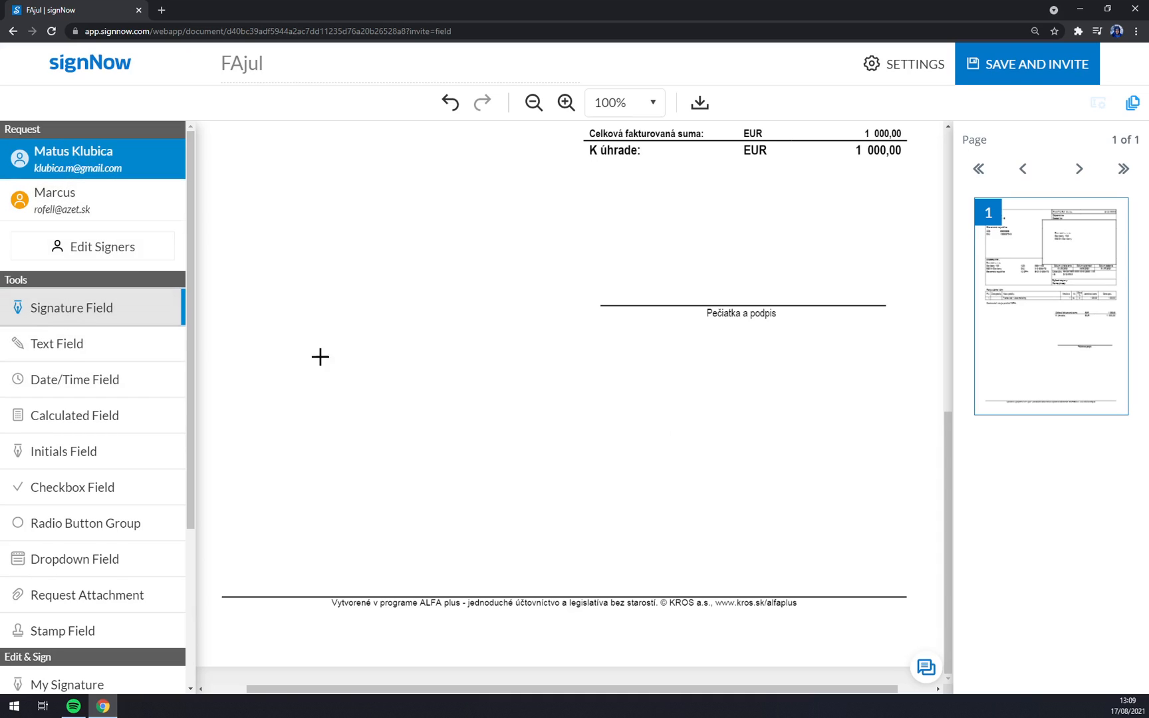
mouse_move(711, 401)
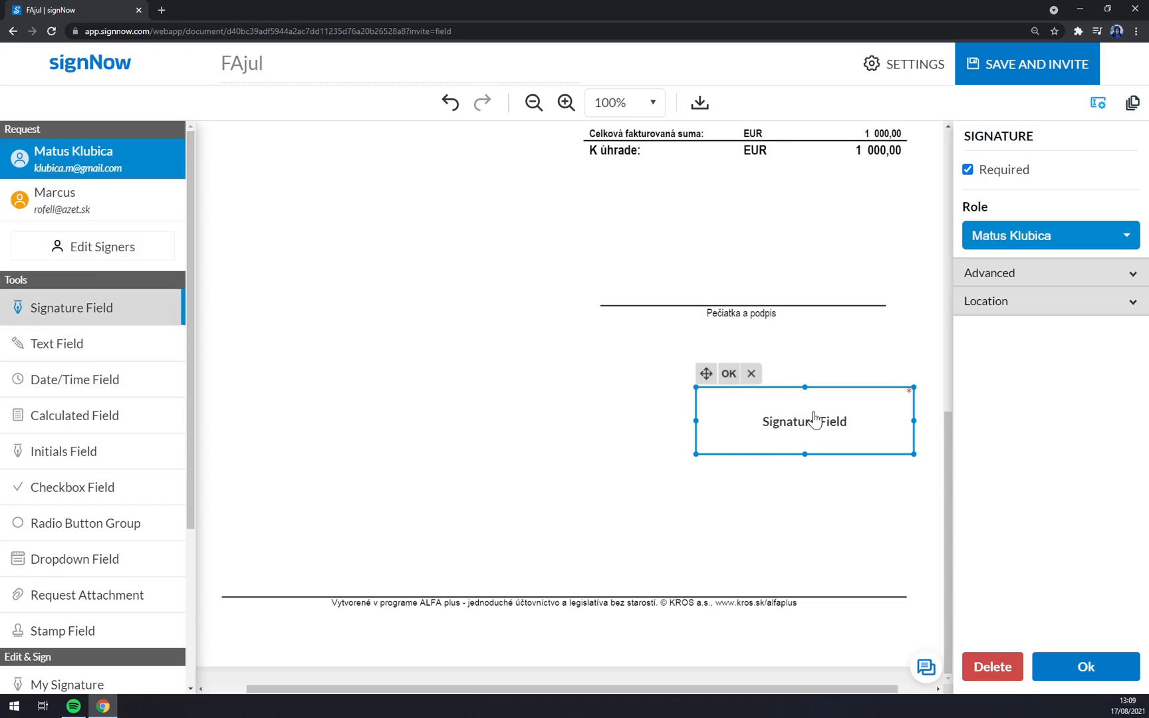
left_click_drag(805, 421, 773, 516)
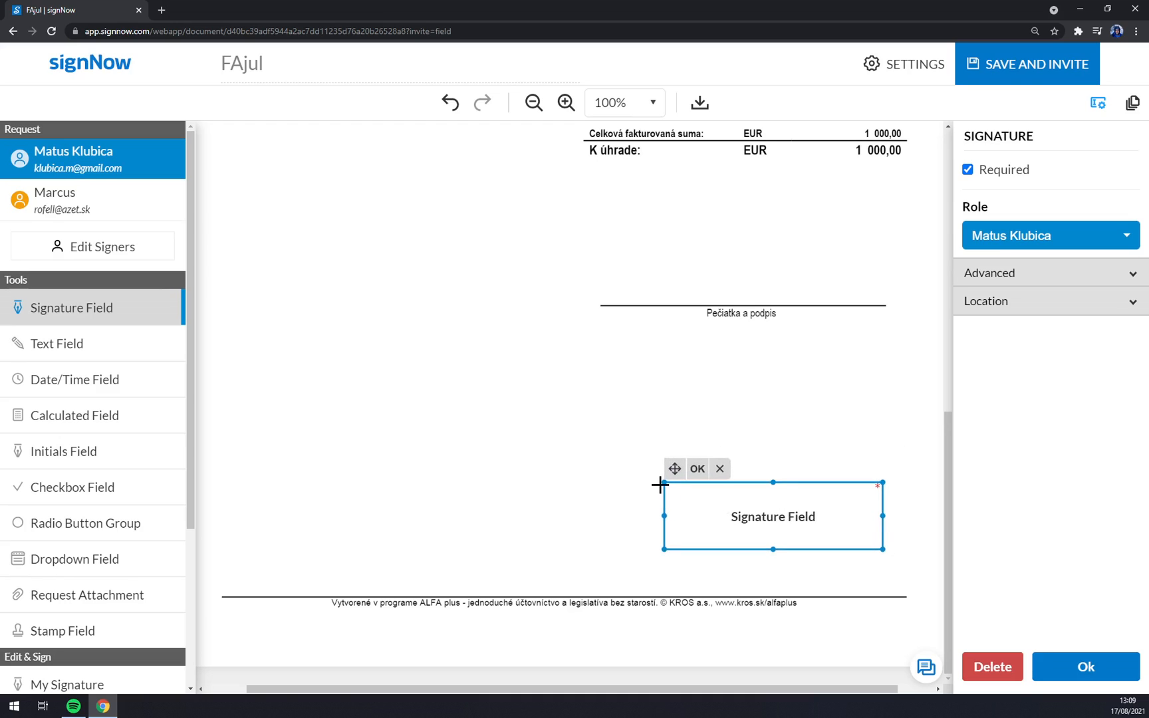
left_click_drag(773, 516, 766, 507)
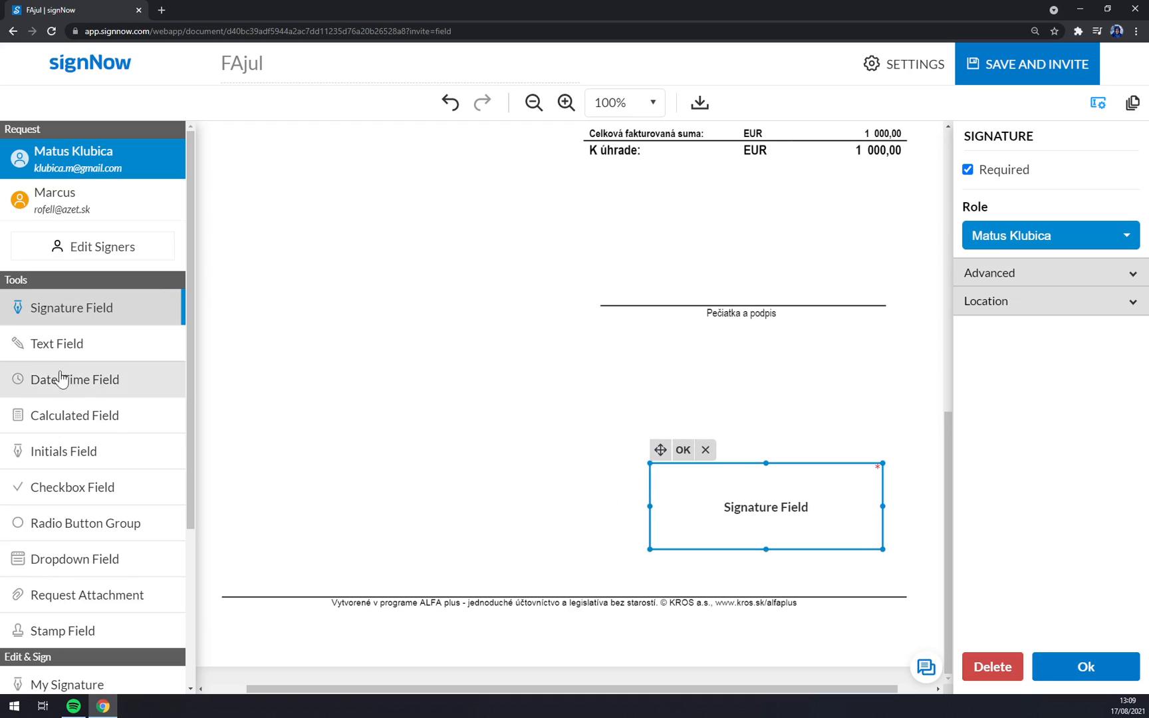
left_click(1086, 667)
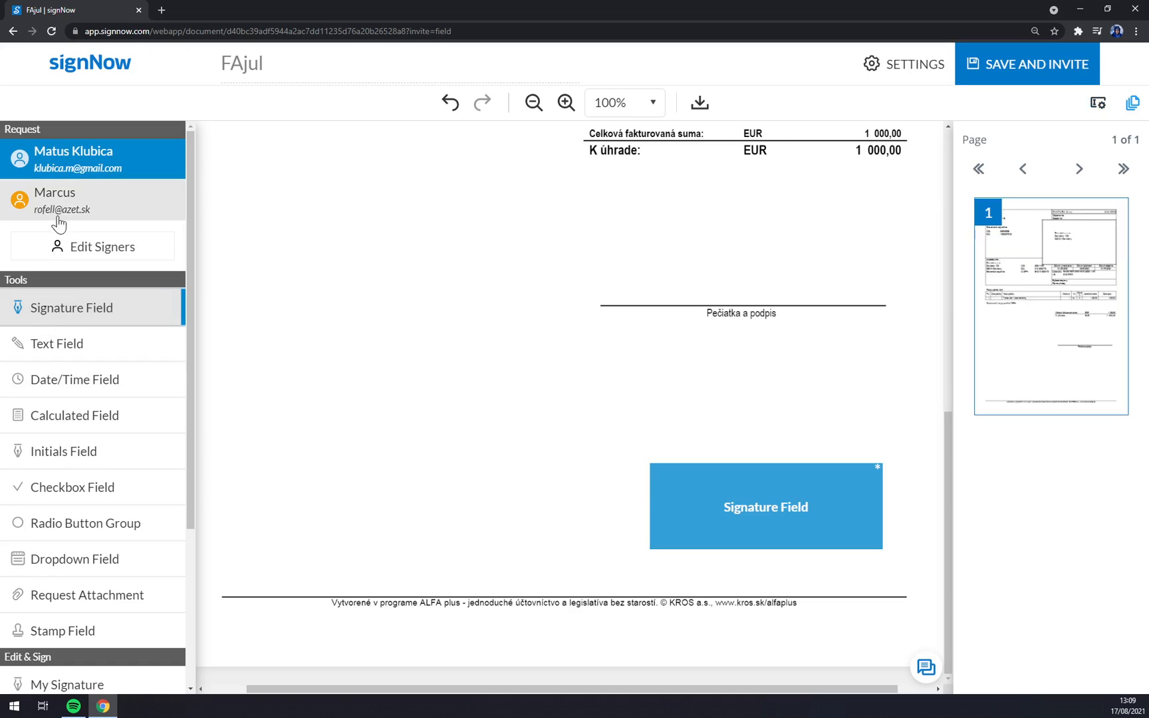
left_click(73, 201)
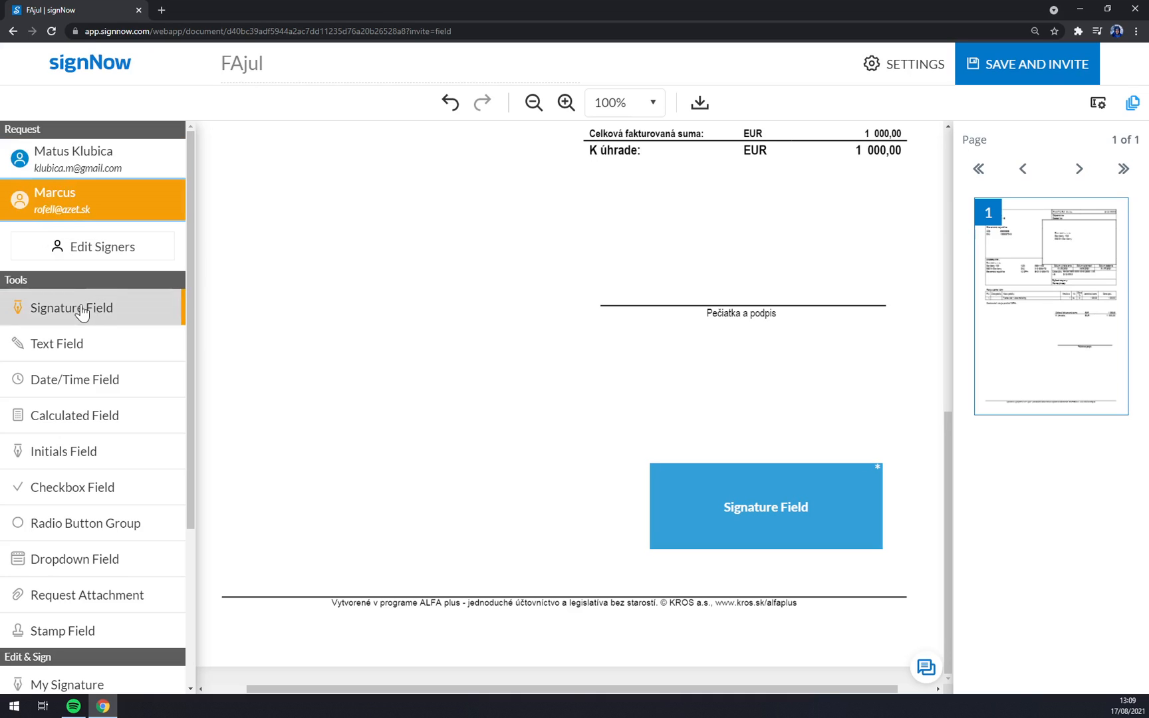
left_click(92, 159)
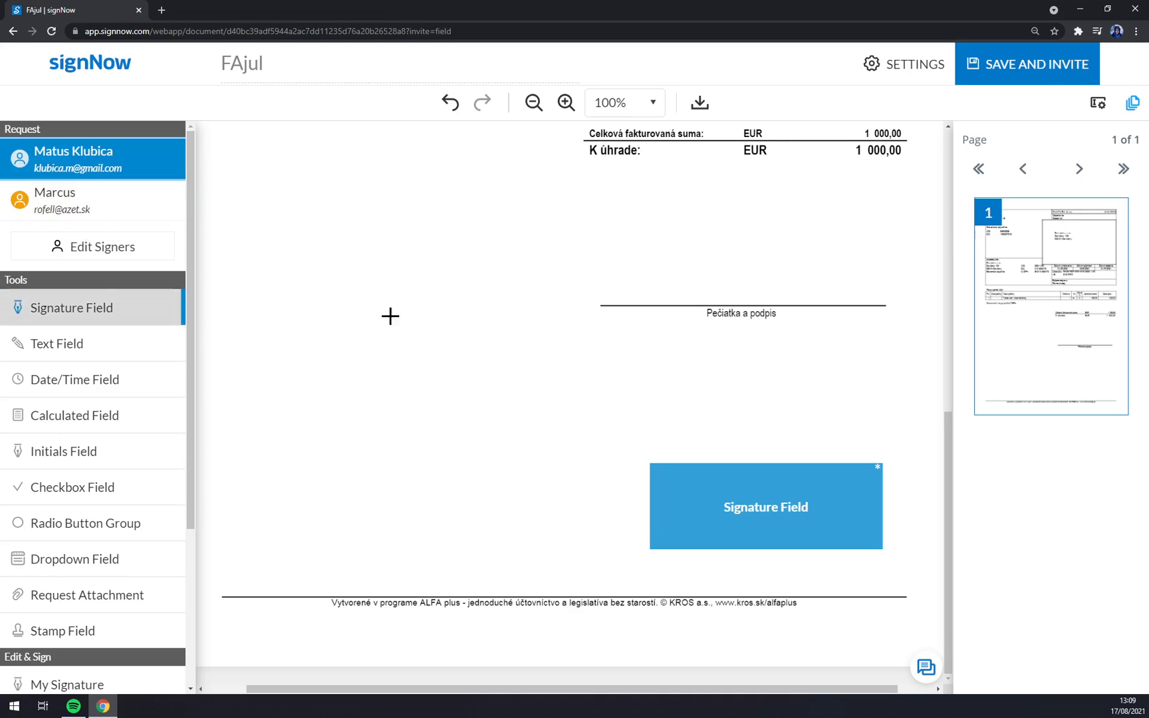
left_click(92, 201)
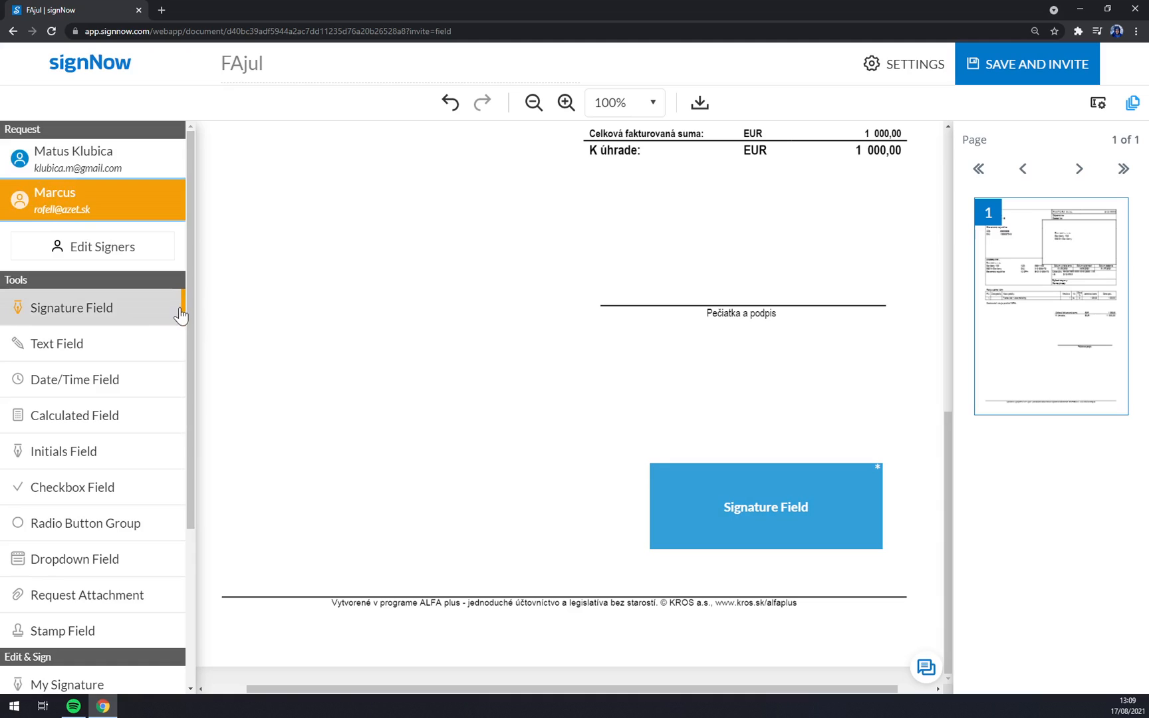
mouse_move(132, 309)
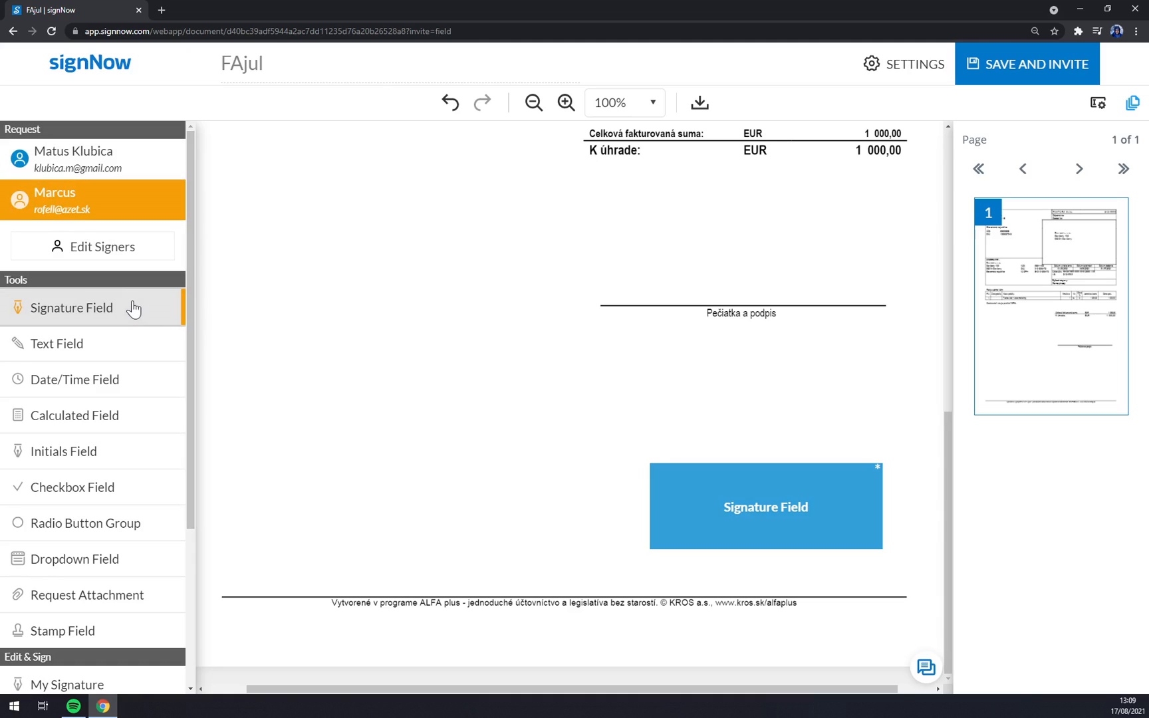
mouse_move(618, 528)
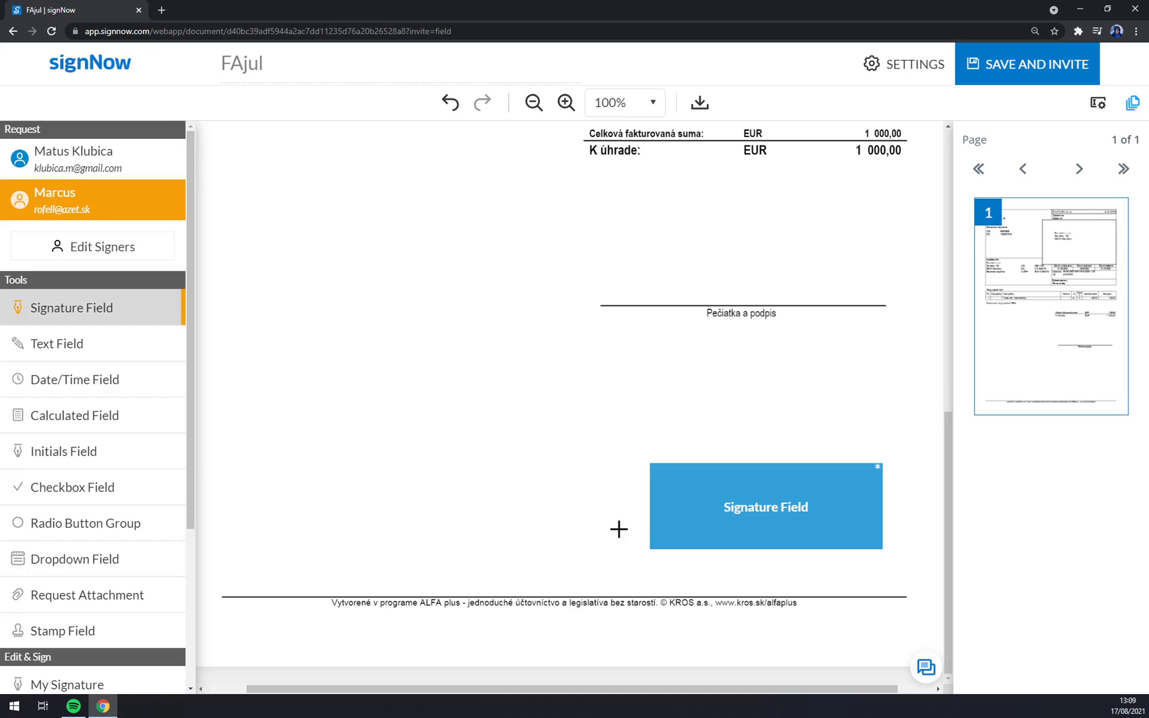
left_click(618, 529)
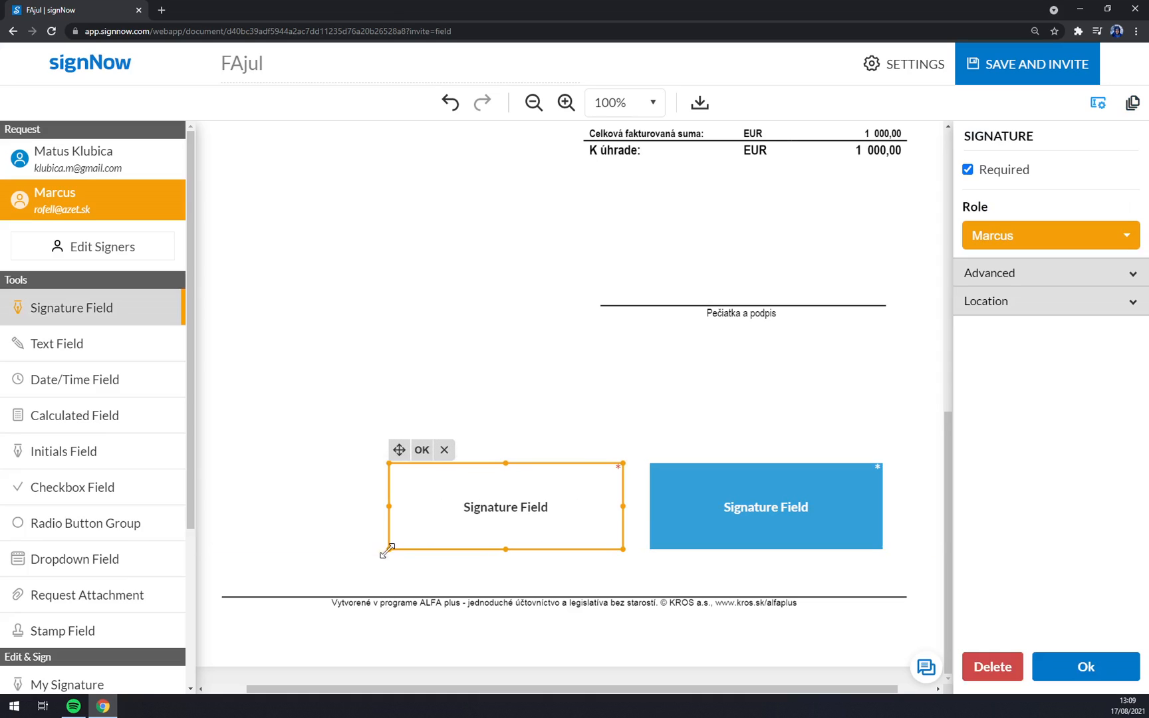
mouse_move(51, 174)
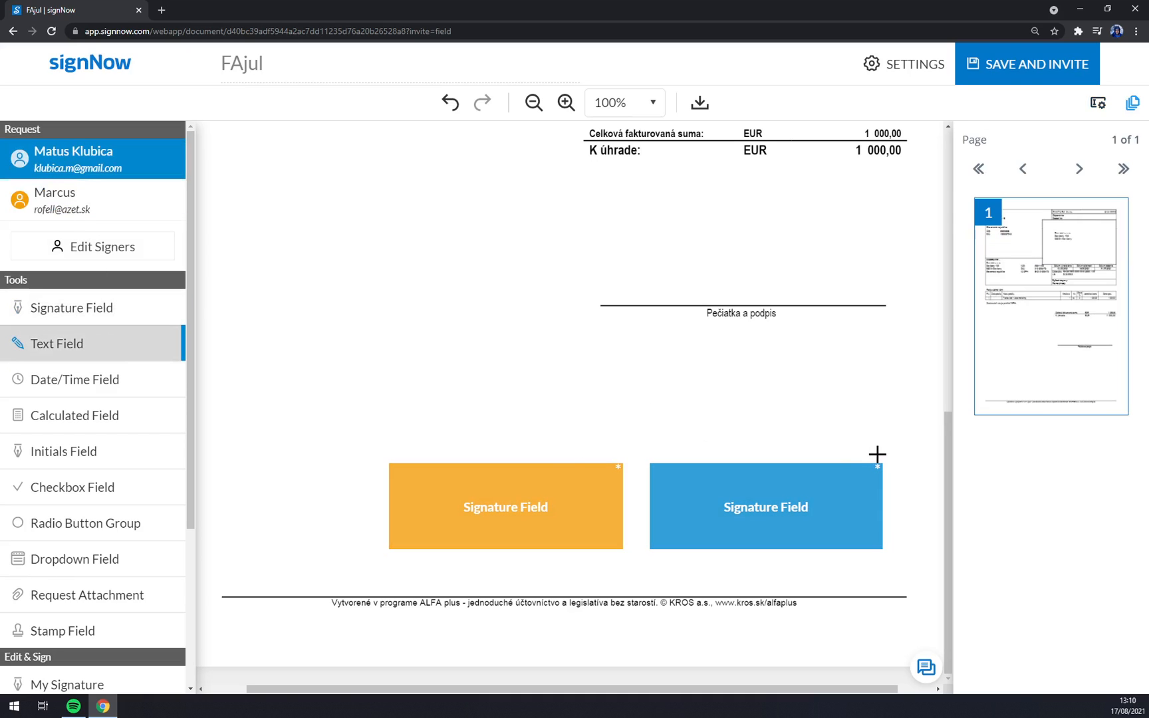
Step: Add a text field above the first signature field, sized to match the signature width
left_click(718, 422)
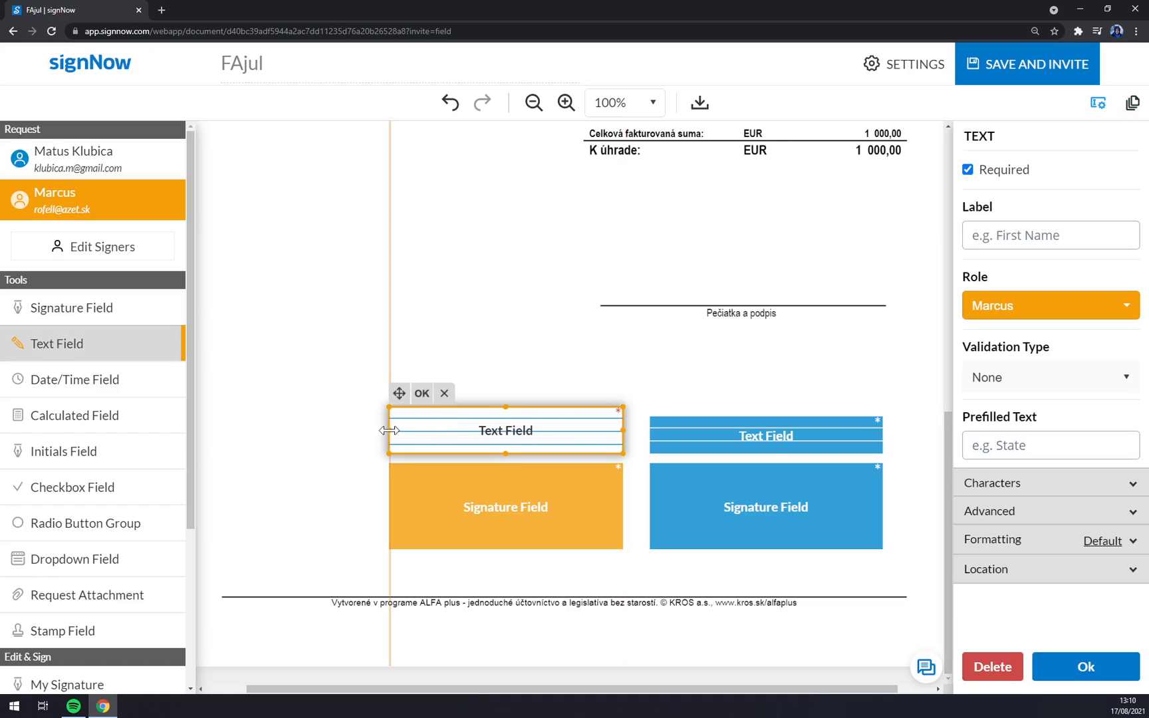
left_click_drag(505, 430, 504, 435)
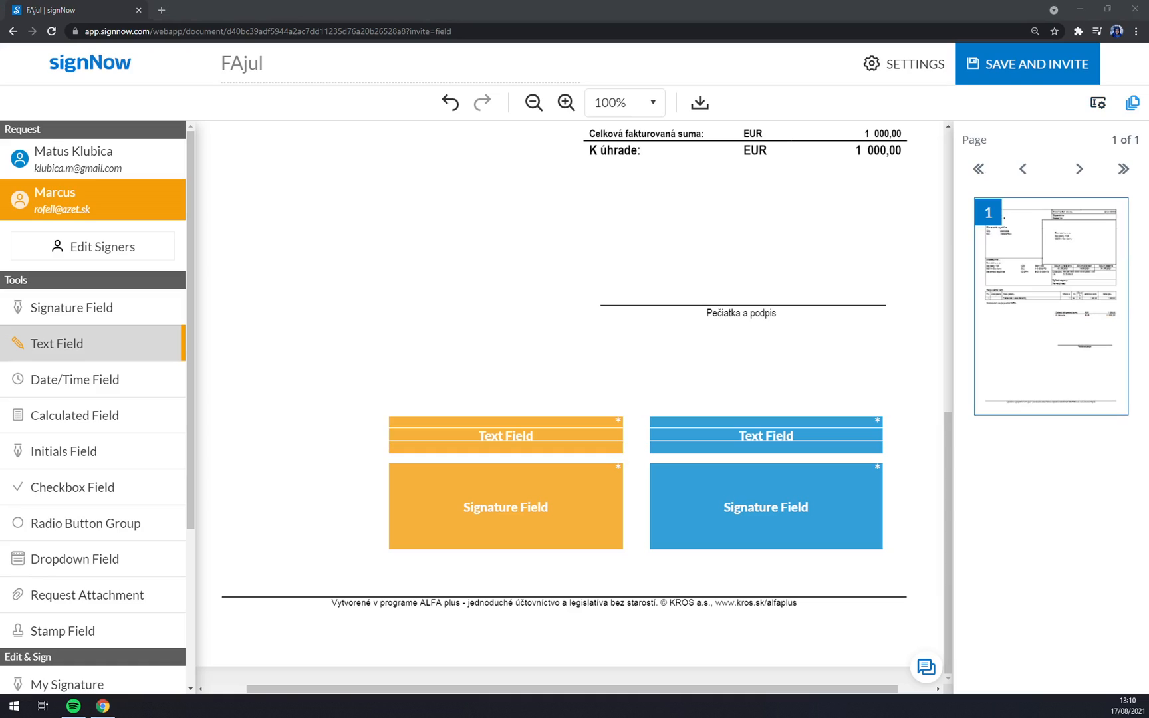
mouse_move(86, 379)
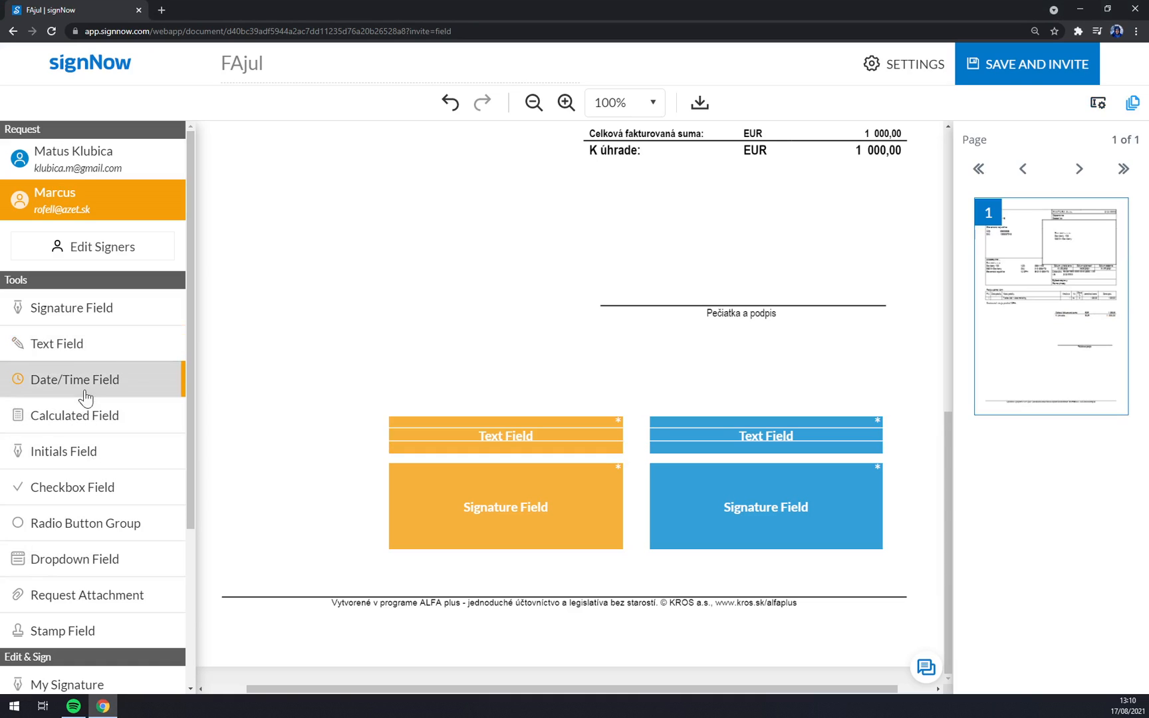
mouse_move(619, 409)
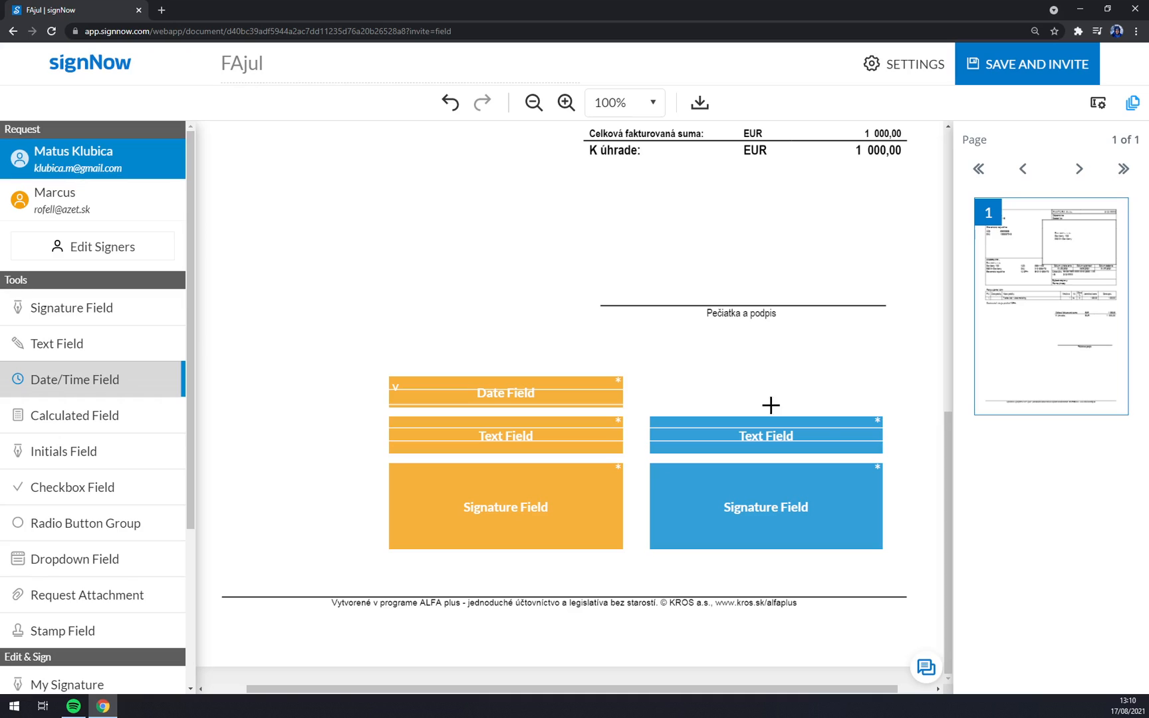
Step: Add a date field above the first signer's text field and check the stacked layout
left_click(765, 392)
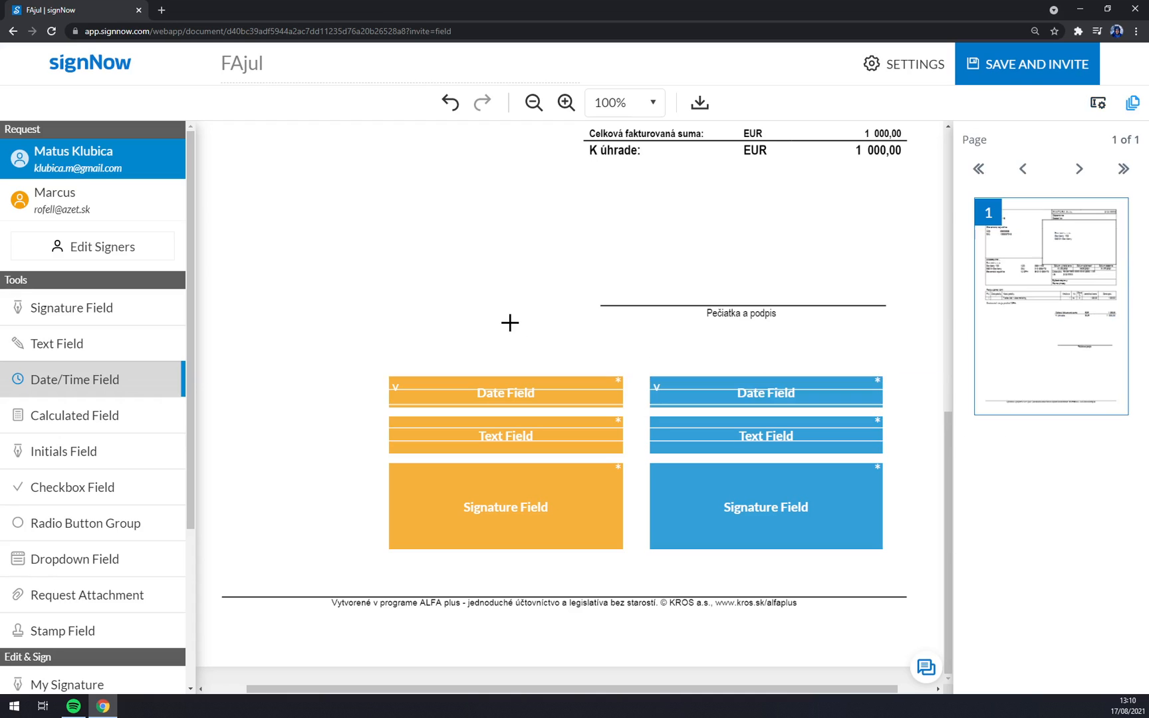
scroll("down", 3)
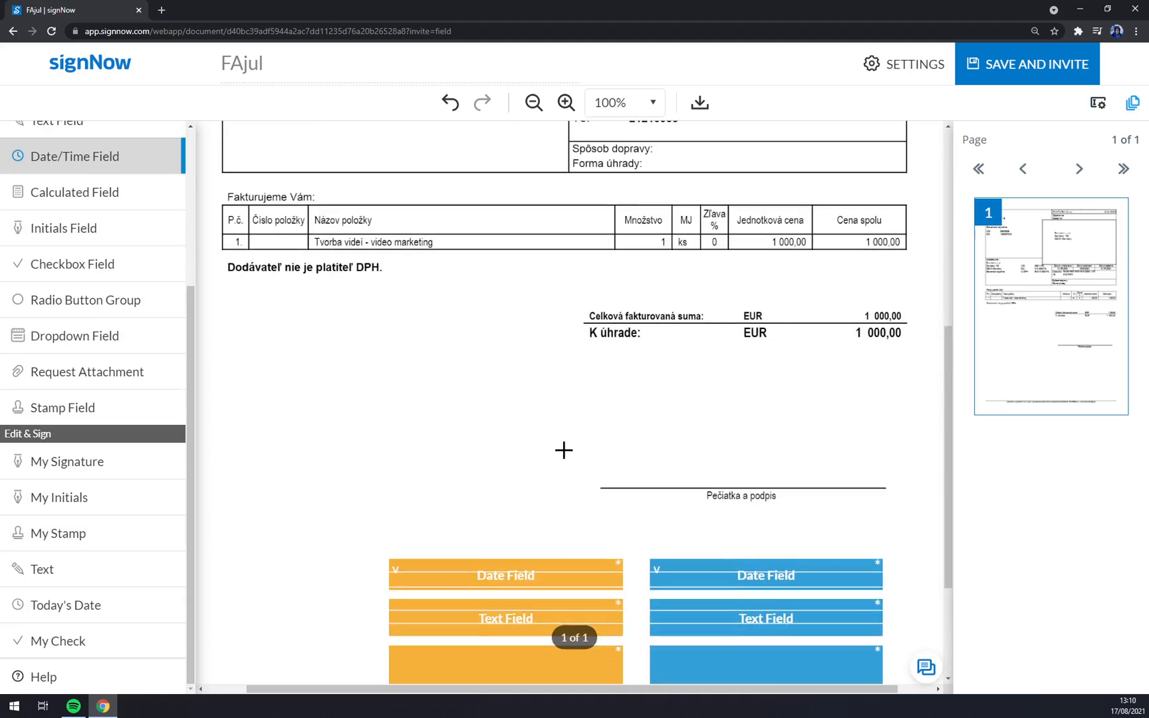
scroll("down", 3)
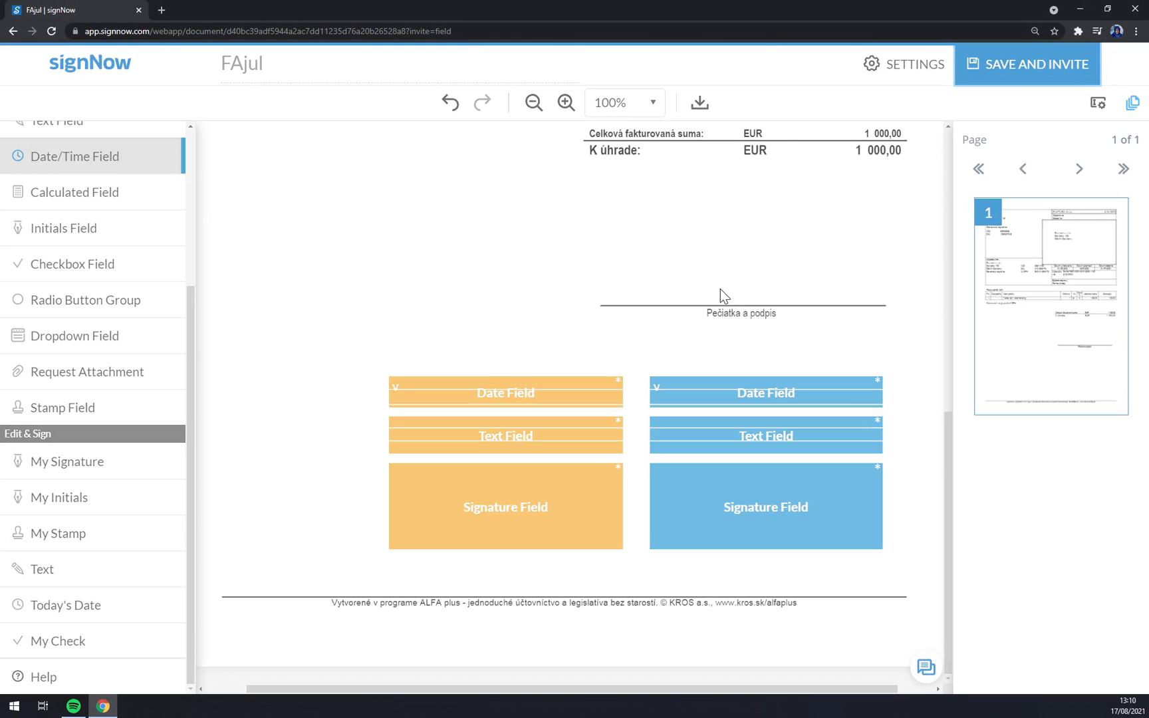
Step: Save the fields and send the FAjul invite to both signers At the Same Time
left_click(1026, 64)
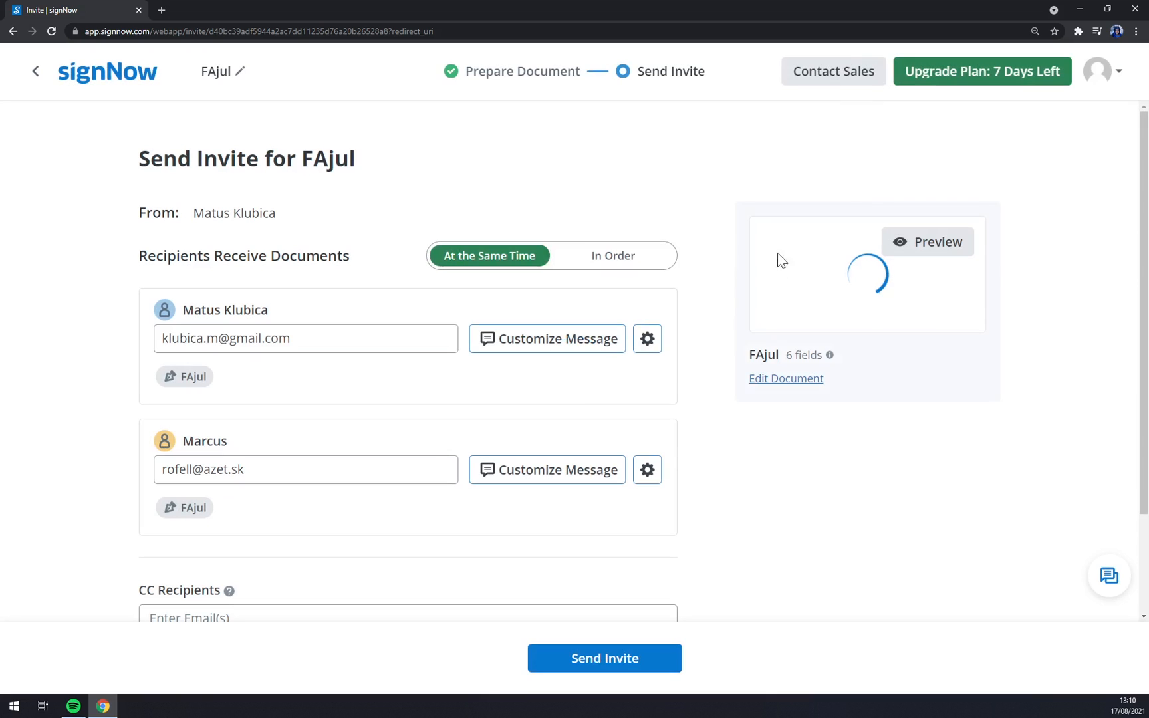
scroll("down", 3)
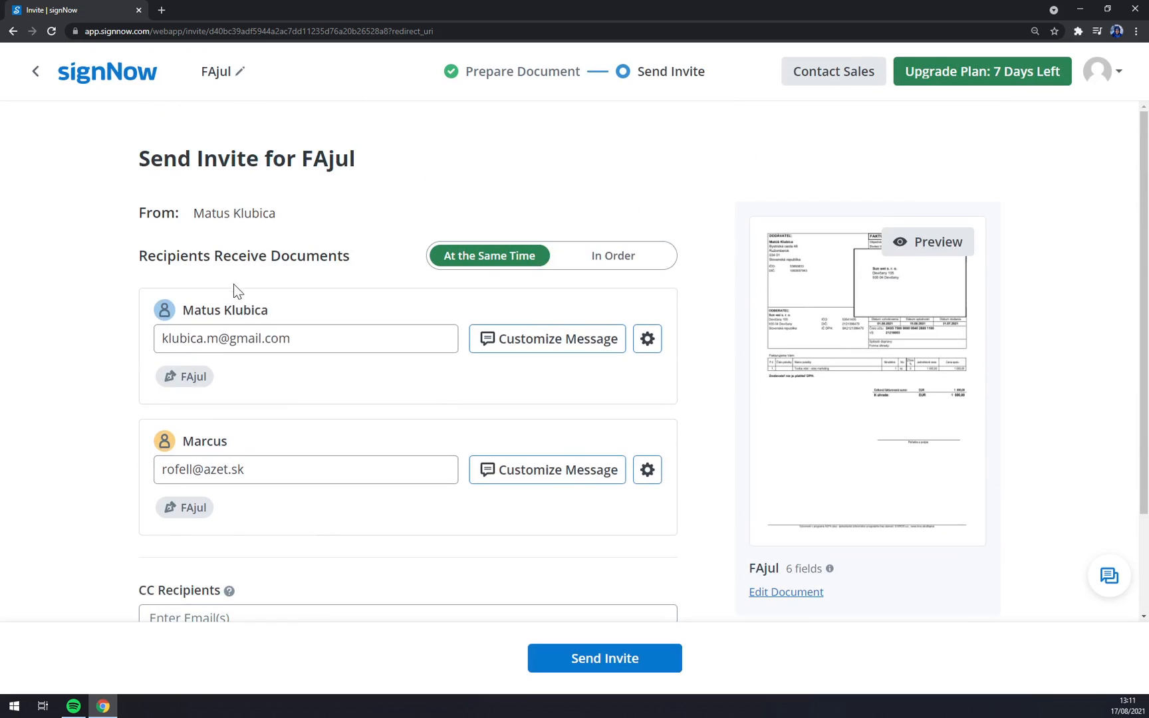
scroll("down", 3)
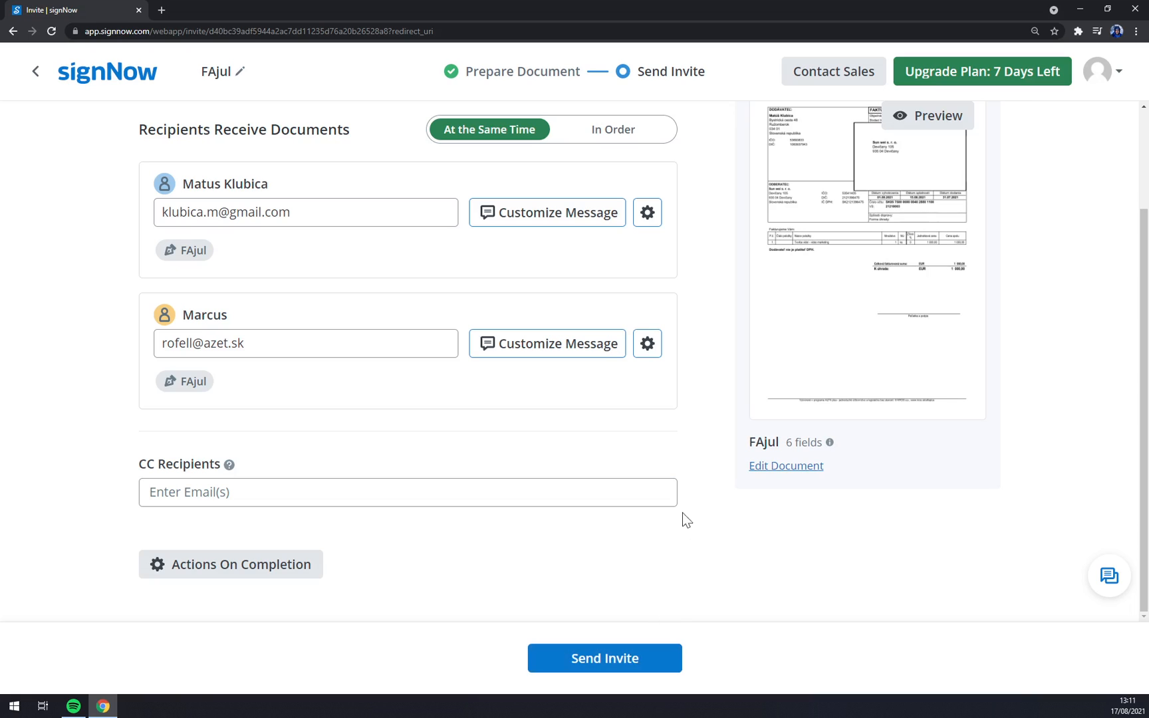
mouse_move(454, 129)
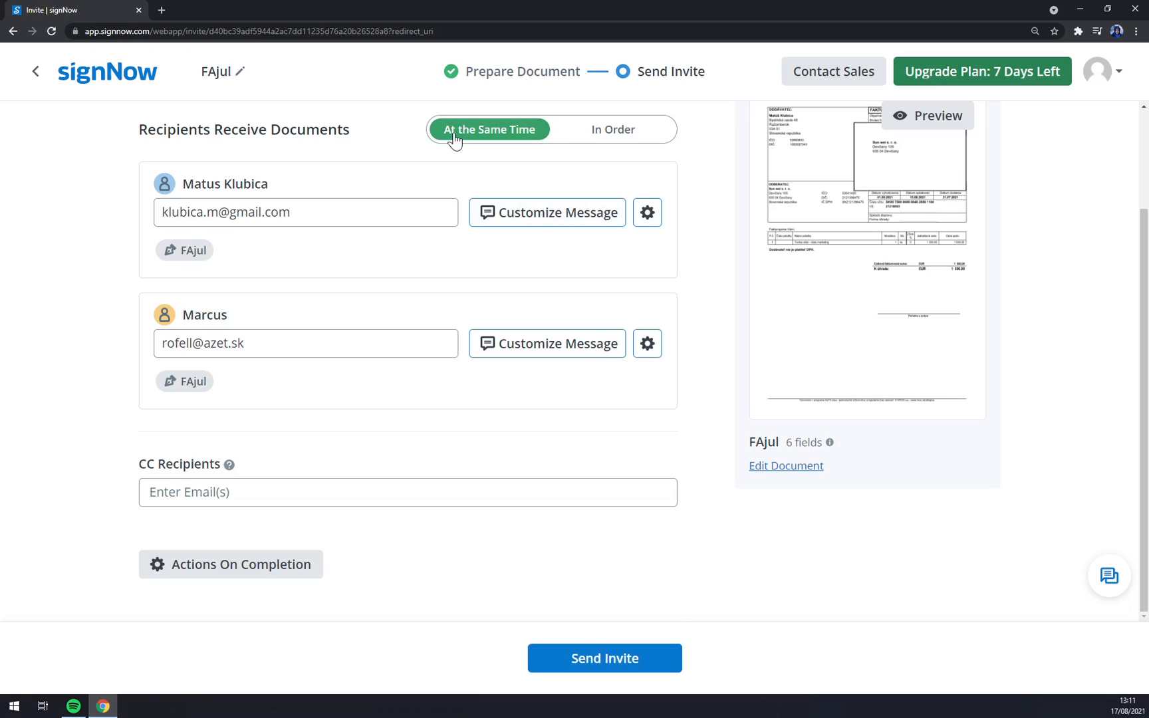
left_click(613, 130)
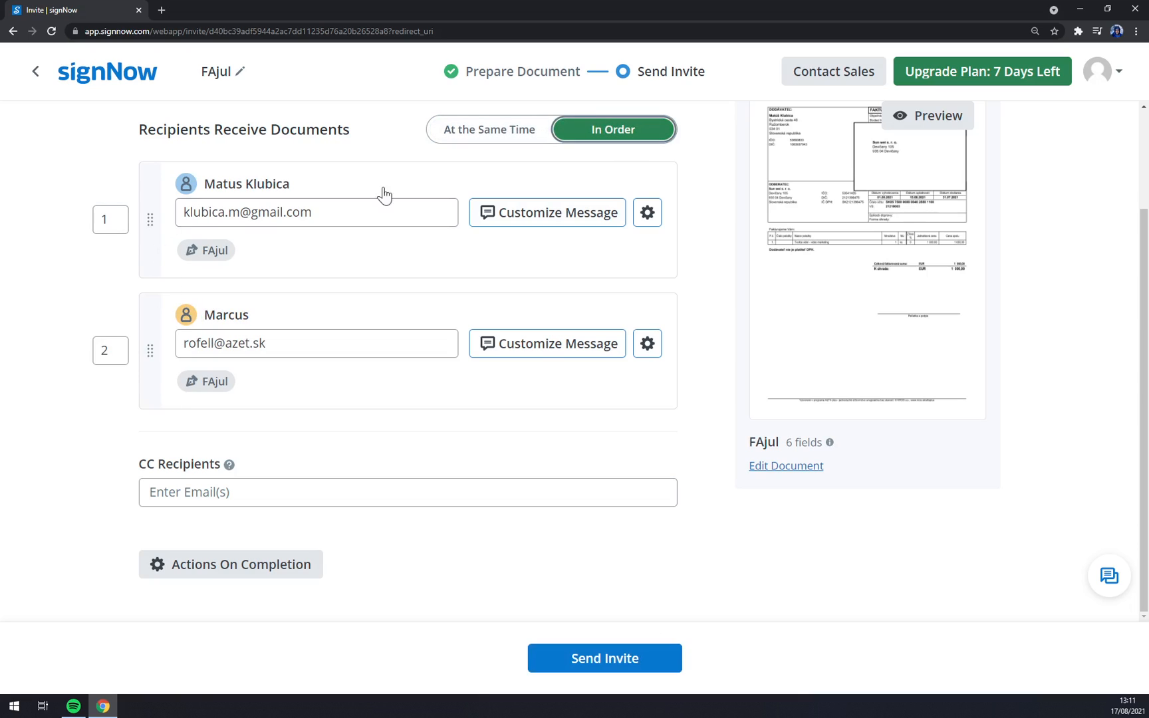
left_click(489, 130)
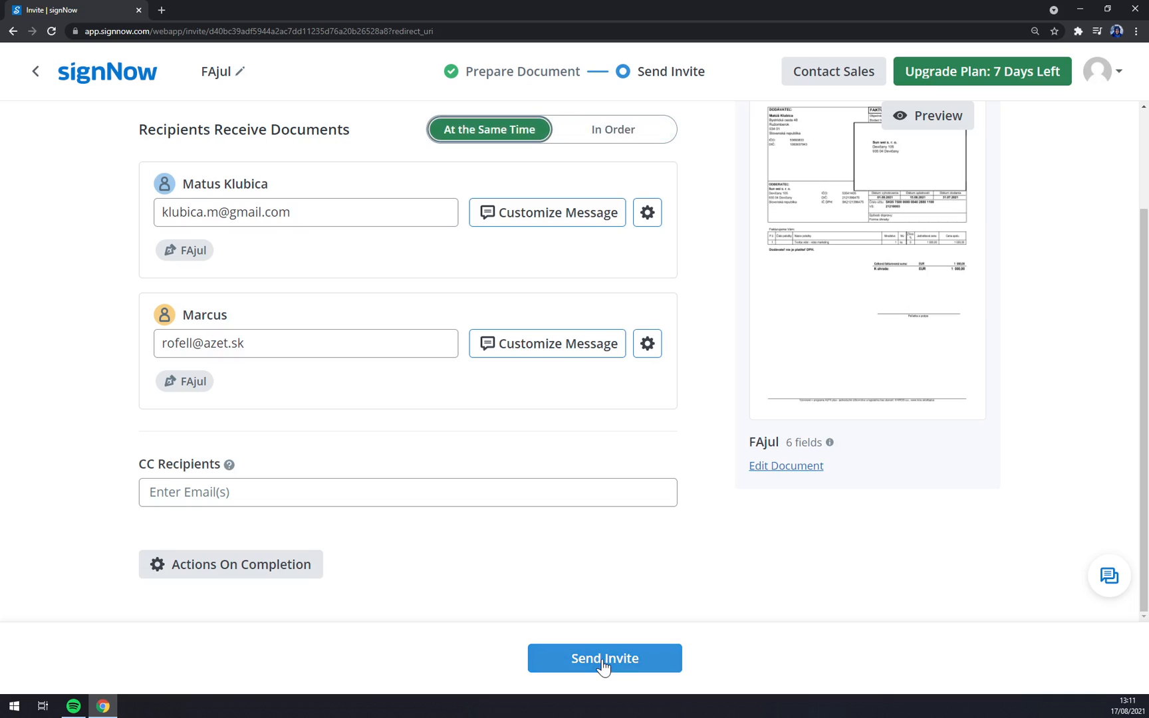
left_click(603, 658)
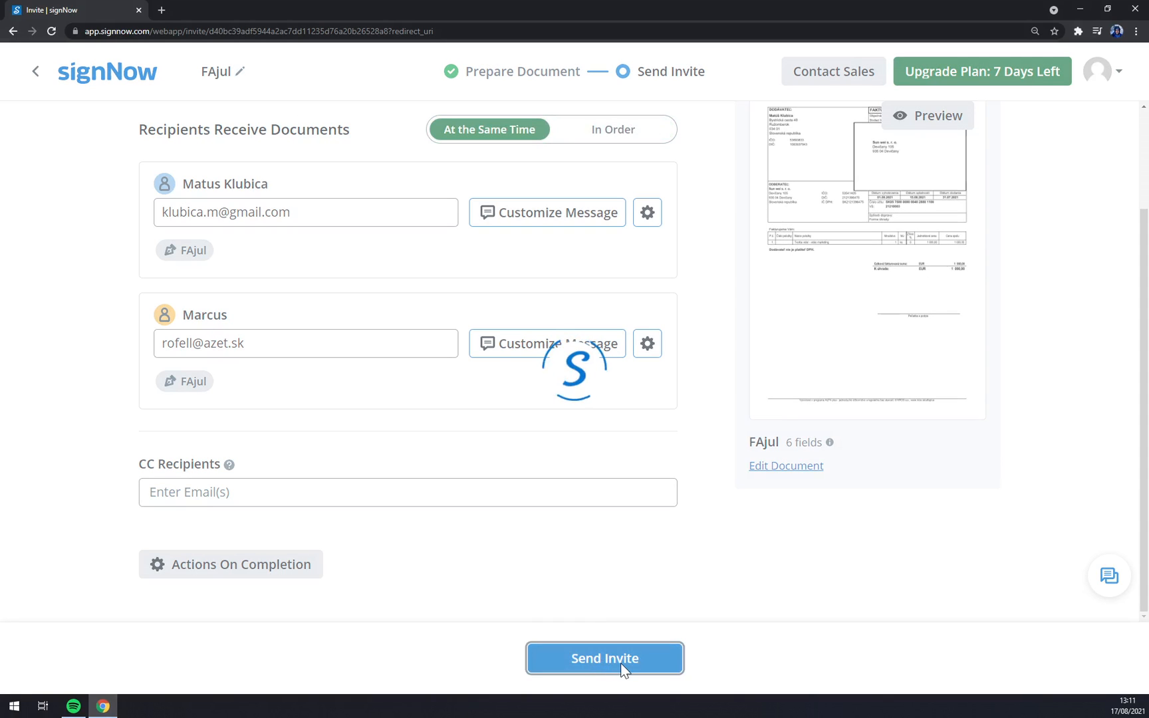
left_click(604, 658)
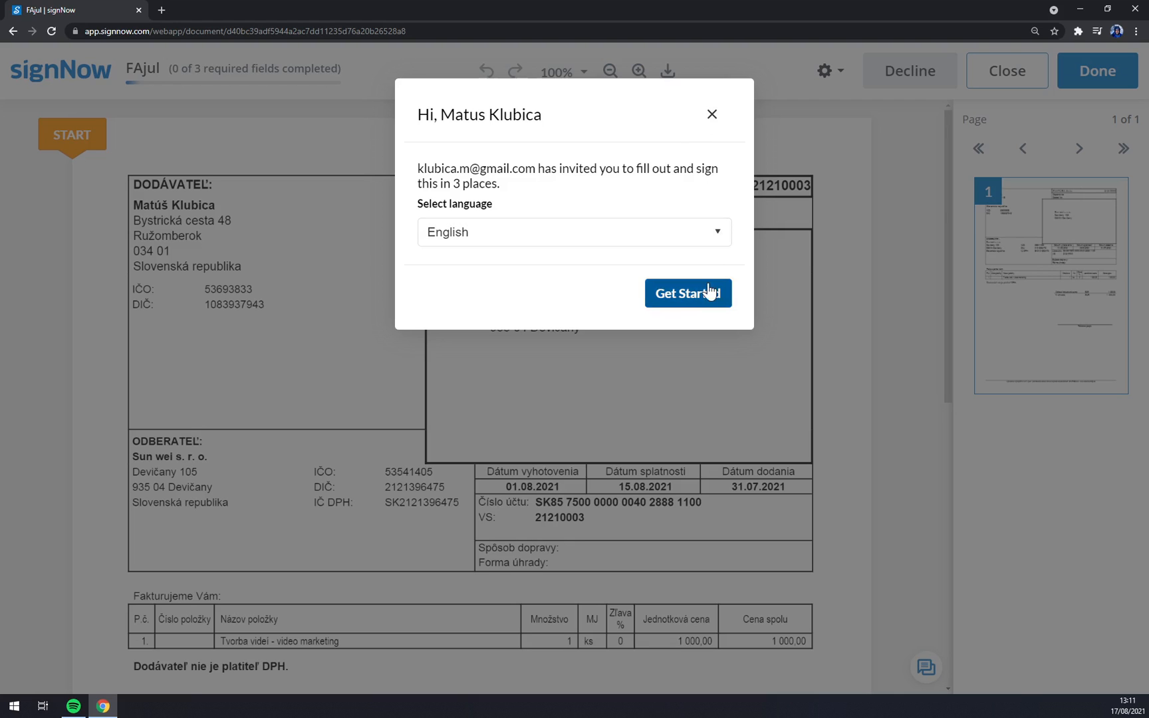
Step: Dismiss the signing welcome prompt and return to the Documents list with FAjul pending
left_click(688, 294)
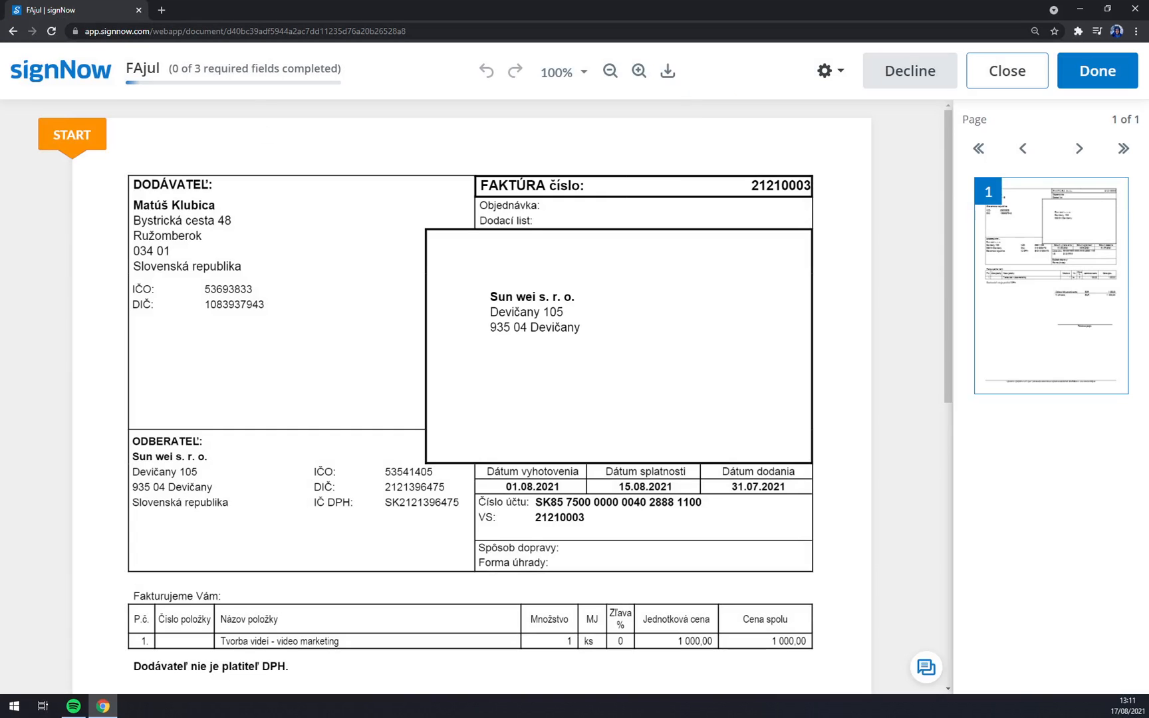
left_click(72, 707)
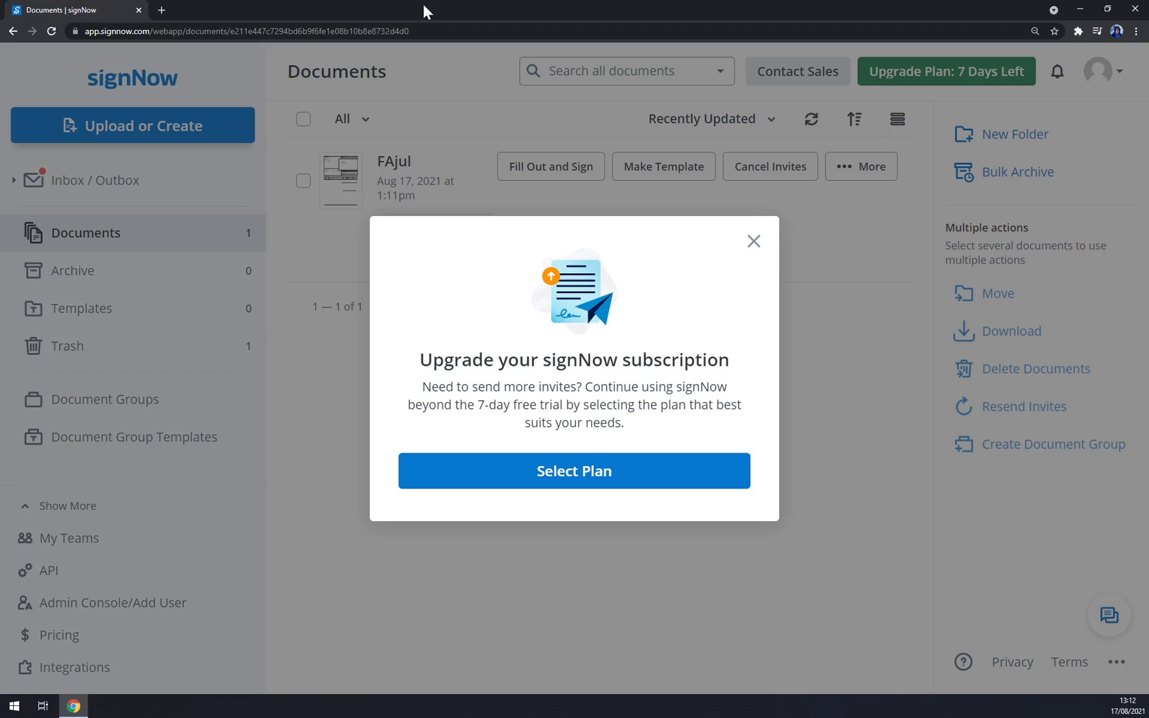
Step: Close the upgrade prompt and go to the empty Templates folder
left_click(753, 242)
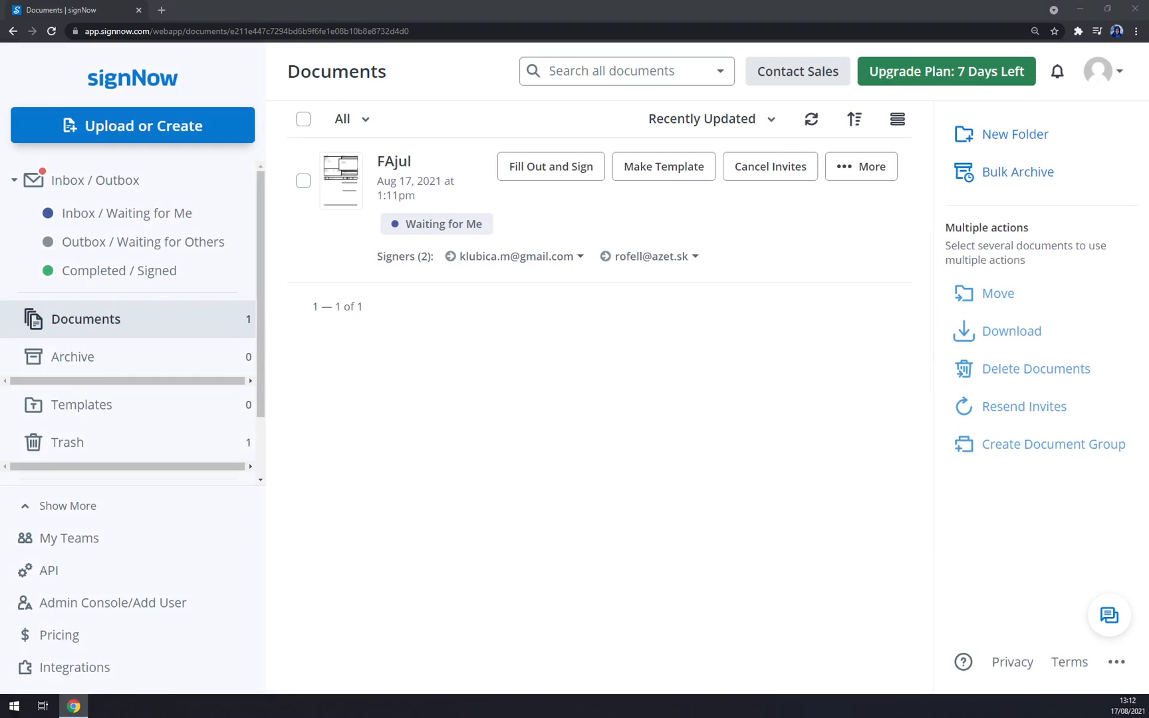
mouse_move(416, 389)
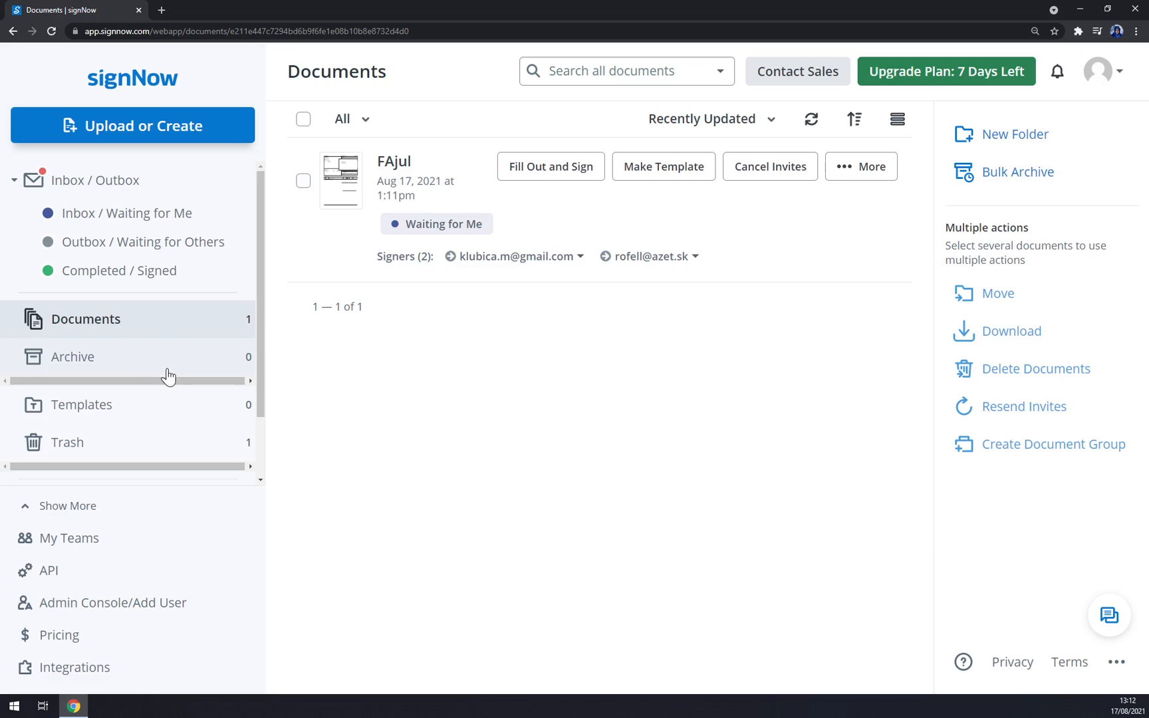
left_click(85, 405)
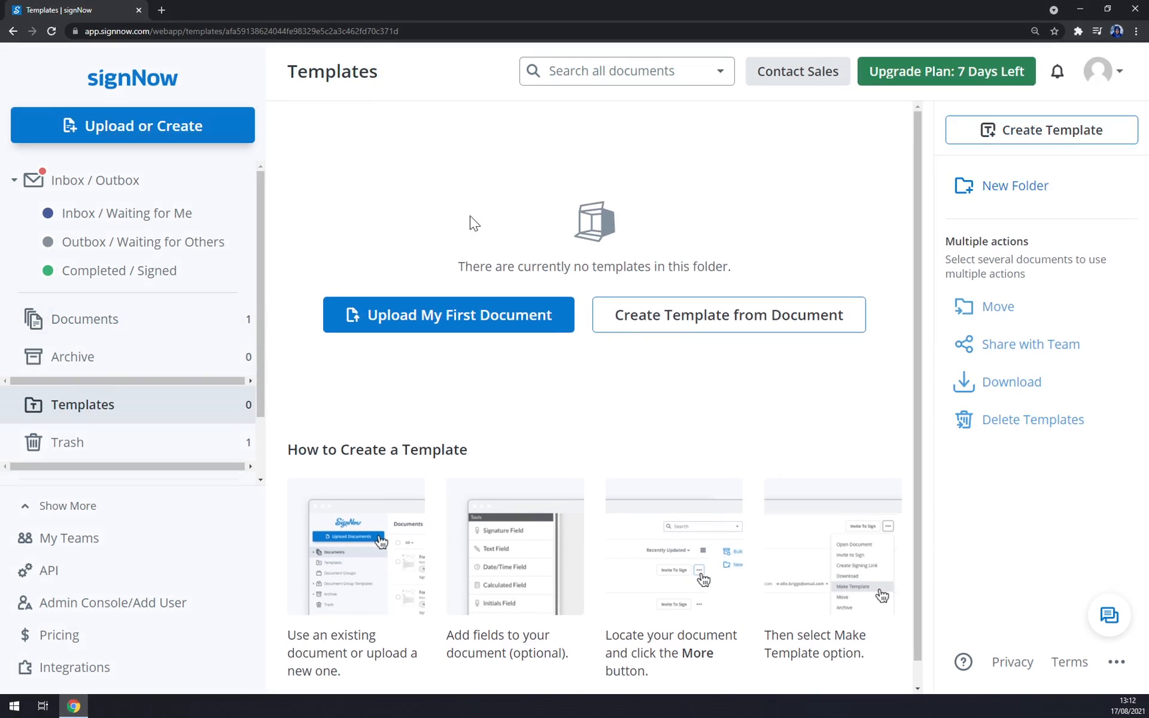
mouse_move(424, 280)
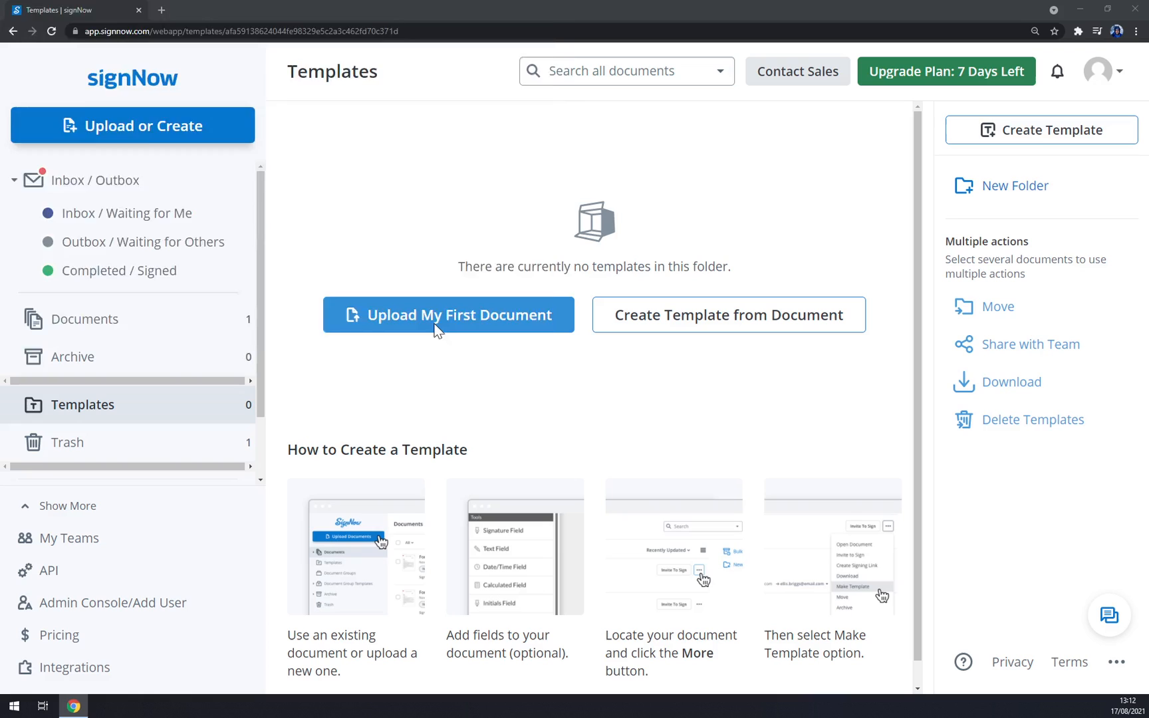
Step: Upload the FAjul PDF so it appears as a template in the Templates folder
left_click(448, 315)
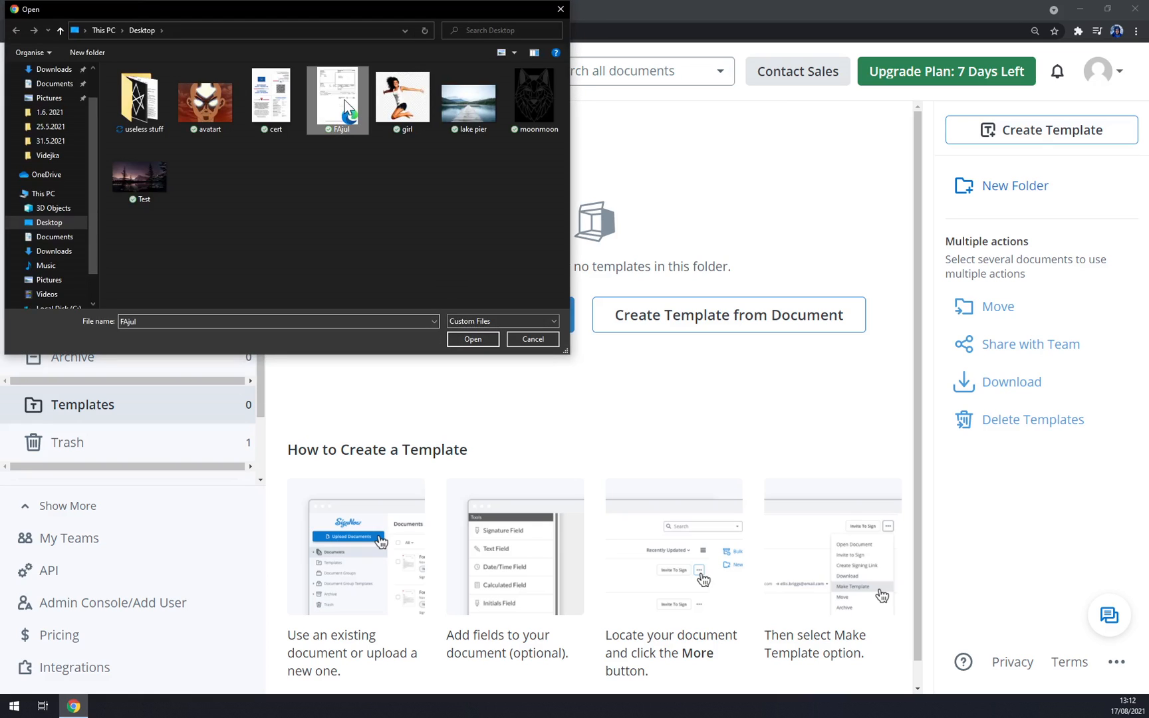
left_click(473, 338)
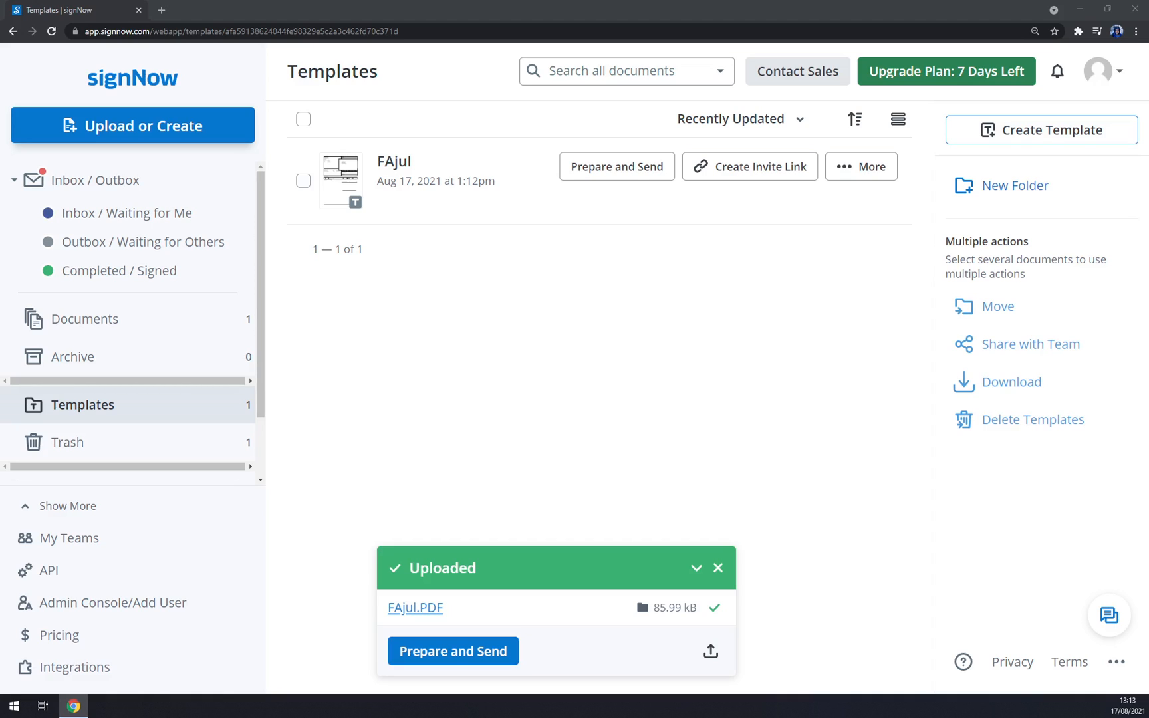
mouse_move(471, 391)
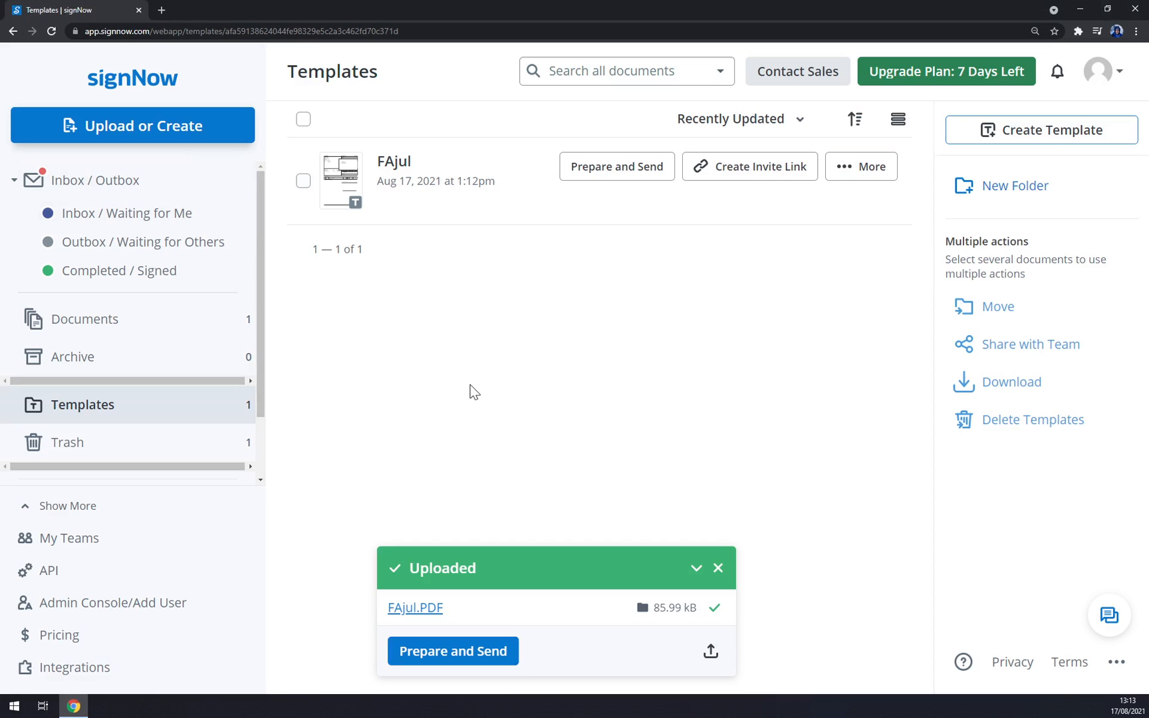
mouse_move(663, 185)
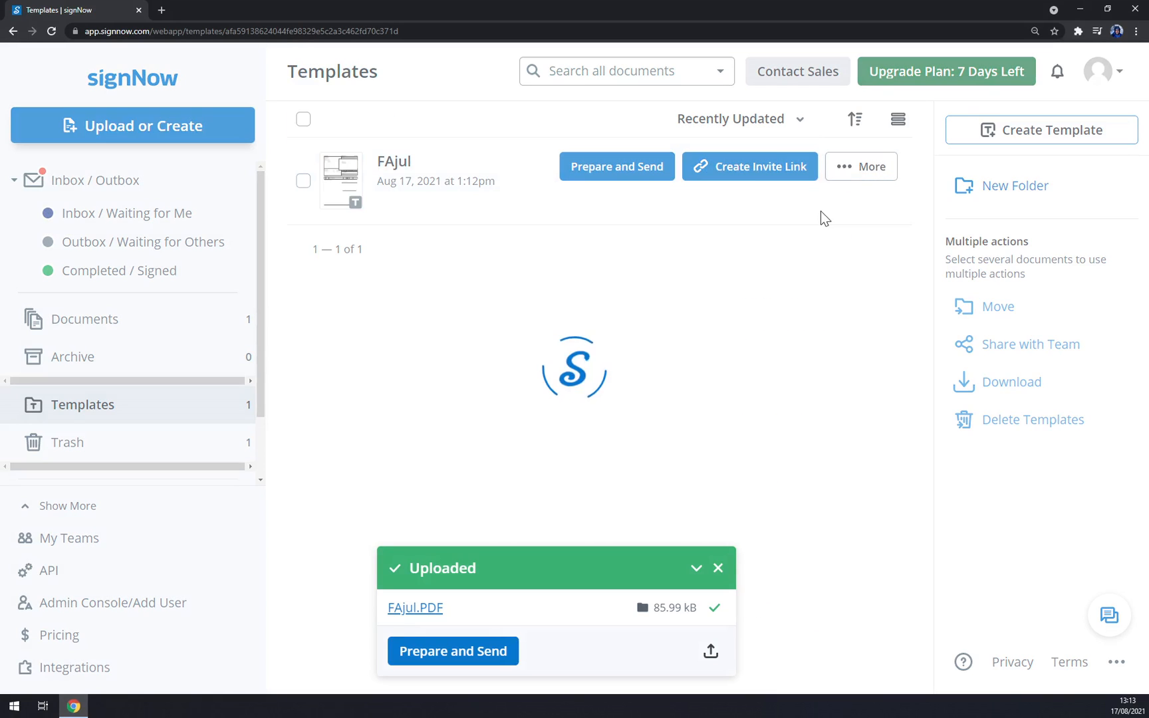
Step: Add a signature field below the stamp line and a date field above it for Signer 1, then save FAjul
left_click(453, 651)
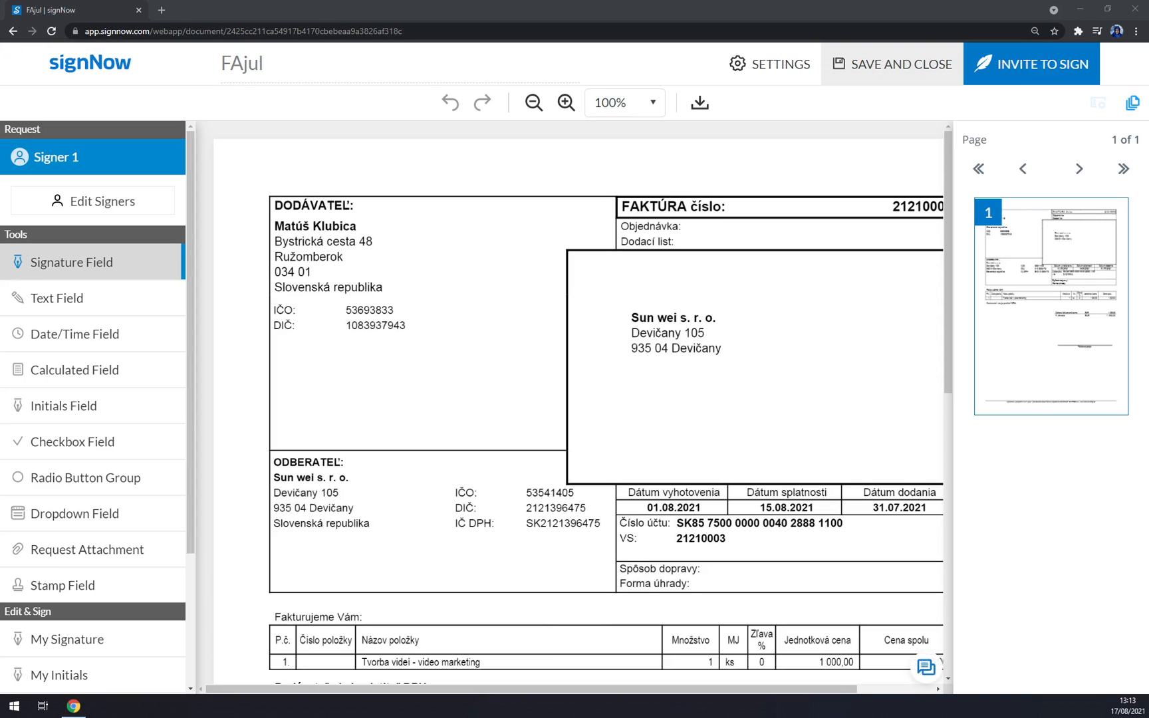
scroll("down", 3)
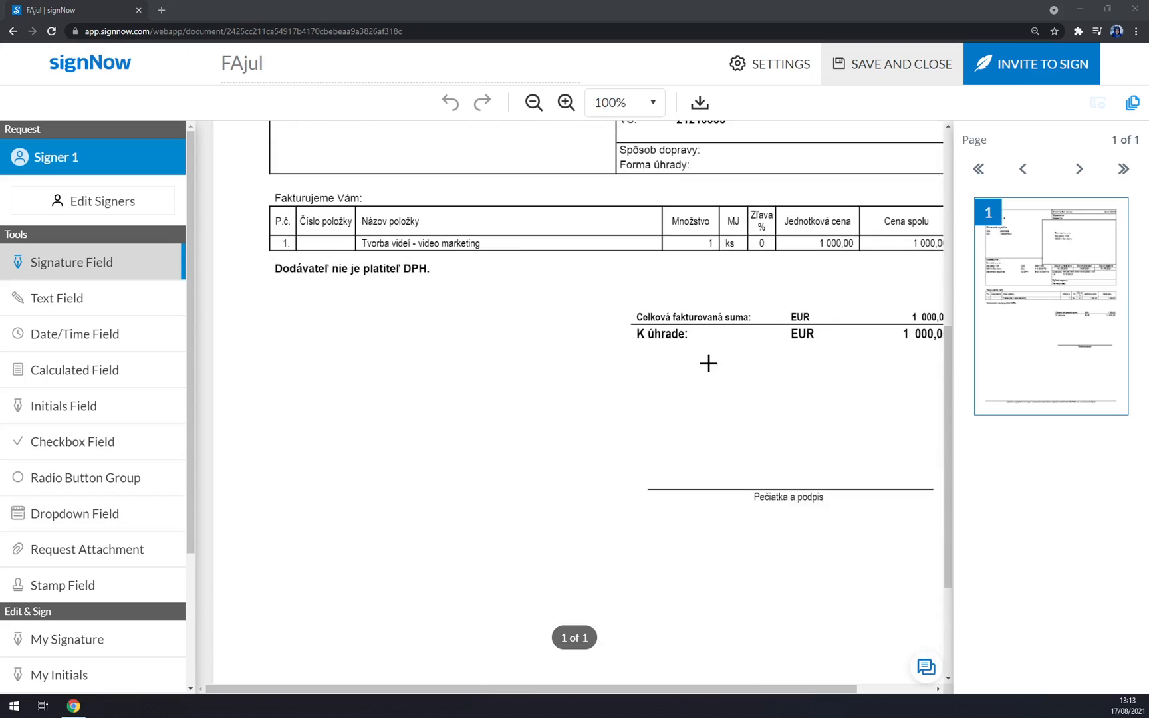
scroll("down", 3)
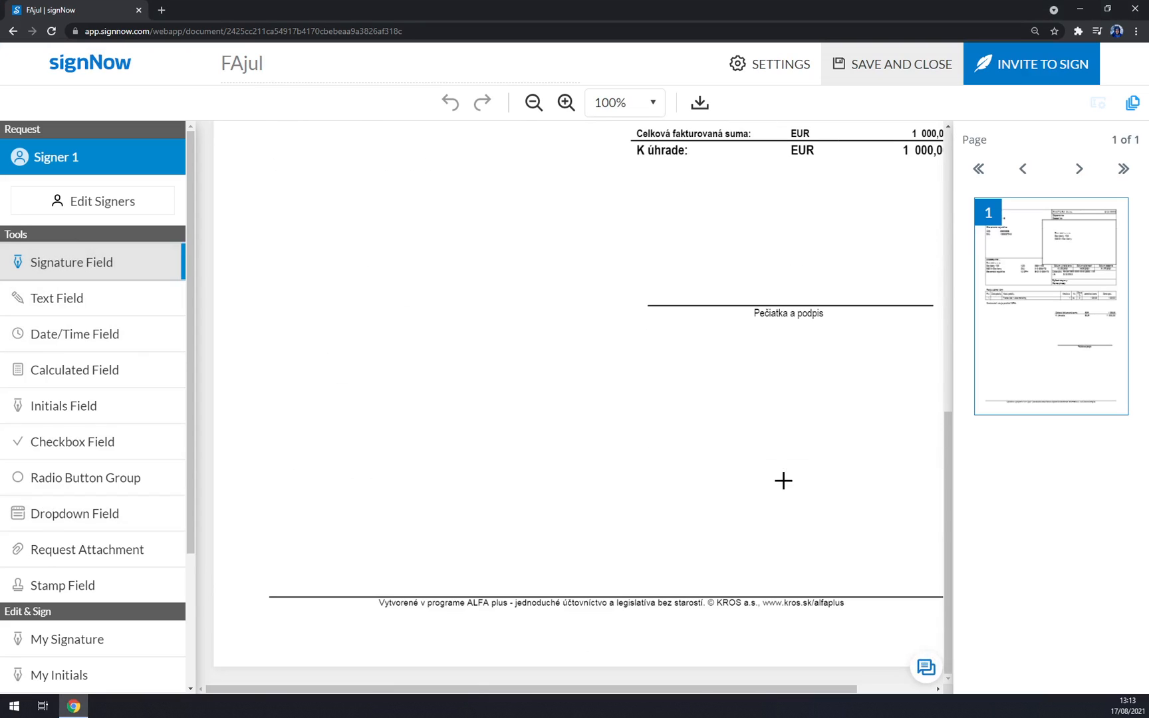
left_click(782, 480)
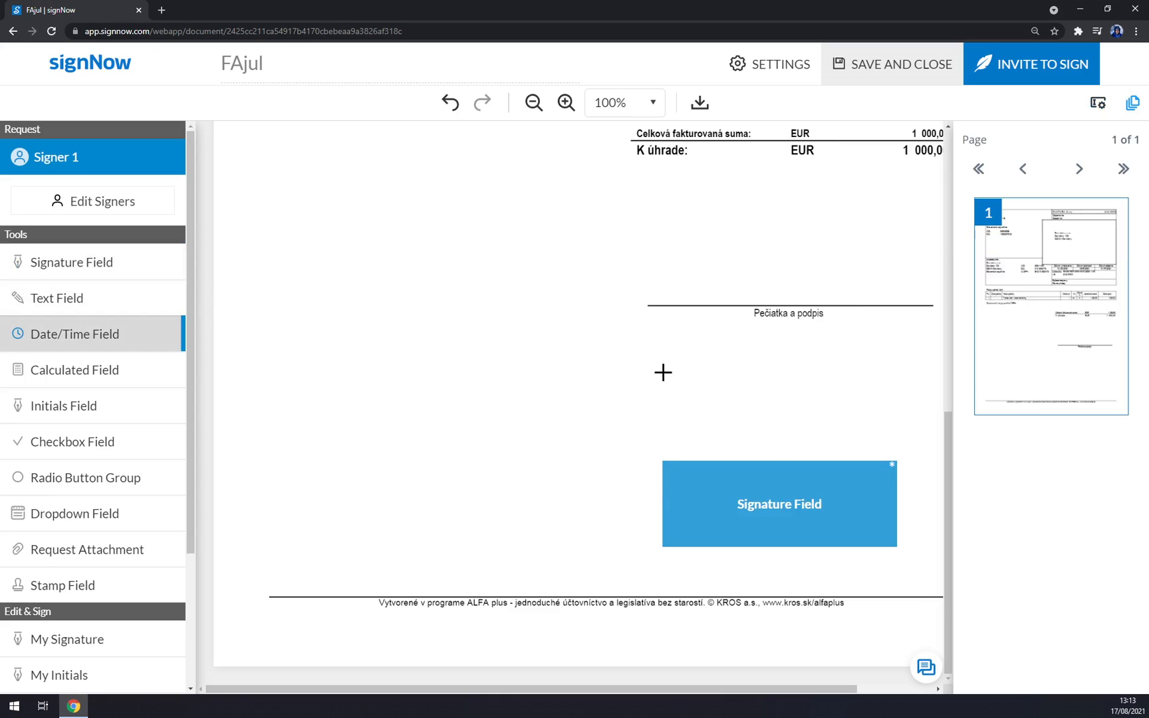
left_click(662, 373)
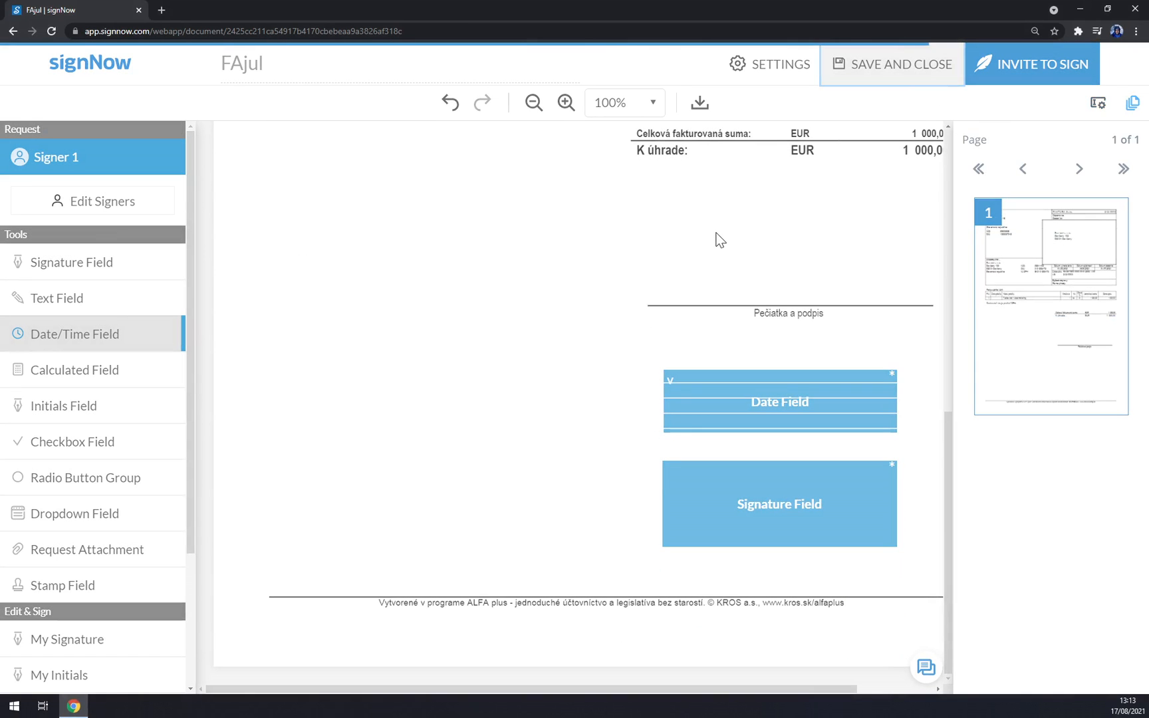
left_click(891, 64)
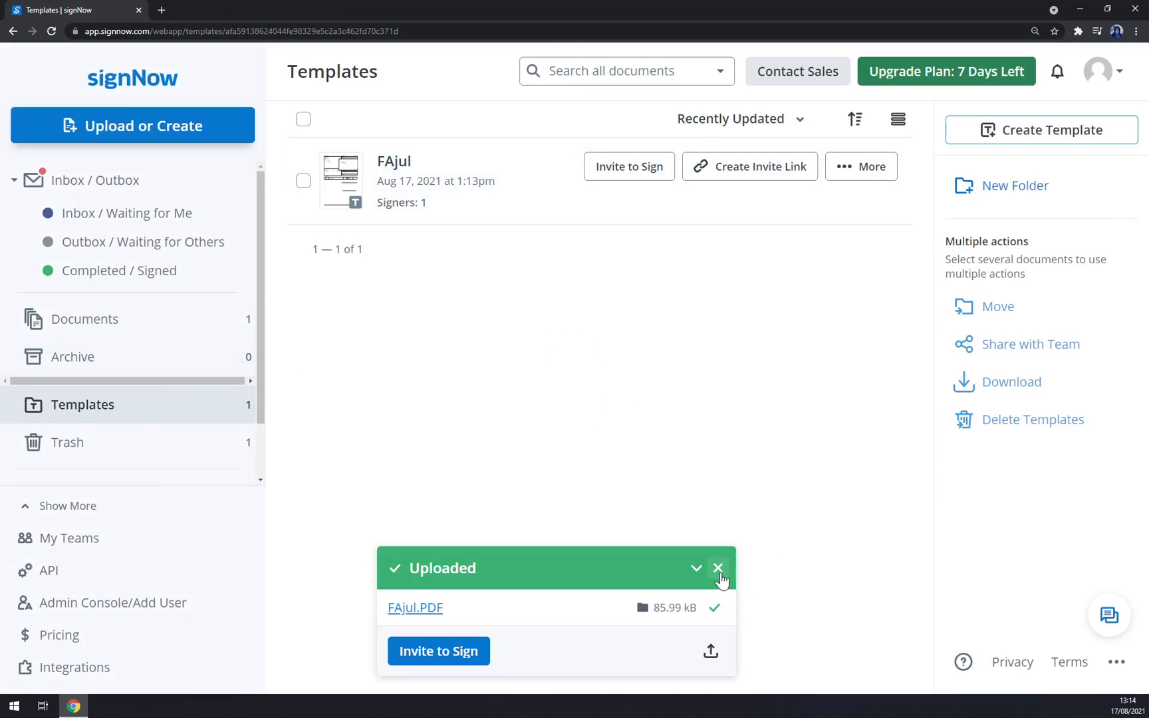
left_click(718, 568)
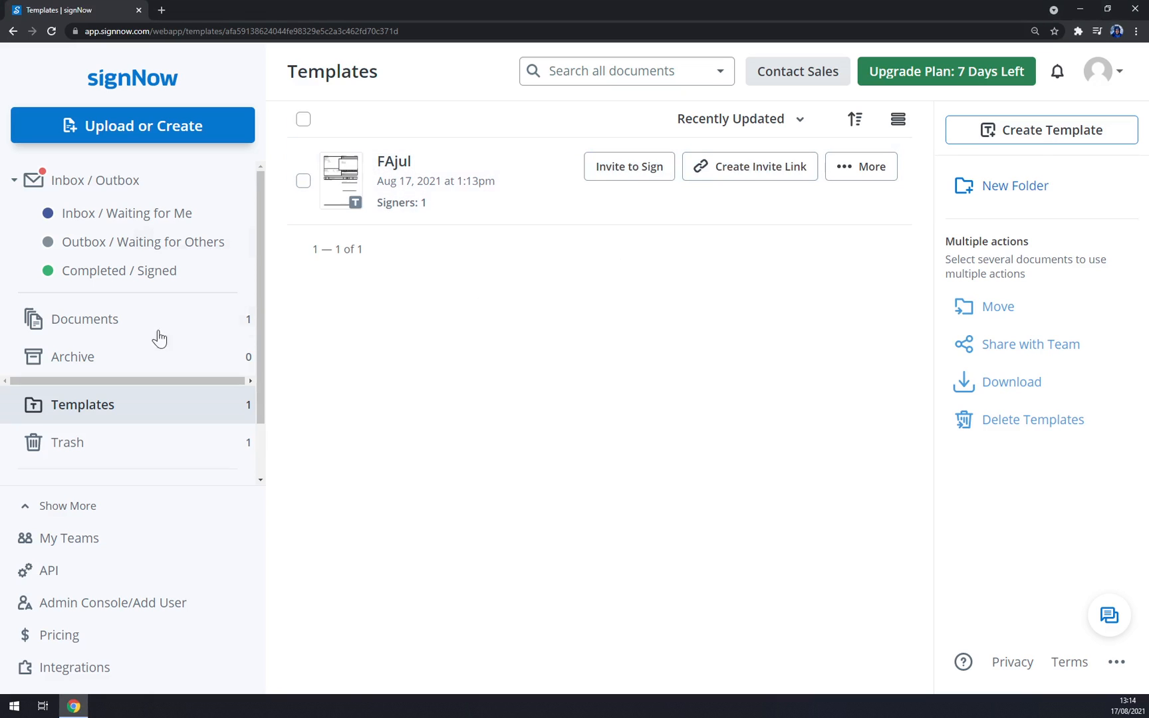
left_click(66, 442)
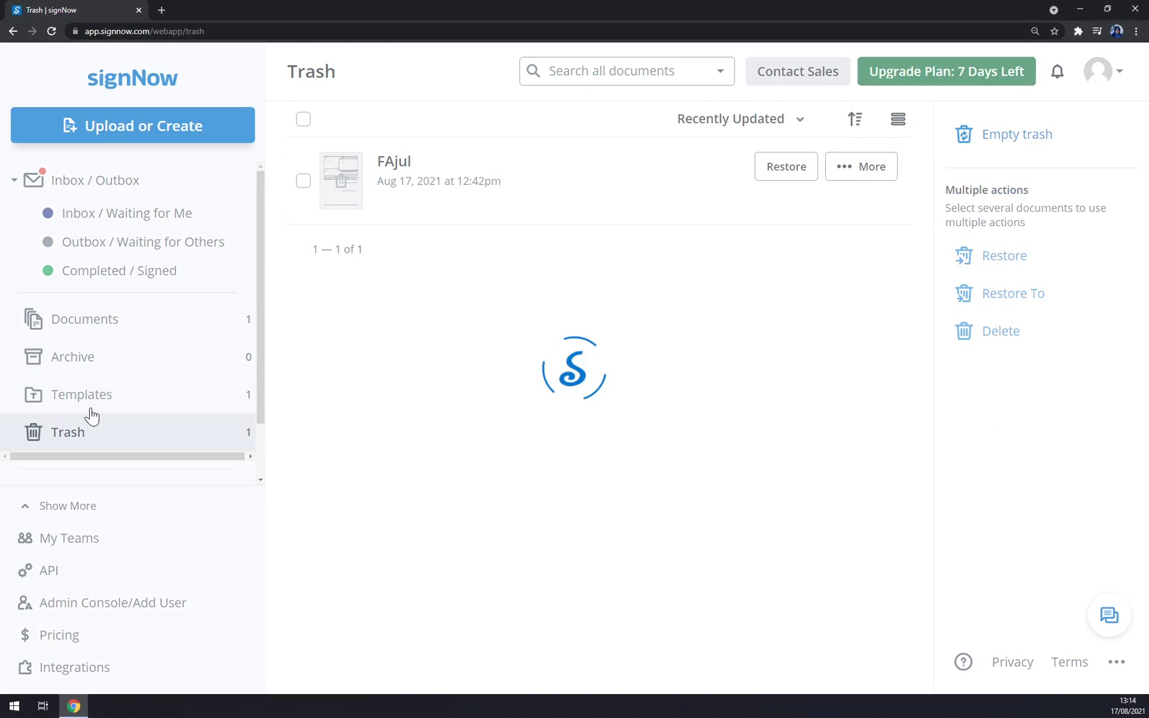
left_click(82, 394)
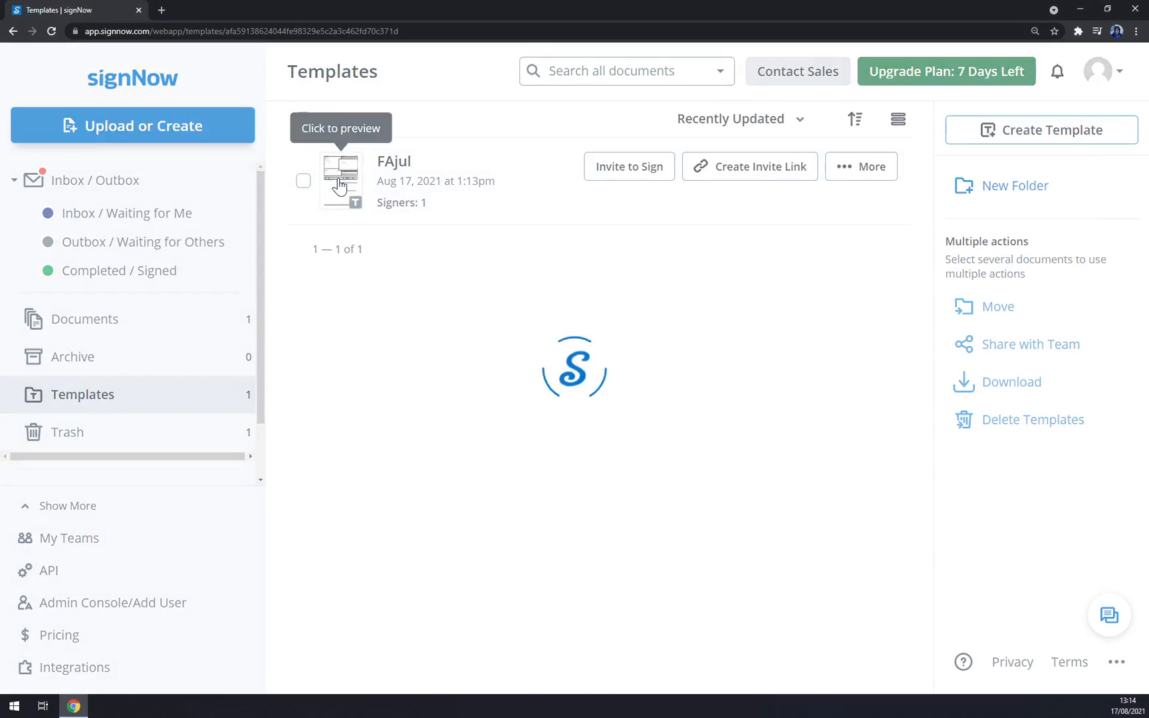
left_click(339, 180)
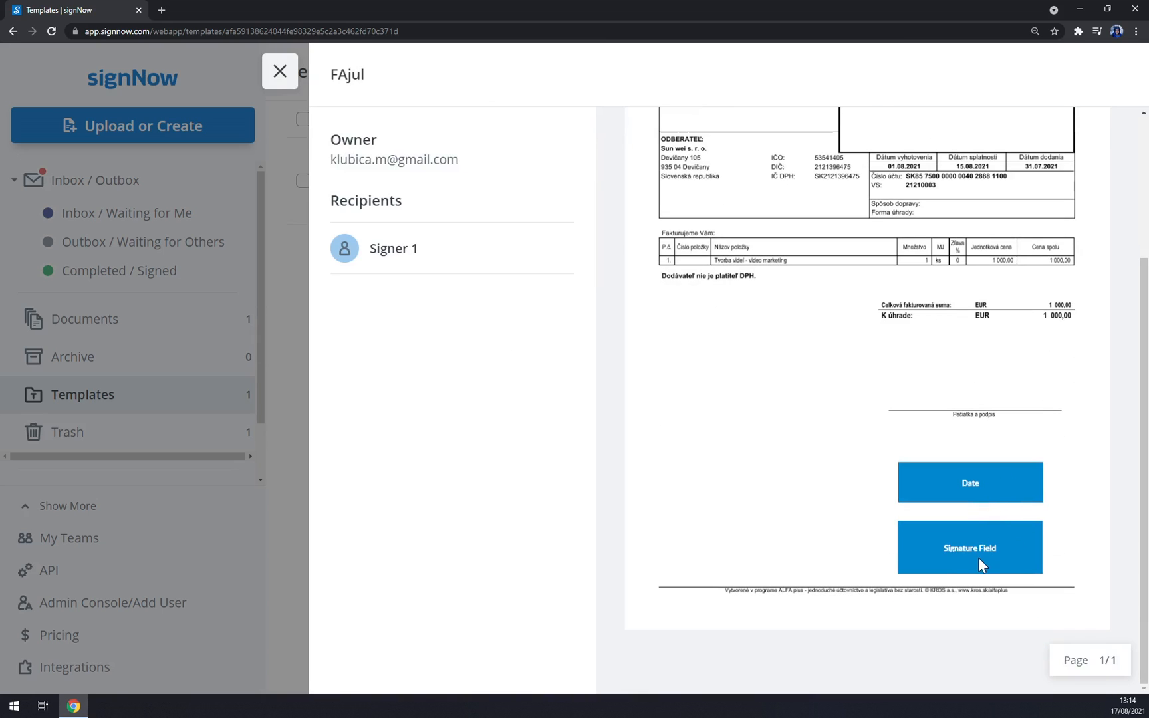
left_click(279, 71)
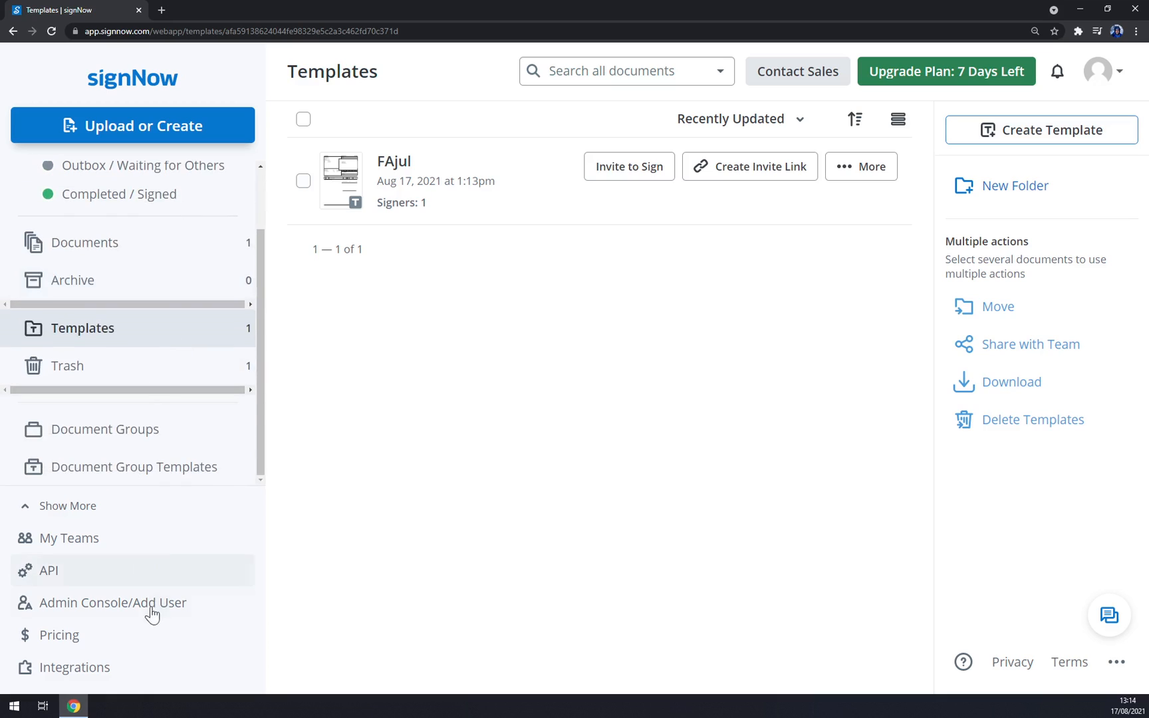
Step: Go to My Account from the avatar menu to view the User Profile page
left_click(1102, 71)
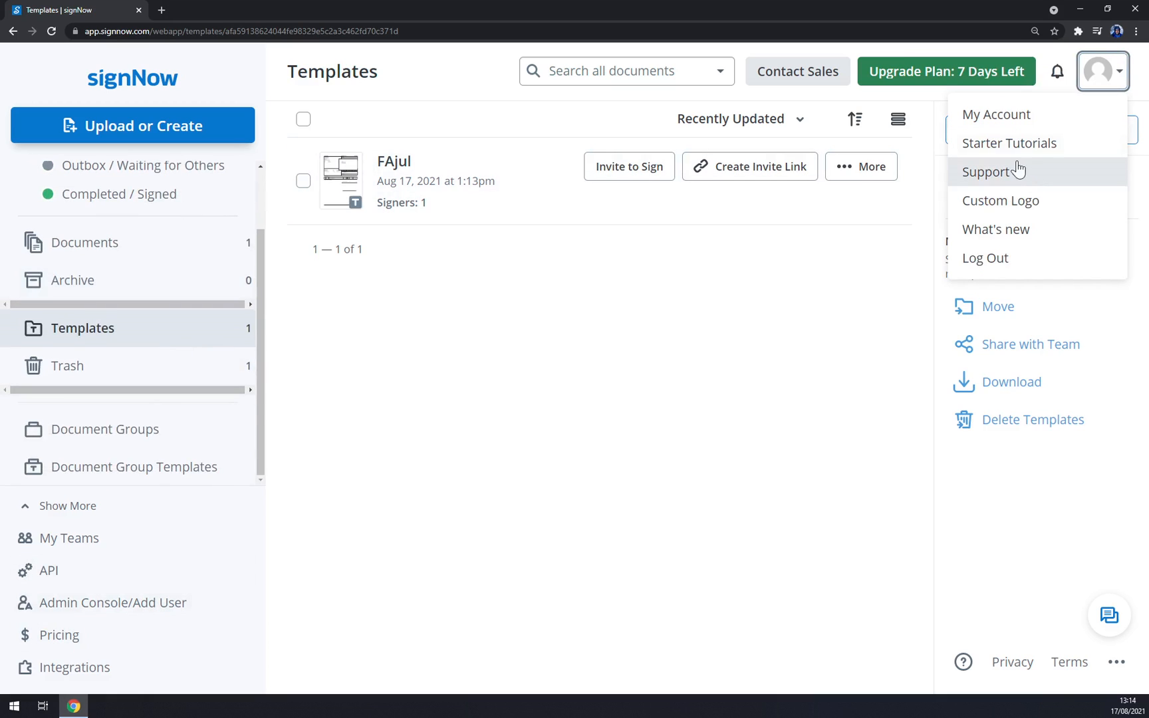
mouse_move(1015, 235)
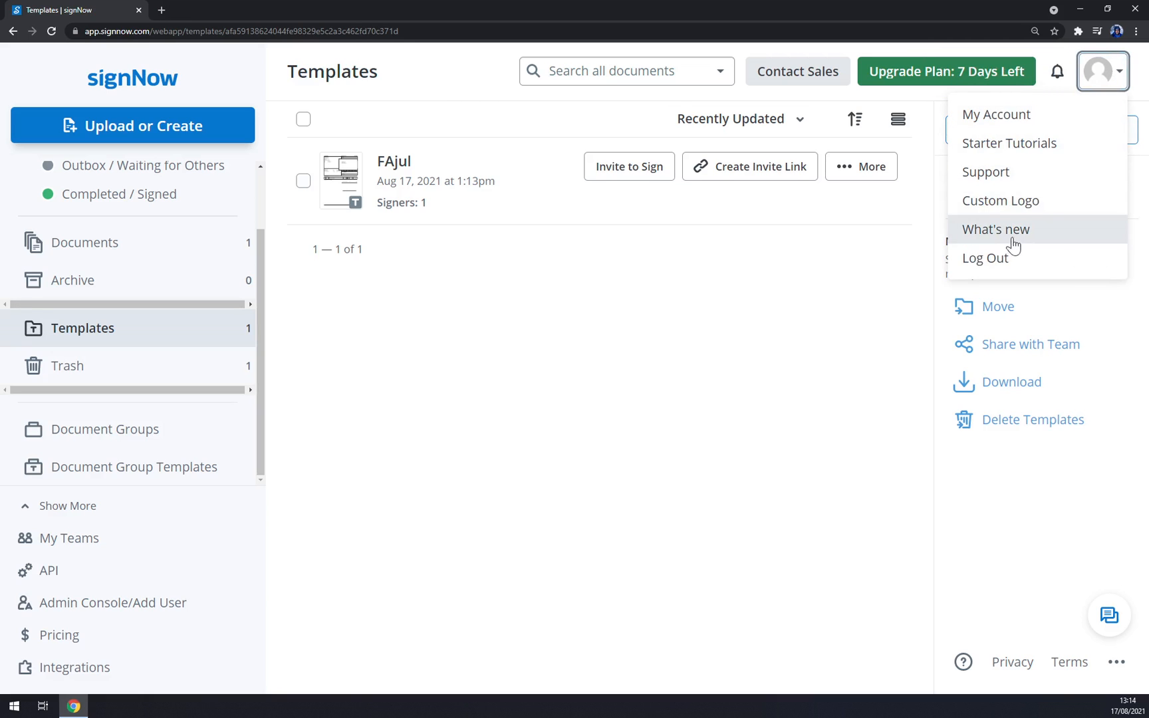
left_click(996, 114)
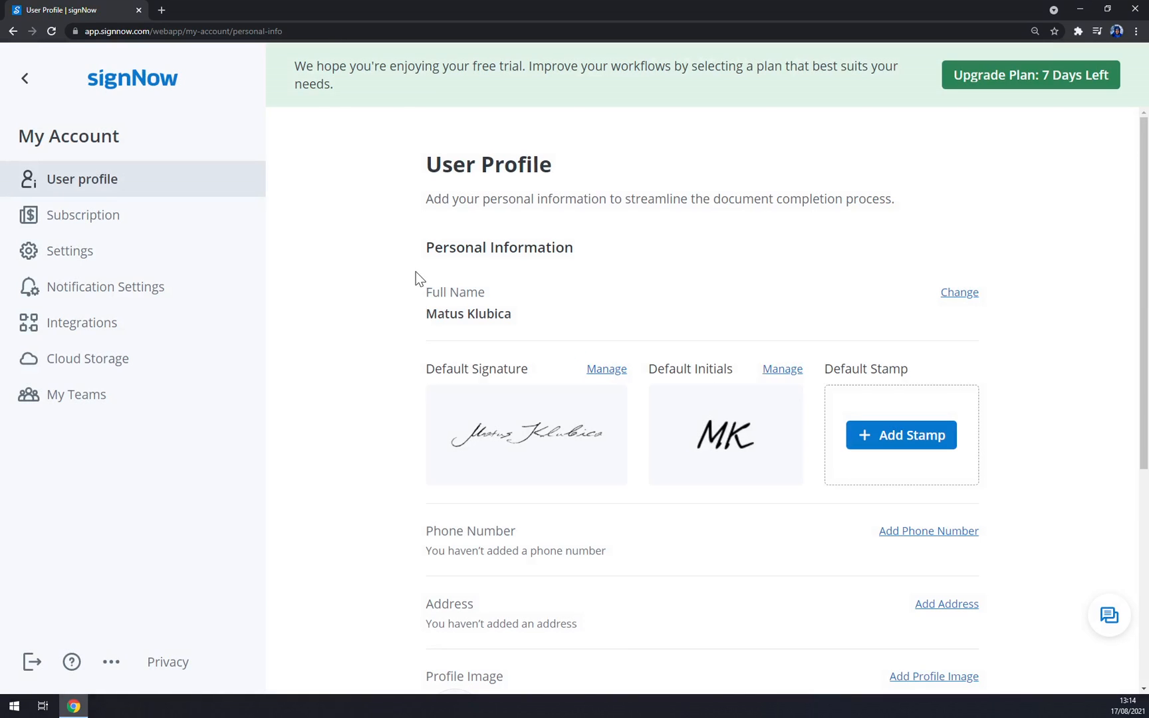
mouse_move(513, 447)
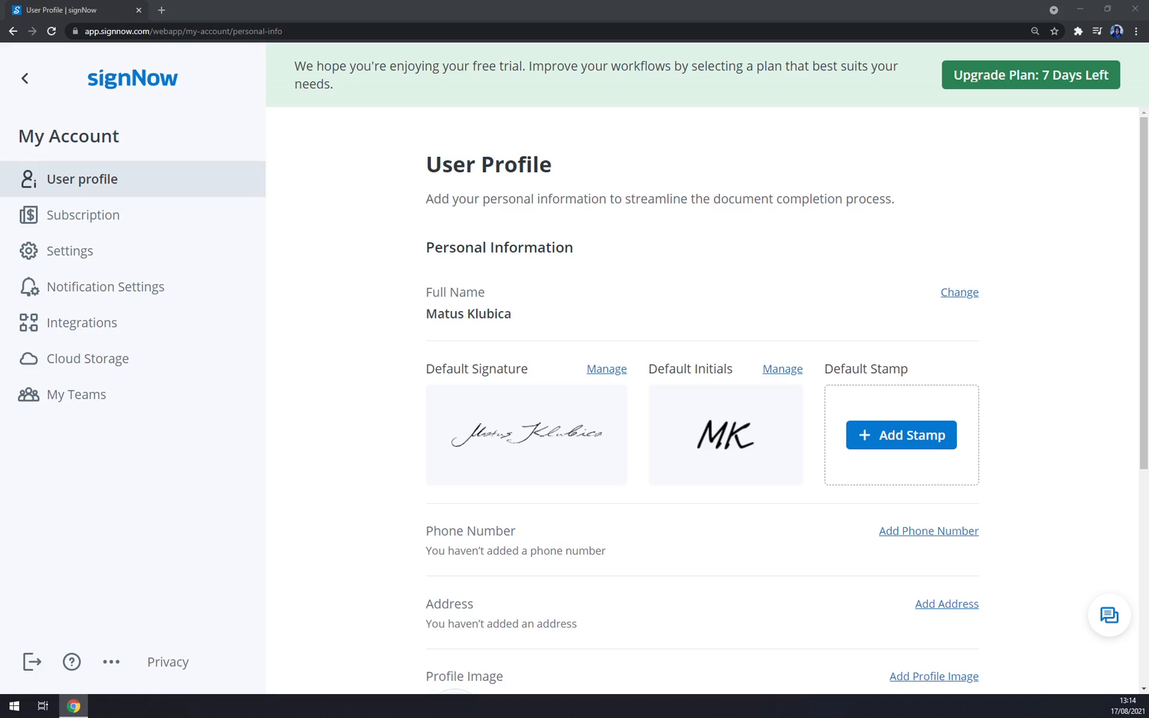
mouse_move(568, 383)
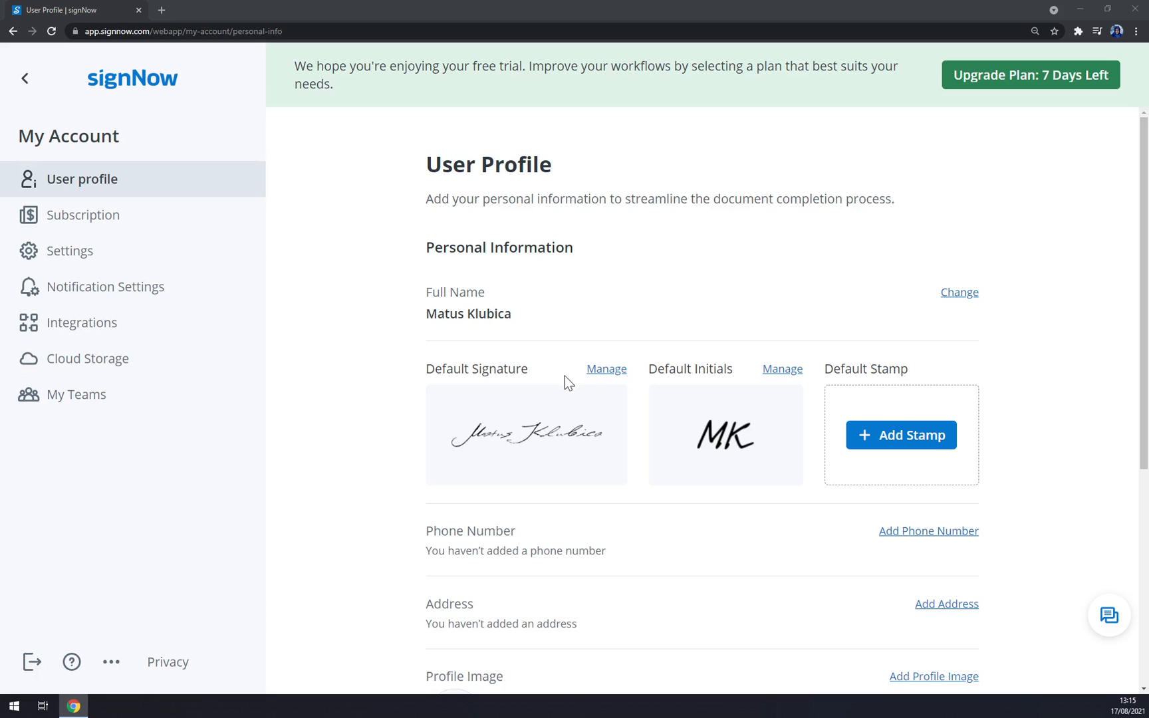
Step: Start a new signature in the signature manager, then close the form without saving
left_click(606, 369)
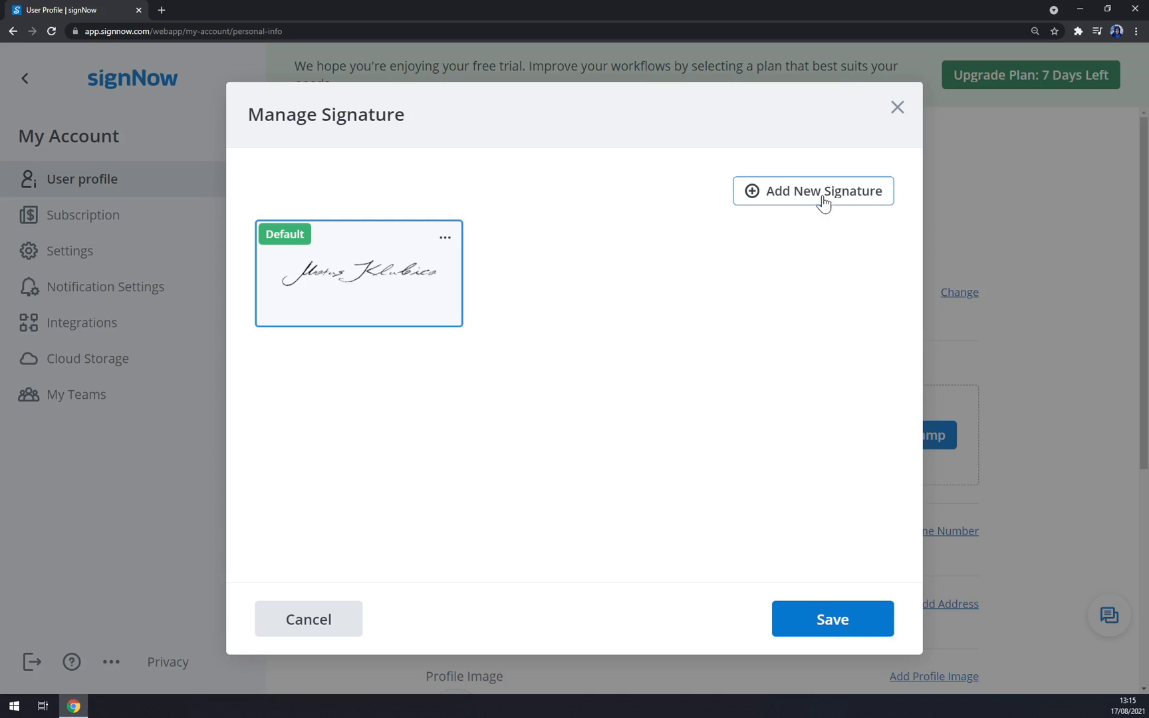
left_click(812, 192)
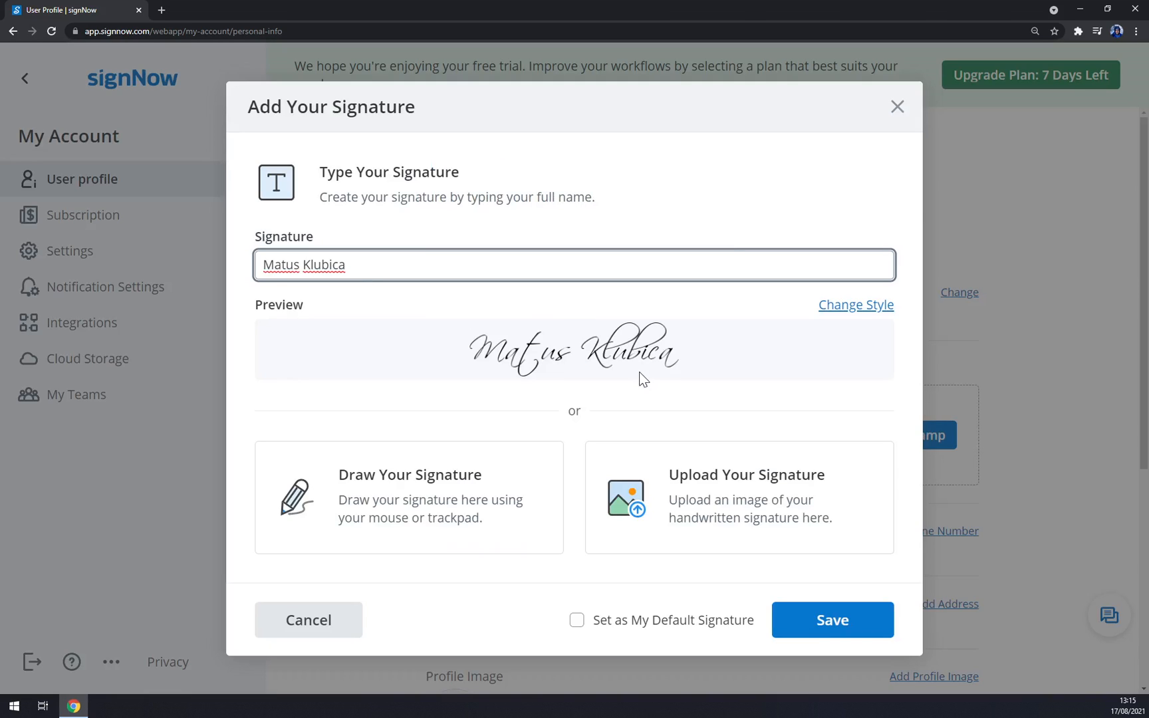
left_click(855, 305)
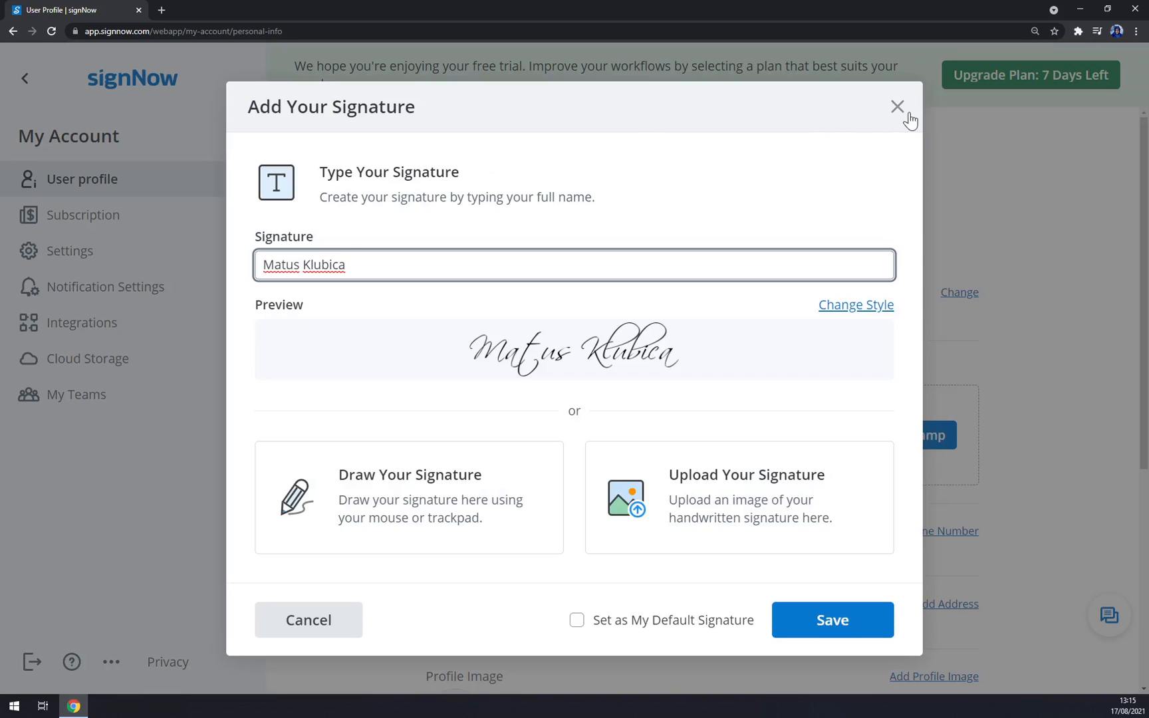
left_click(832, 619)
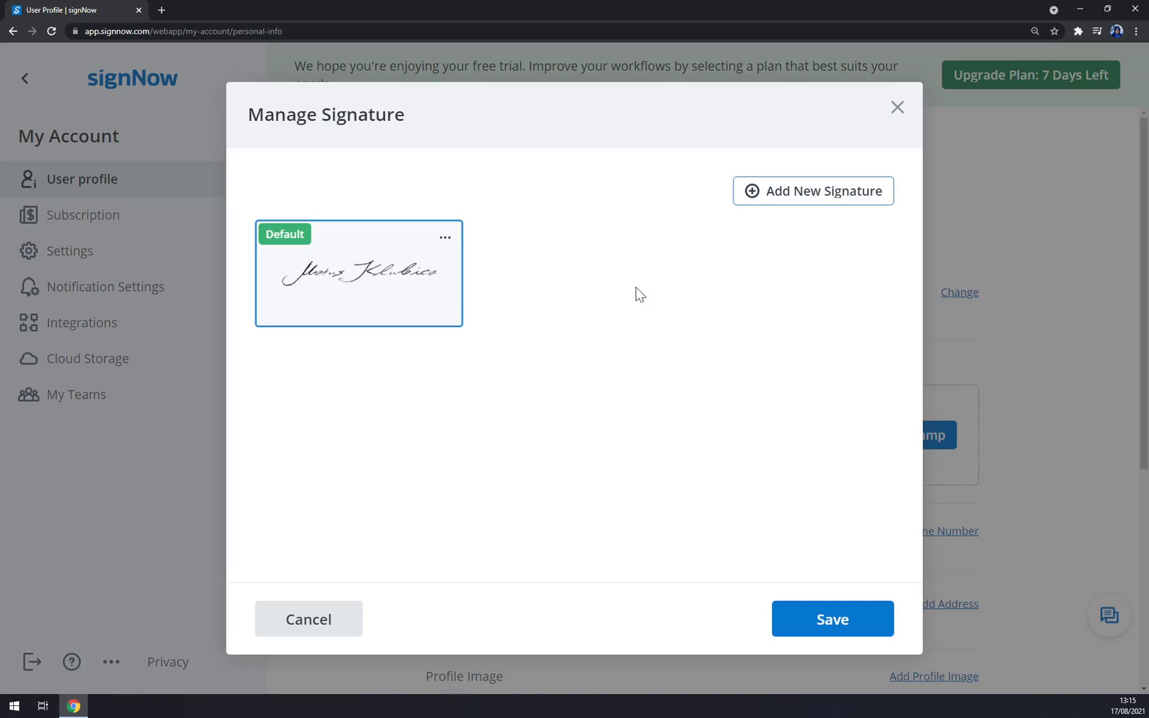
Step: Add a hand-drawn signature, save it and make it the account's default
left_click(812, 191)
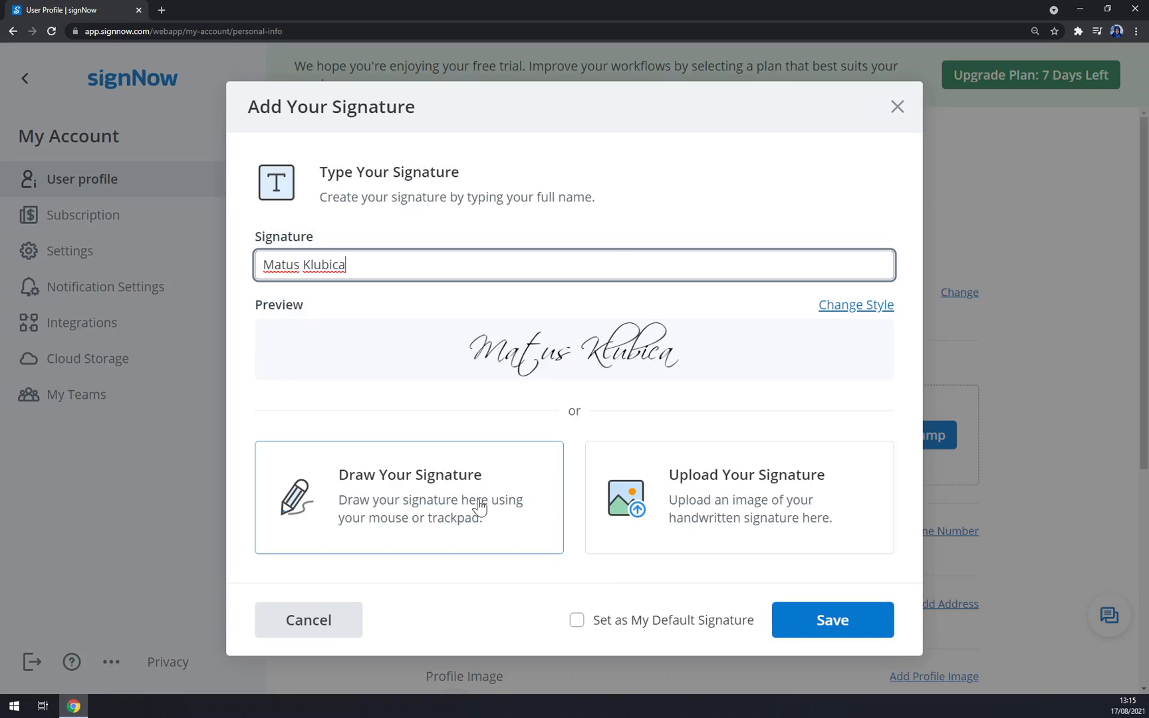
left_click(409, 496)
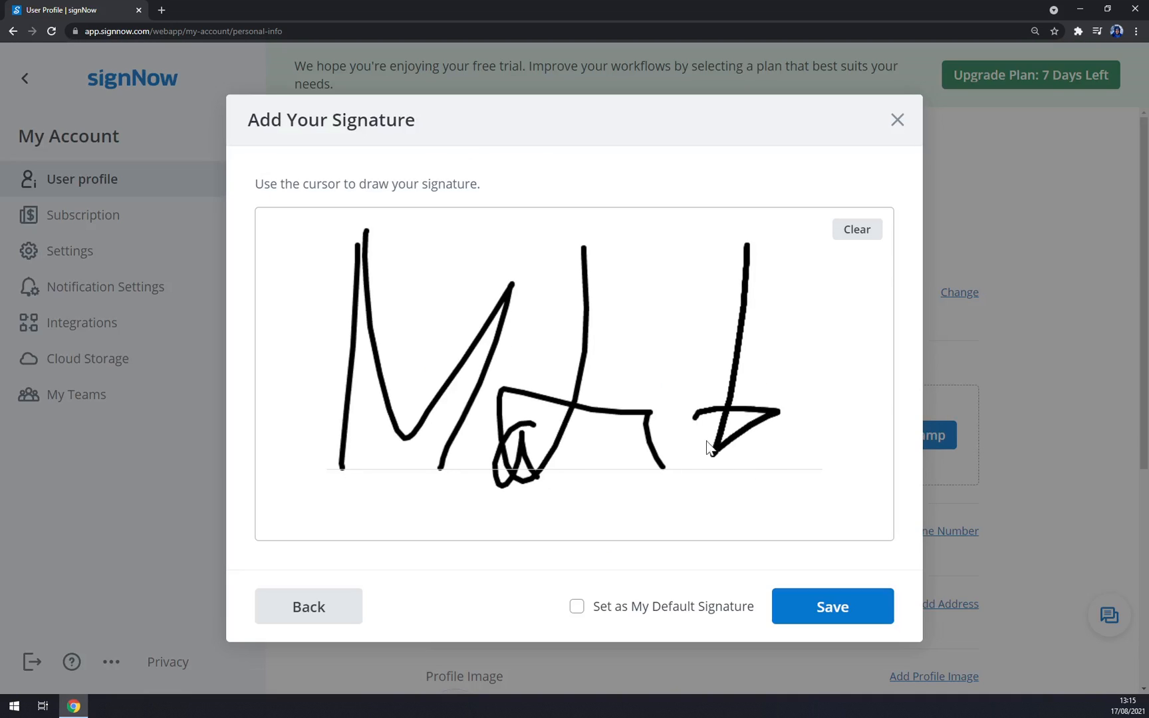
left_click(832, 606)
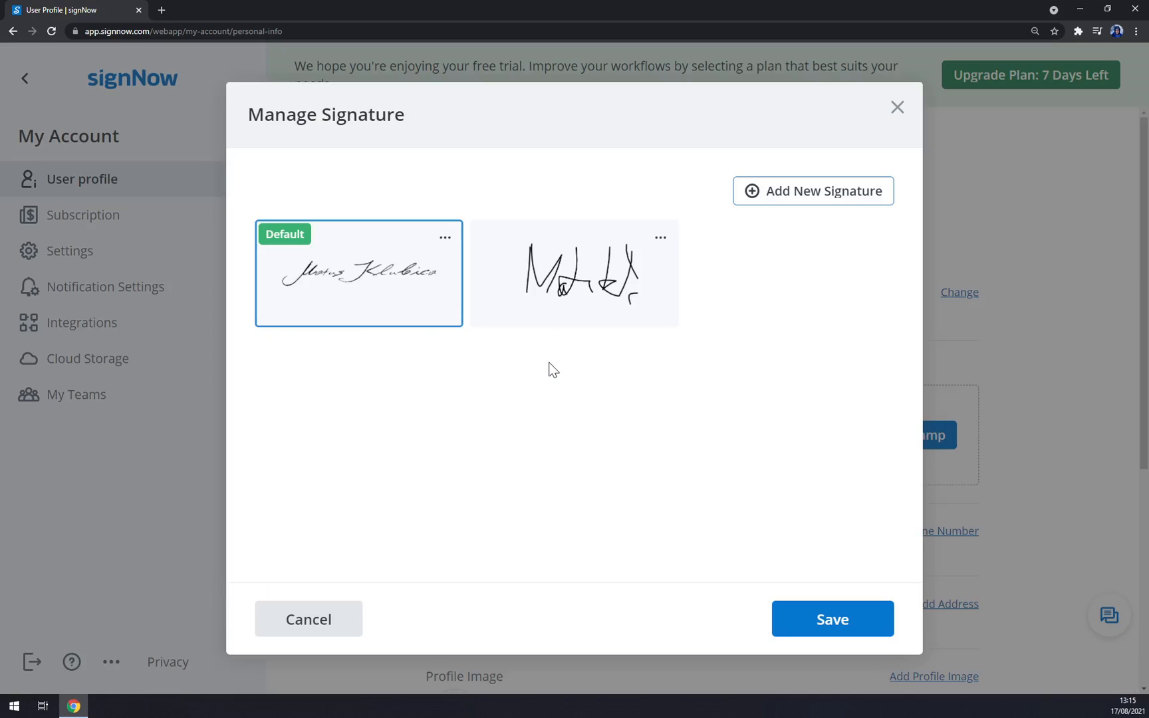
mouse_move(646, 277)
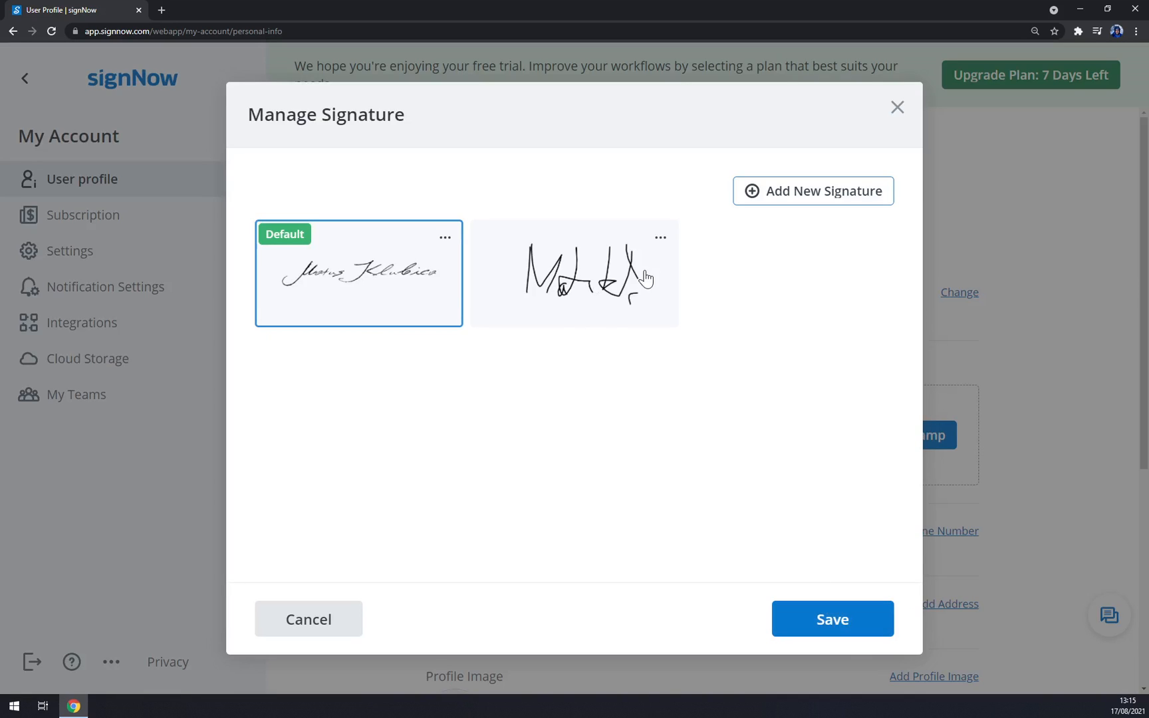
left_click(574, 273)
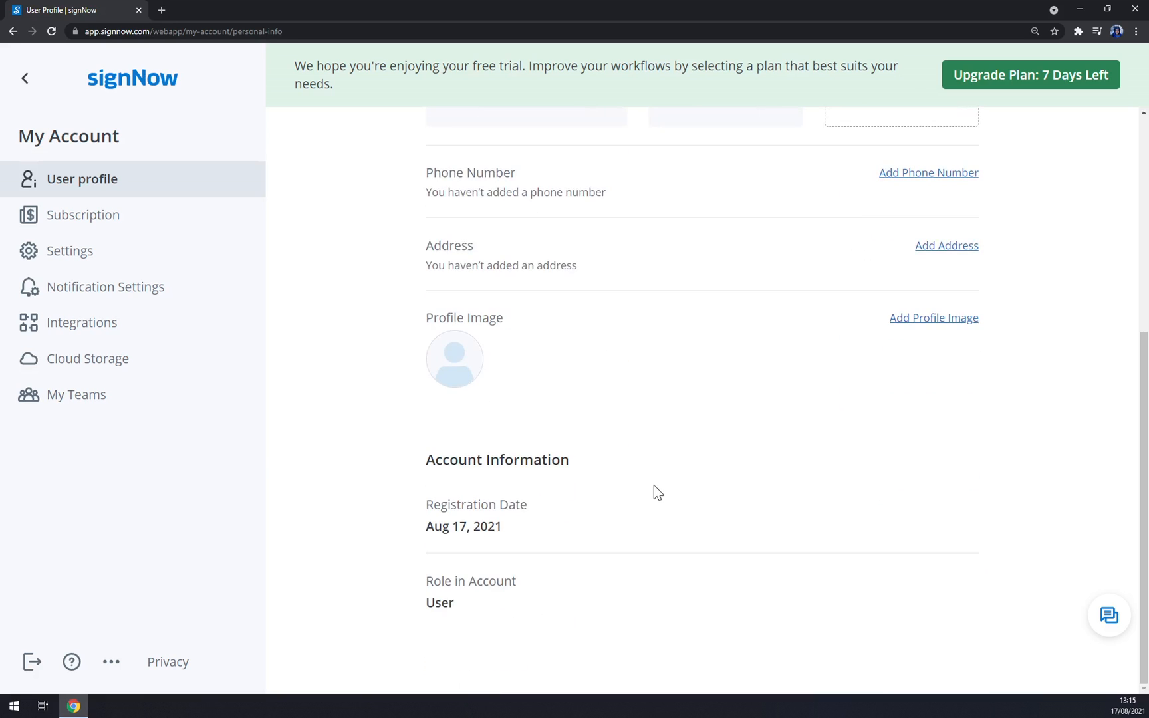
Step: Check the drawn signature is the Default Signature, then return to the Documents list
scroll("up", 3)
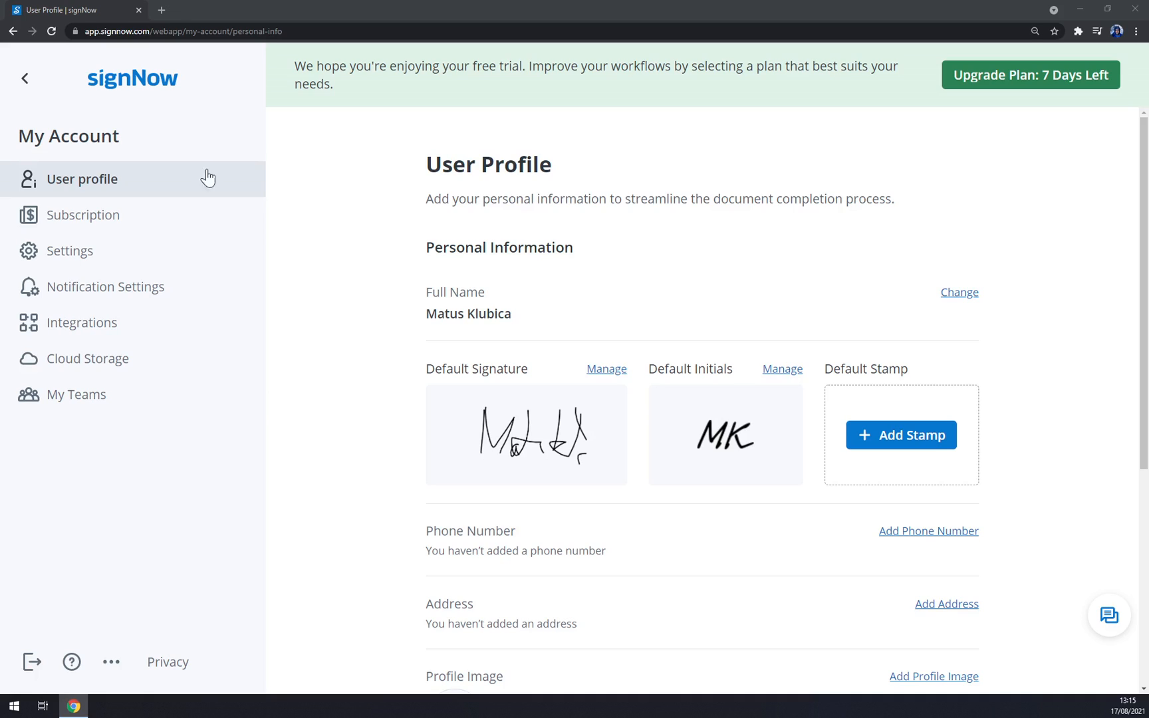
mouse_move(75, 218)
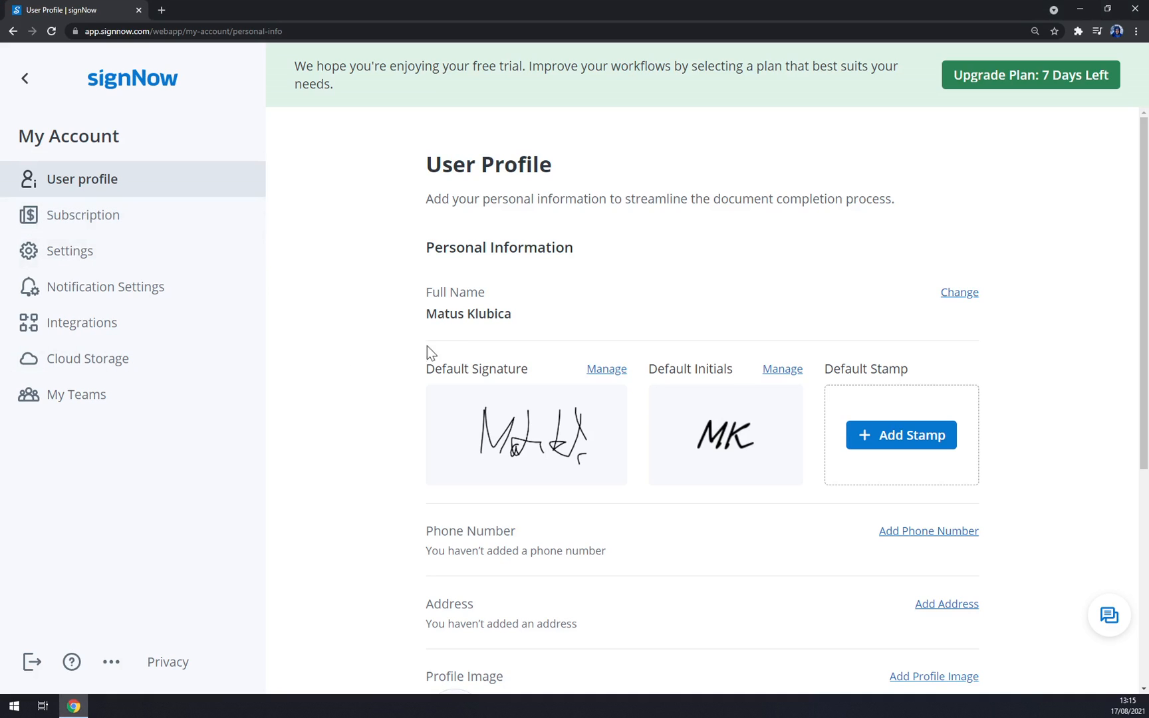
mouse_move(62, 86)
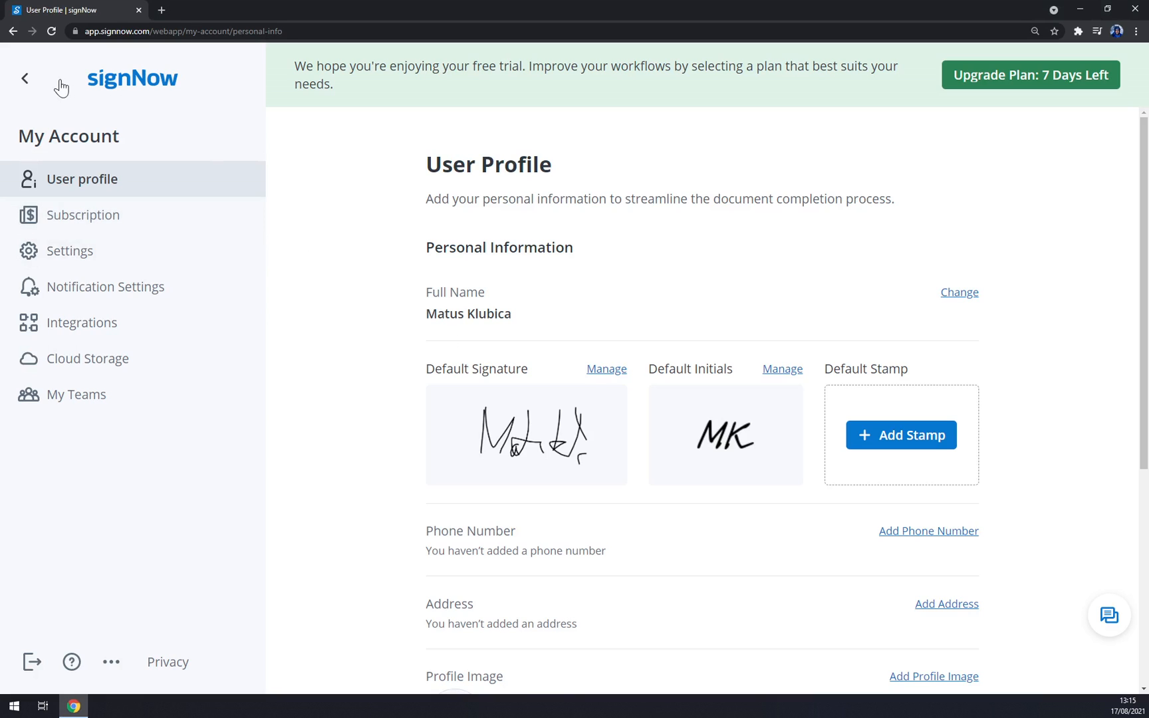
left_click(25, 78)
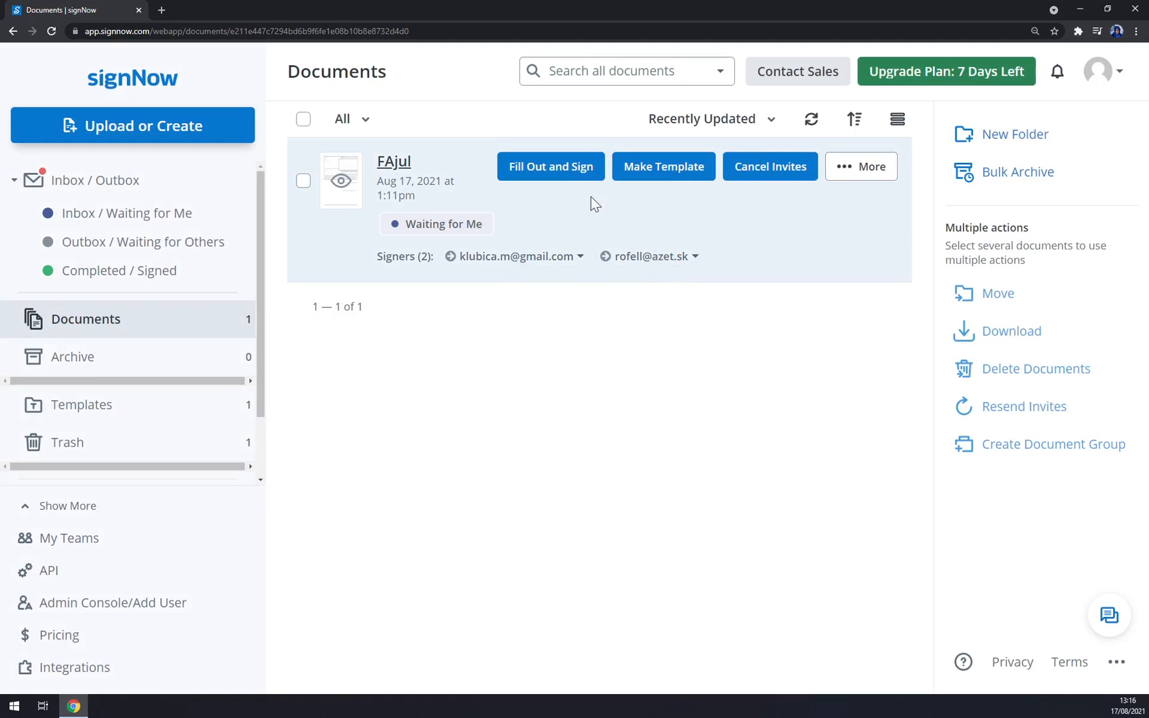
mouse_move(661, 166)
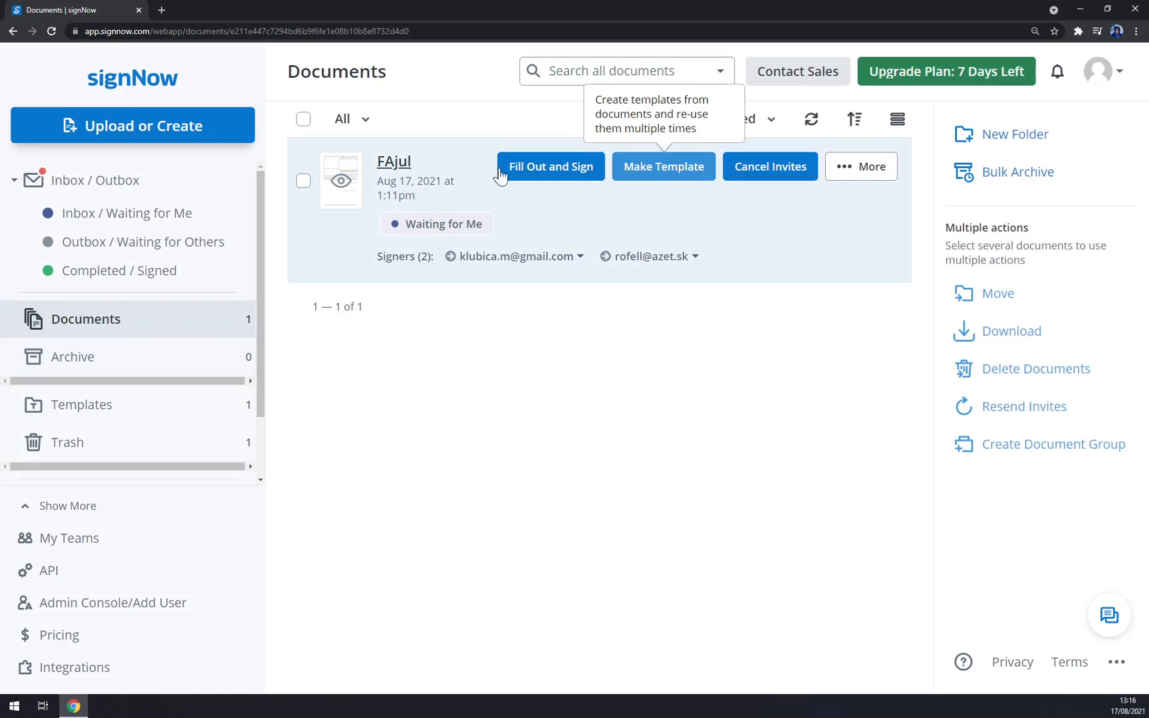
Step: Make a second template FAjul2 from the FAjul document and view it in Templates
left_click(661, 166)
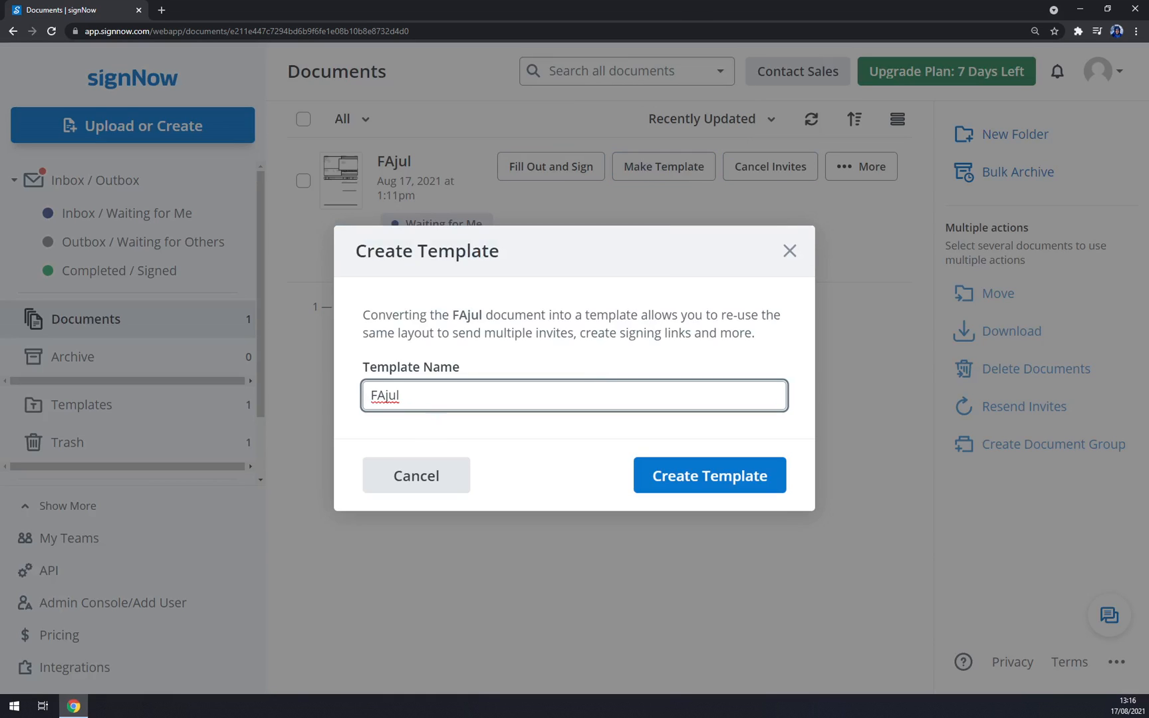
type("2")
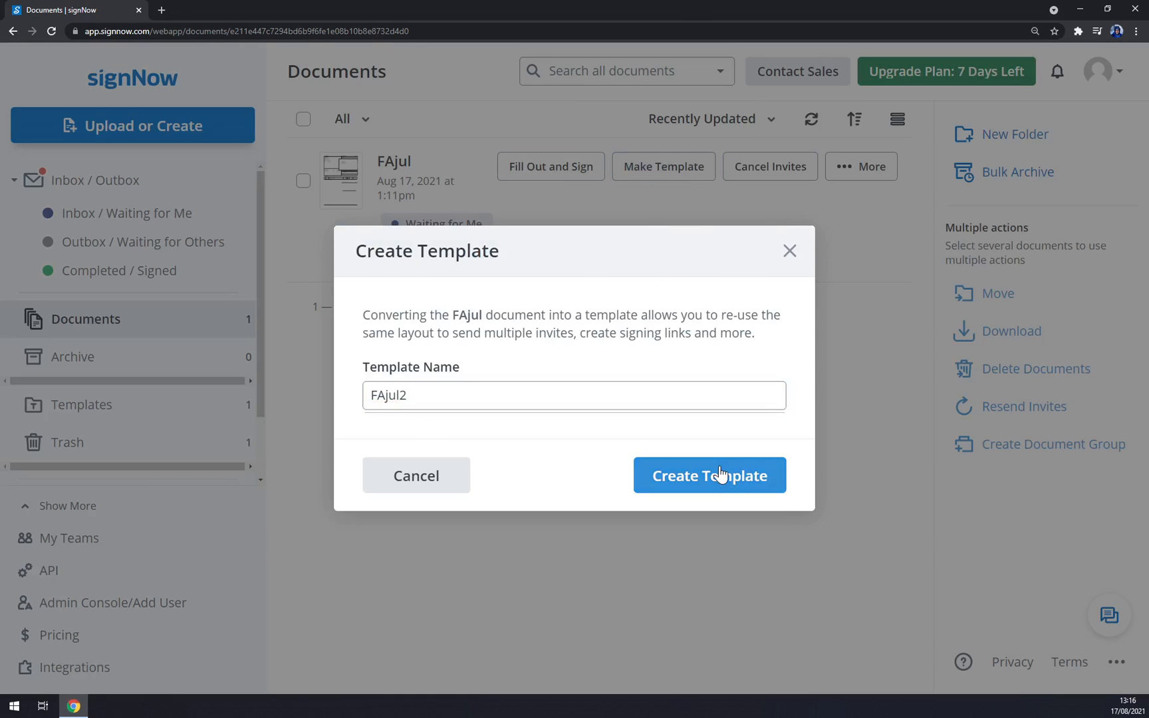
left_click(709, 474)
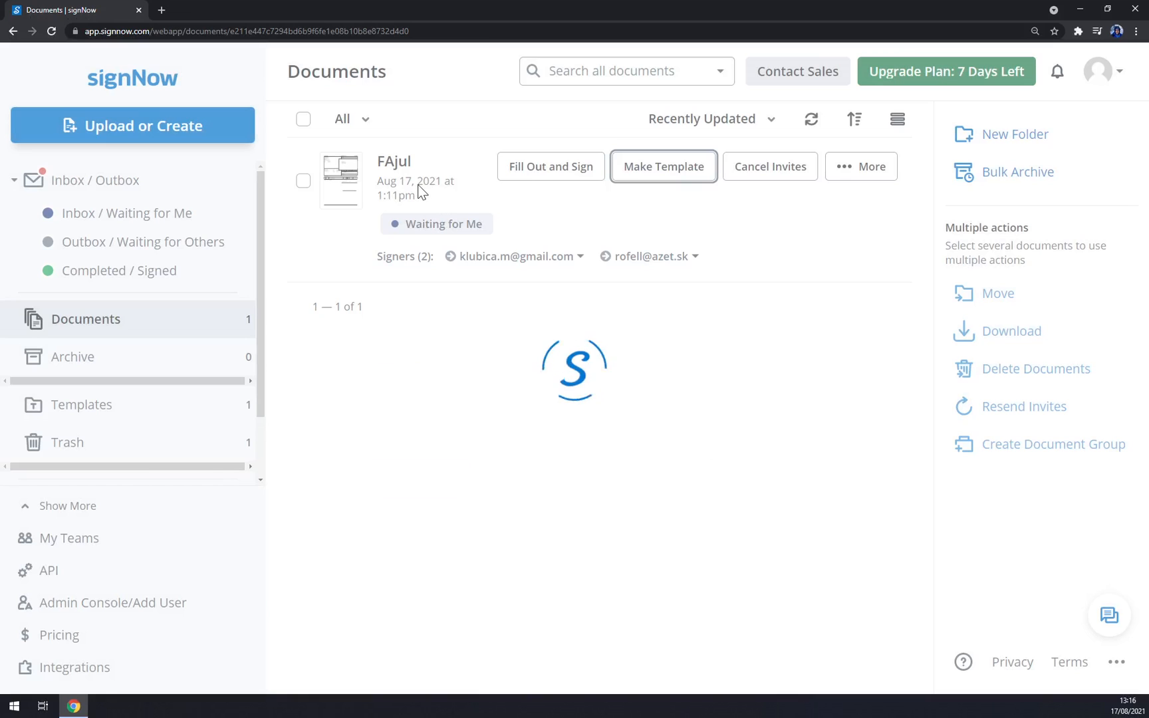
left_click(661, 166)
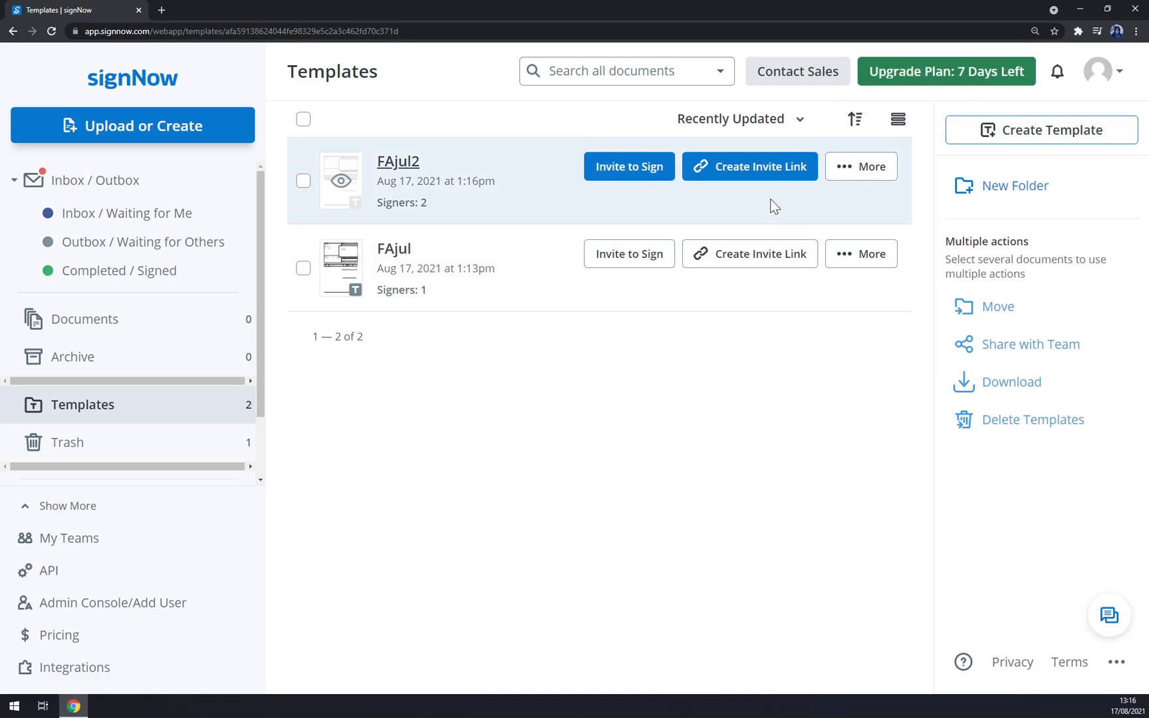
mouse_move(512, 189)
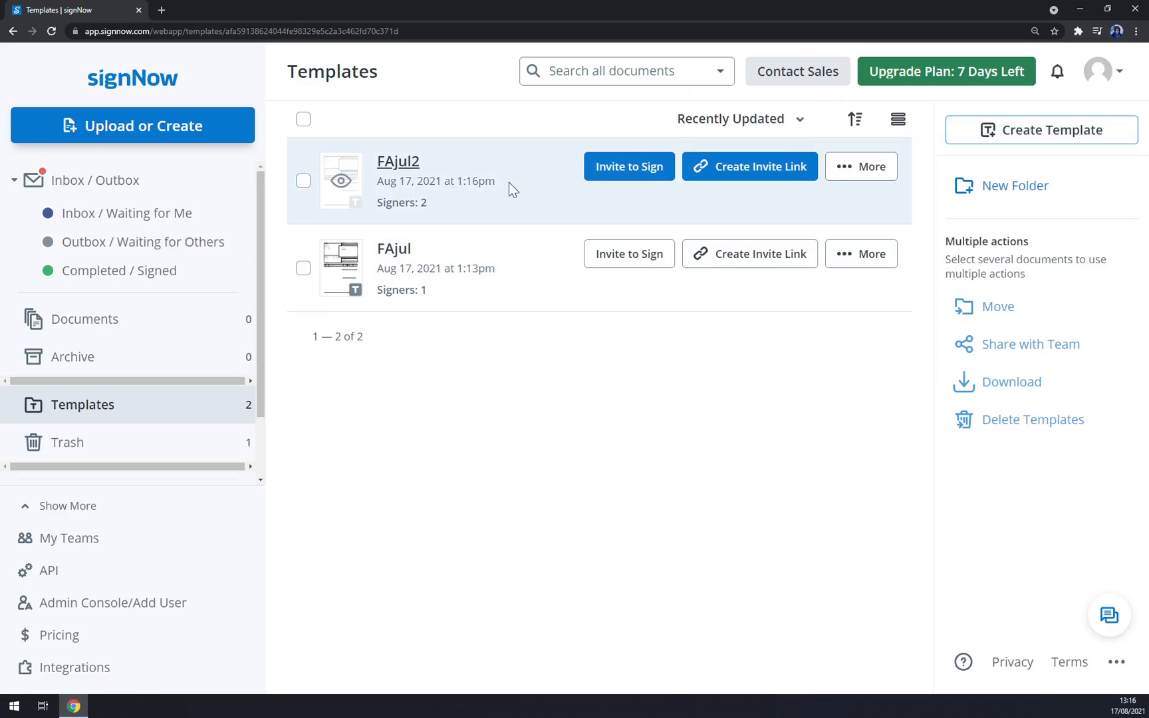